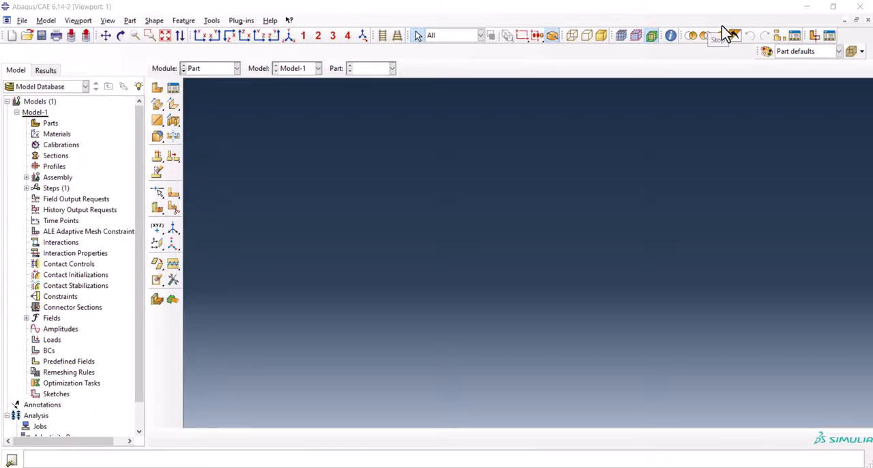
mouse_move(712, 60)
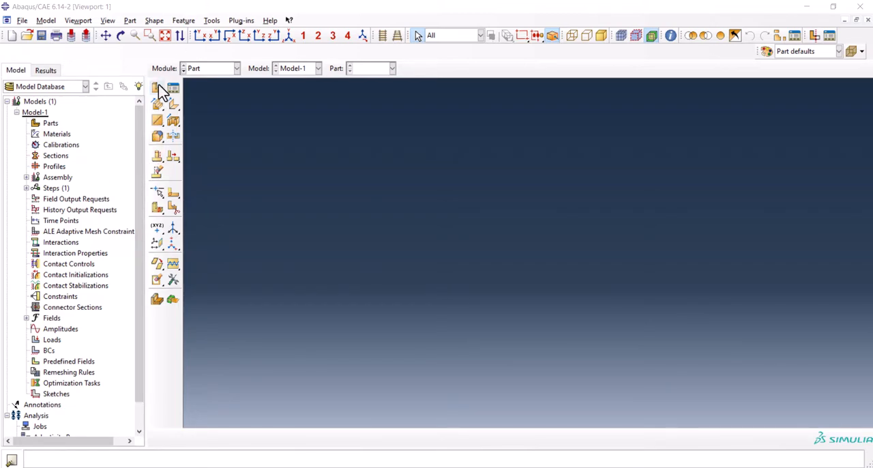
Start a new 3D deformable solid extrusion part and enter its empty sketch.
click(156, 89)
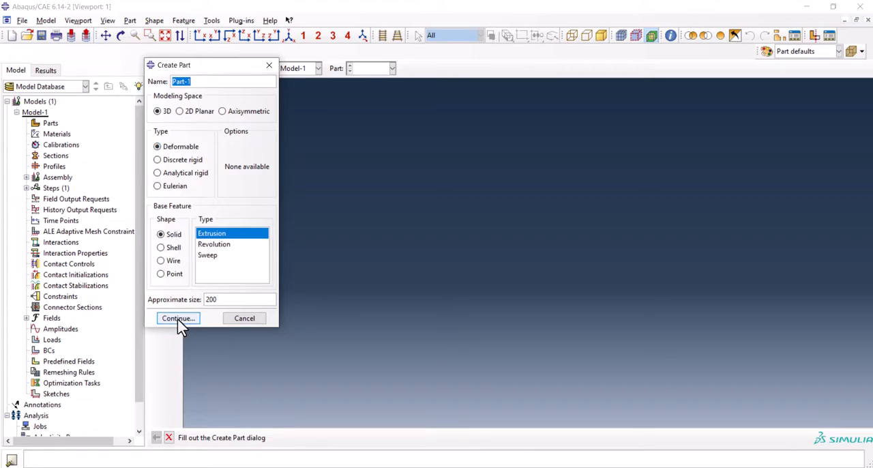
click(177, 318)
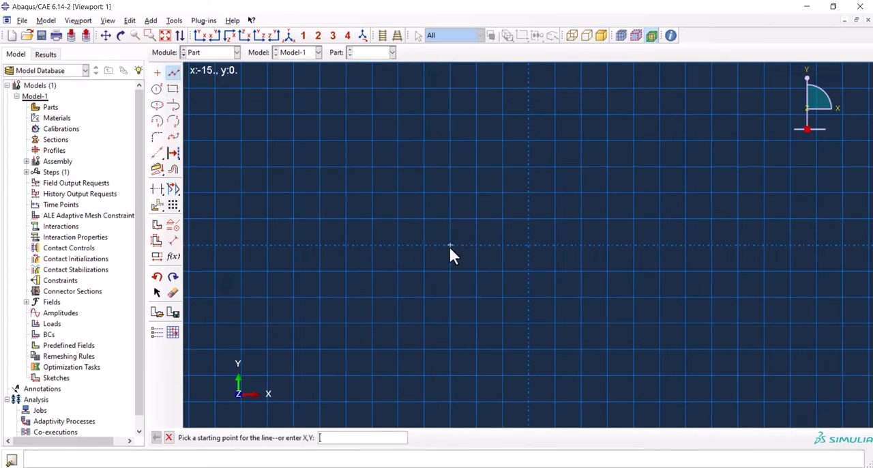
Sketch the 10 x 30 upper grip outline and two lower gauge verticals dimensioned 6 apart.
click(450, 244)
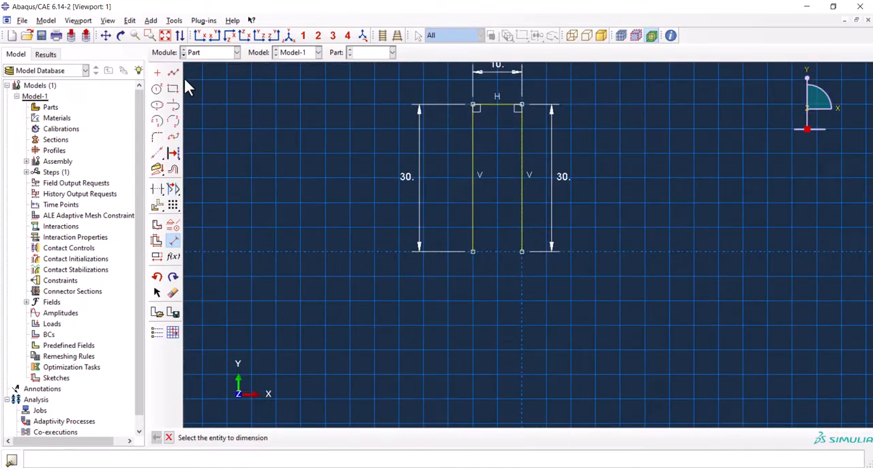
click(174, 74)
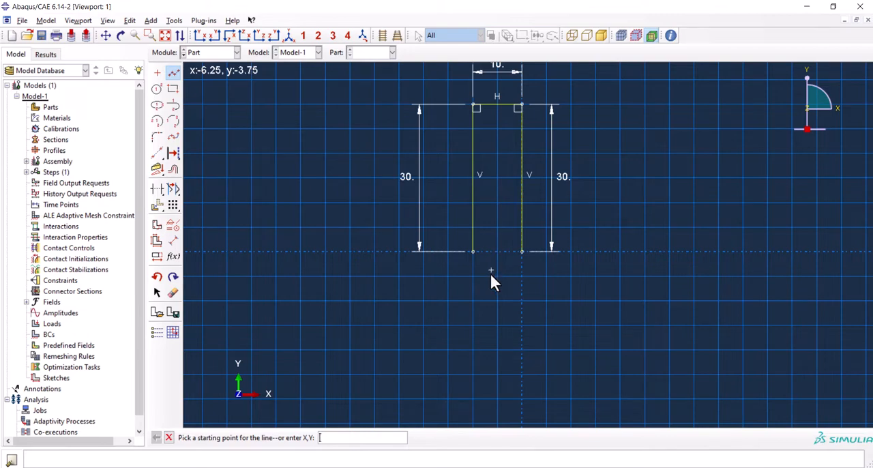
click(491, 271)
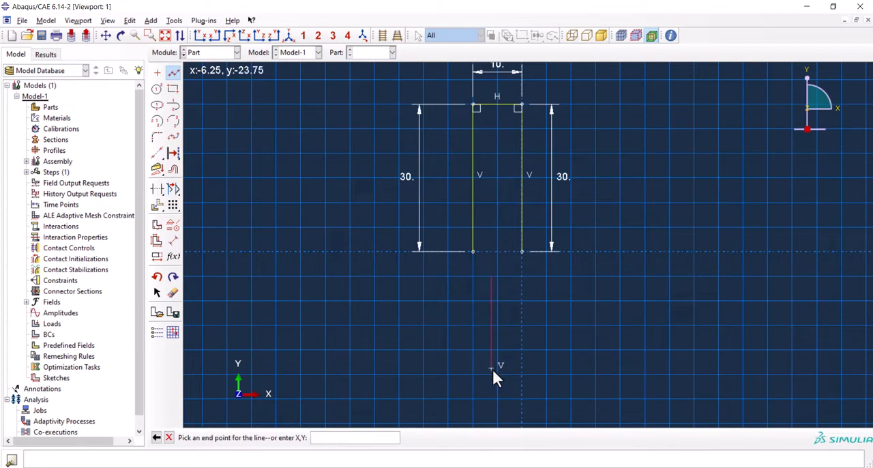
click(491, 374)
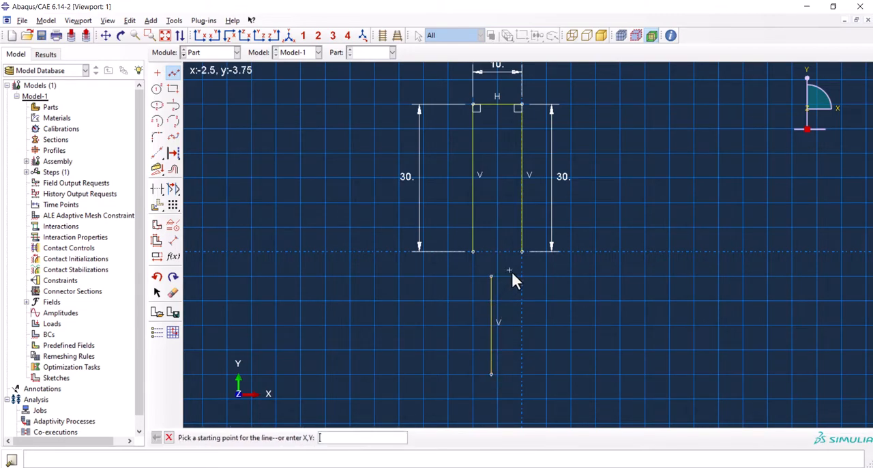
click(510, 277)
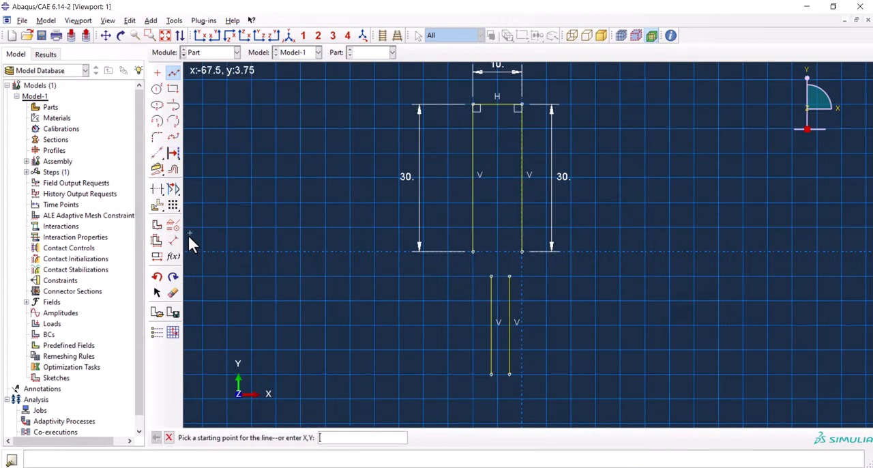
click(491, 325)
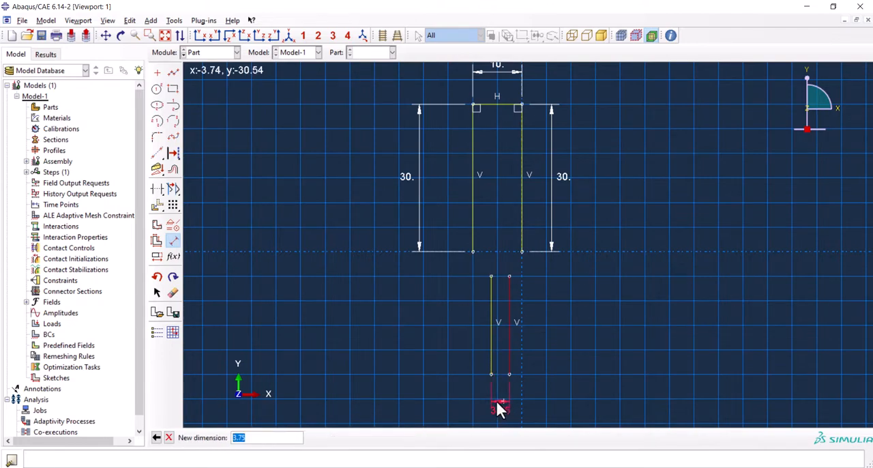
text(6)
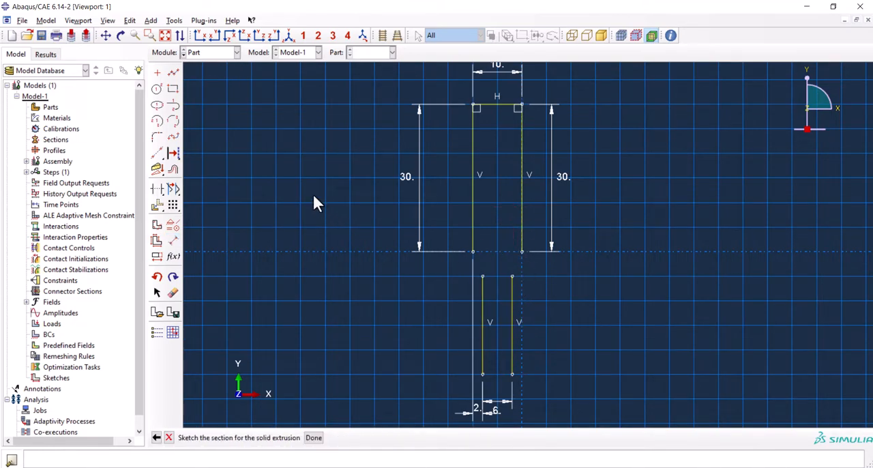
mouse_move(175, 109)
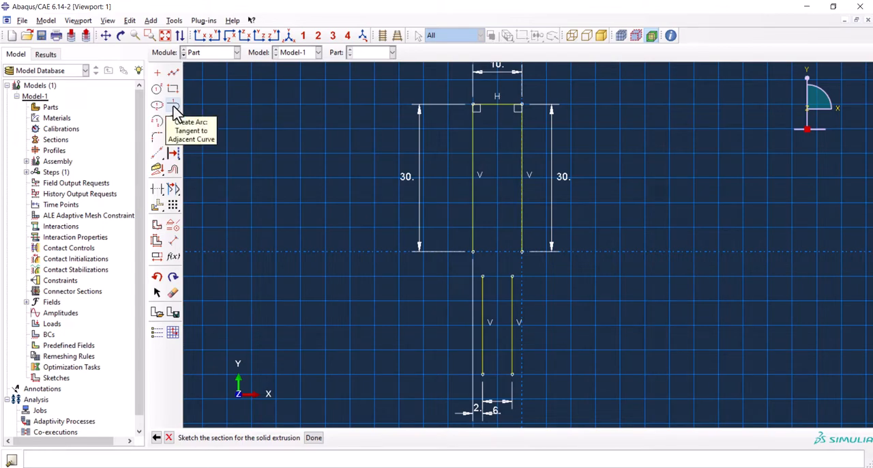
Join grip and gauge lines with tangent arcs and dimension the gauge lines 12.5.
click(172, 107)
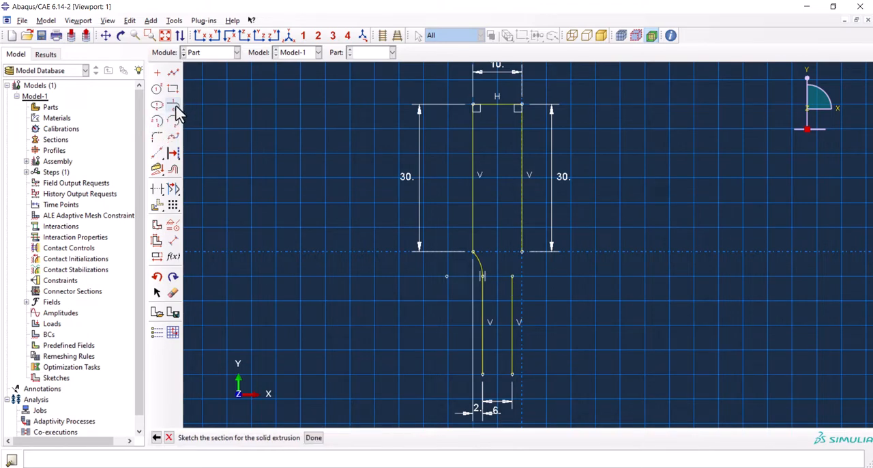
click(172, 105)
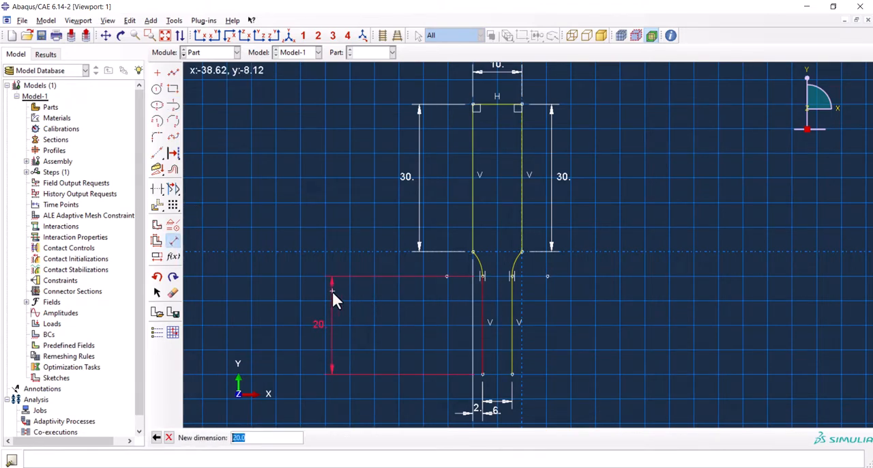
text(12.)
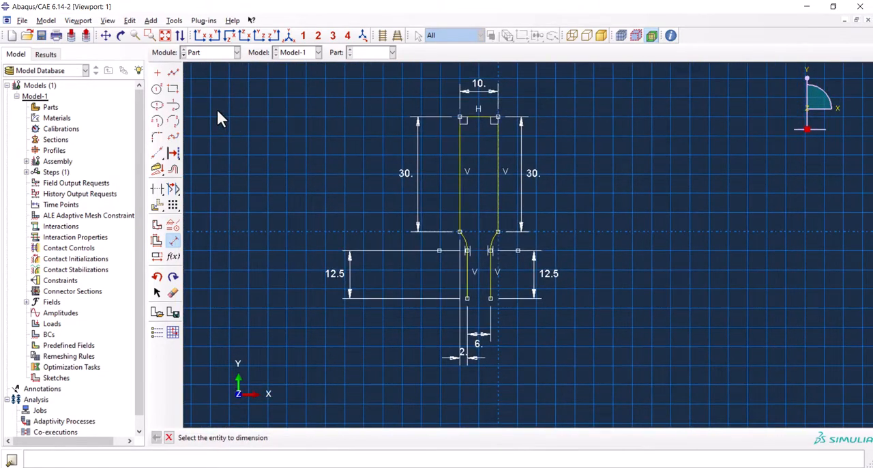
mouse_move(157, 152)
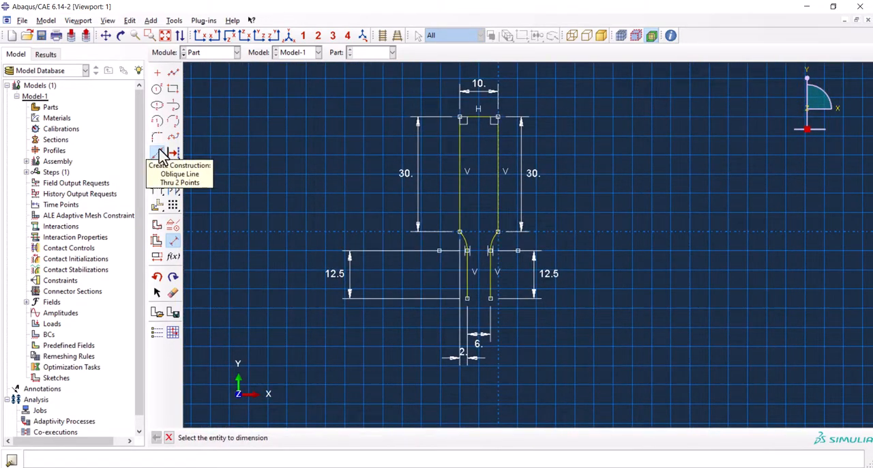
Mirror-copy the half outline about a horizontal construction line and dimension the overall length 100.
click(156, 152)
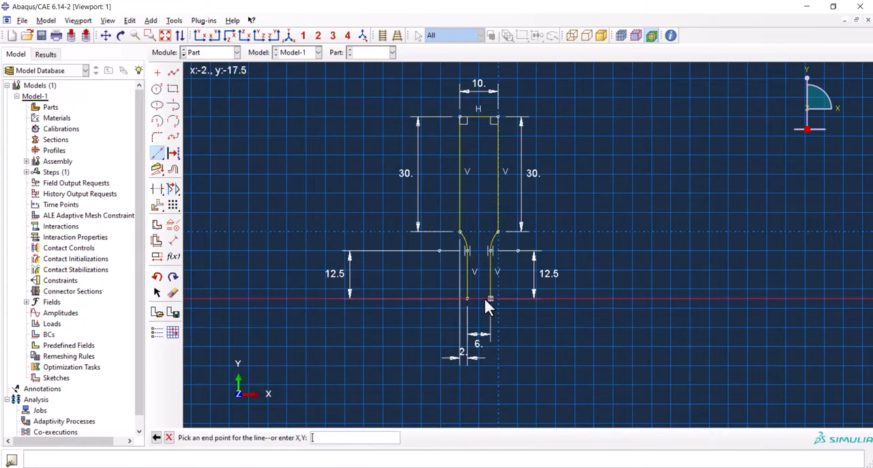
click(490, 298)
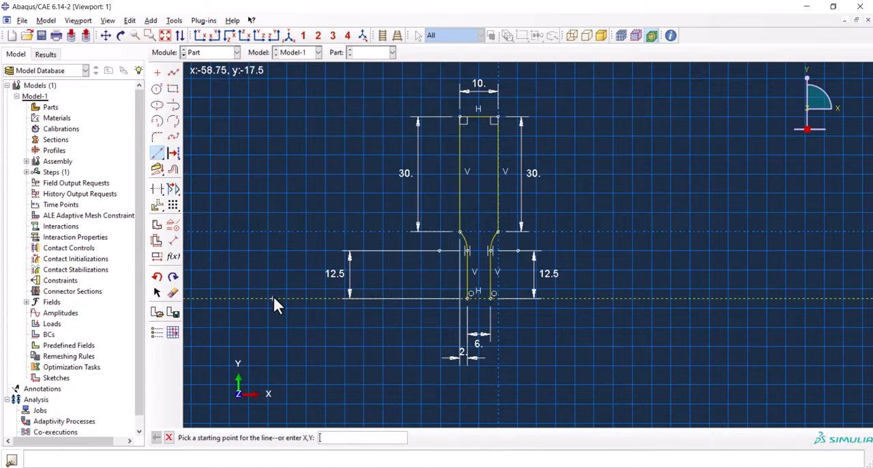
mouse_move(158, 210)
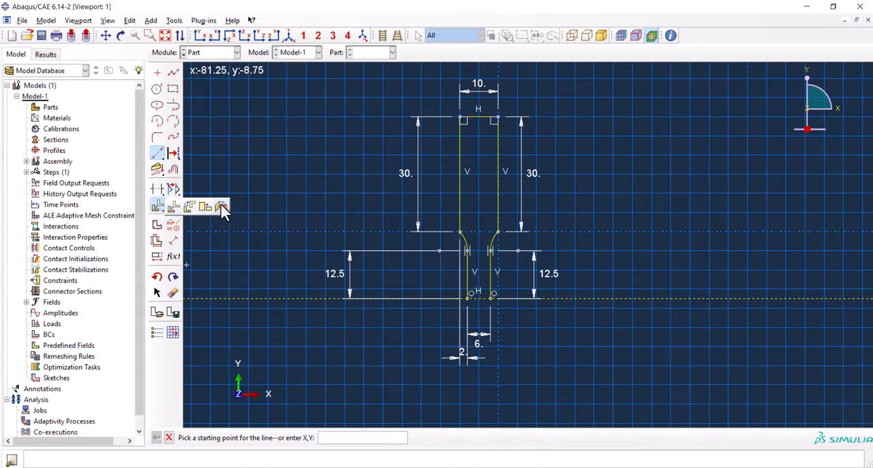
click(221, 206)
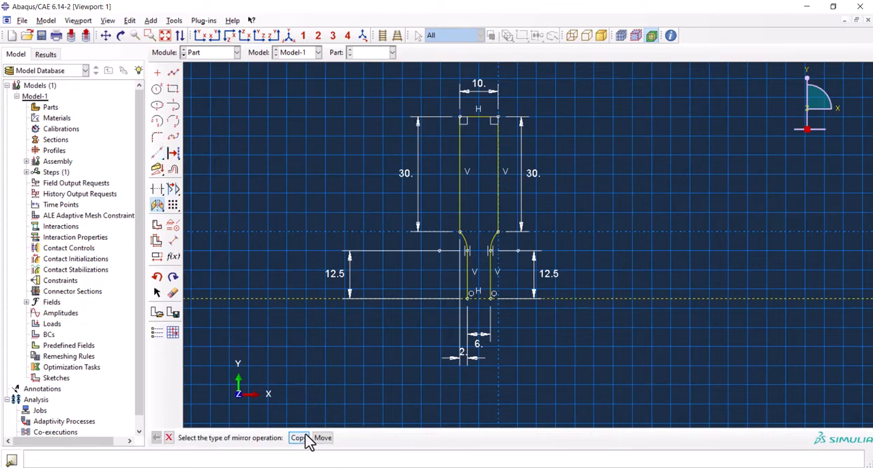
click(297, 436)
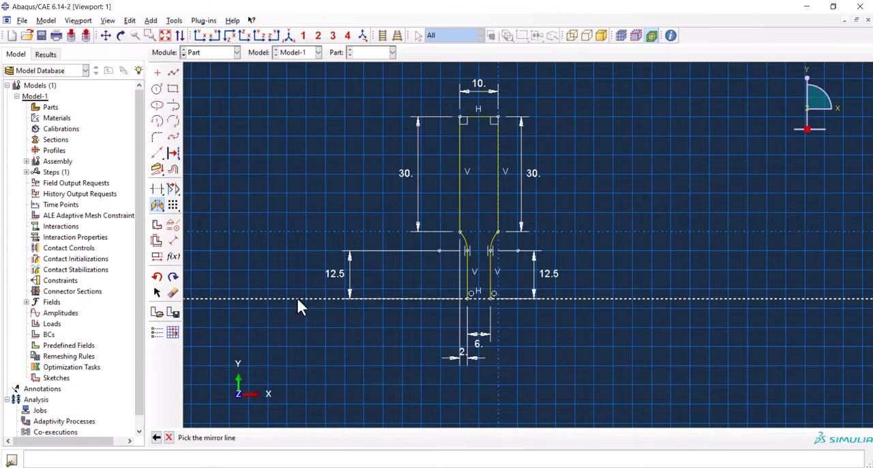
click(300, 300)
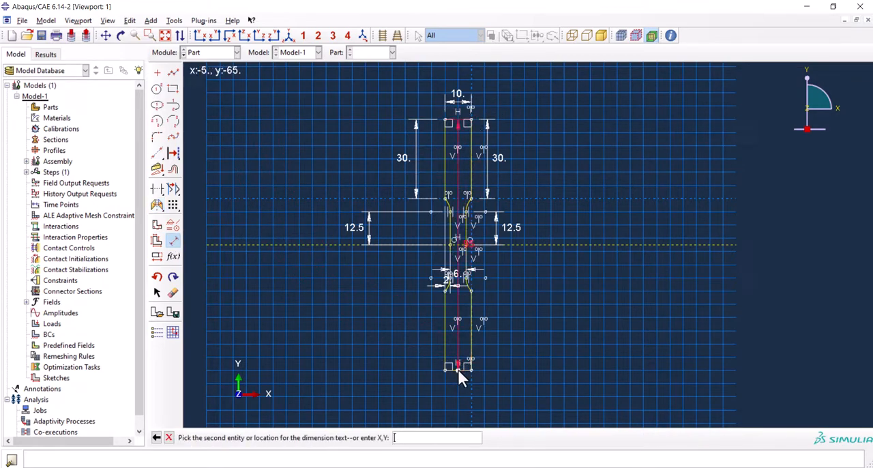
click(287, 300)
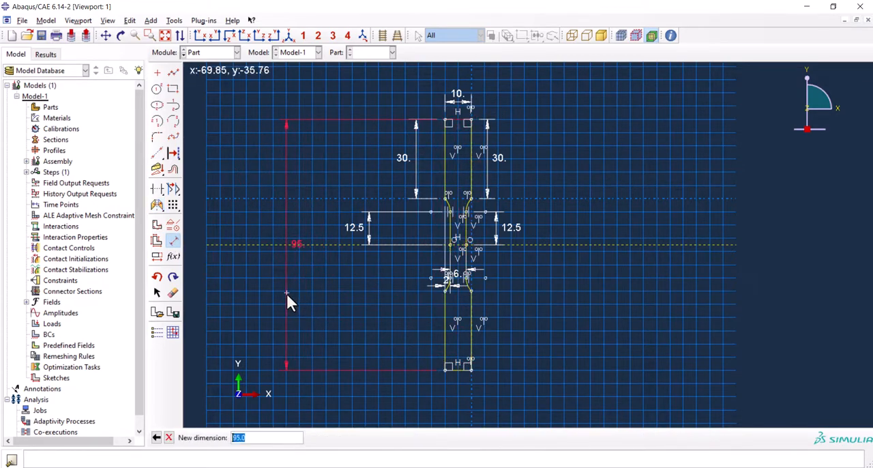
text(100)
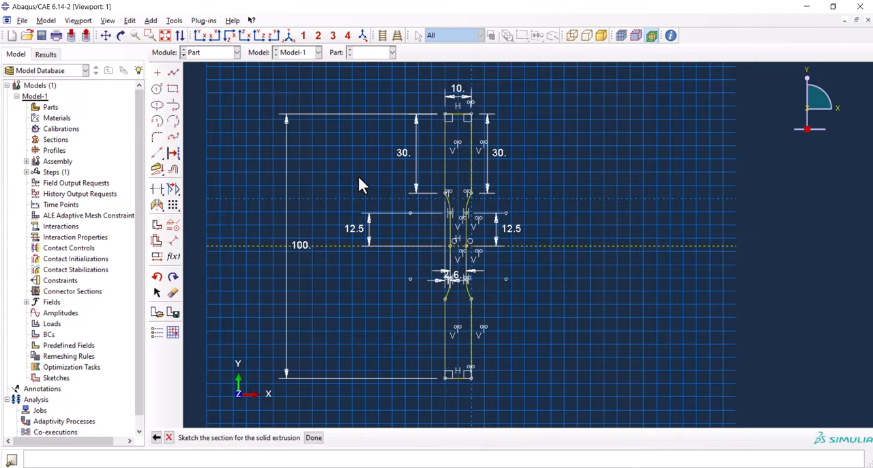
Finish the sketch and extrude the dogbone profile to depth 2.
click(314, 436)
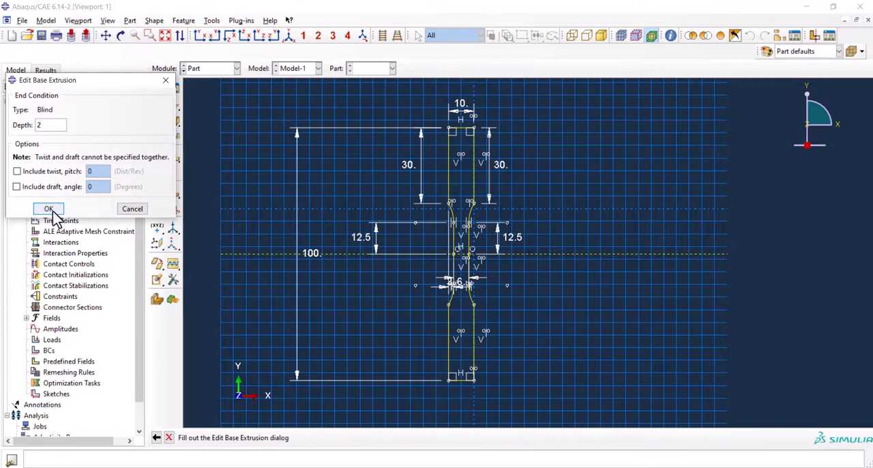
click(47, 209)
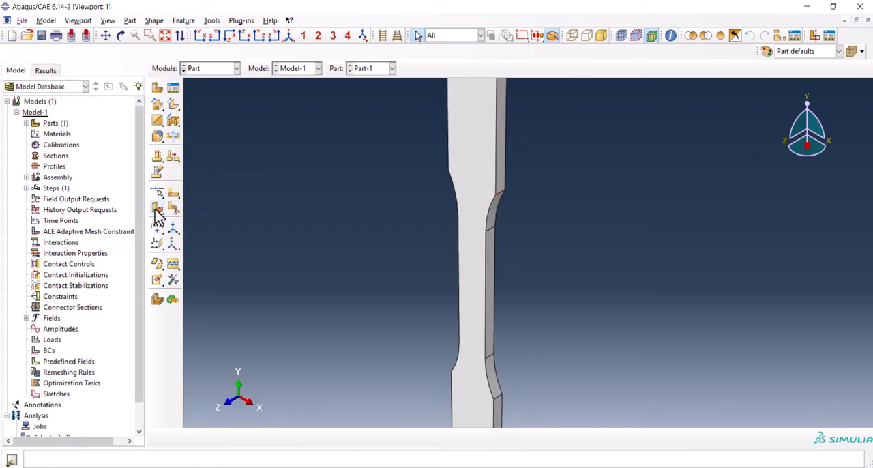
Partition the specimen with a 3-point cutting plane at the upper shoulder.
click(156, 210)
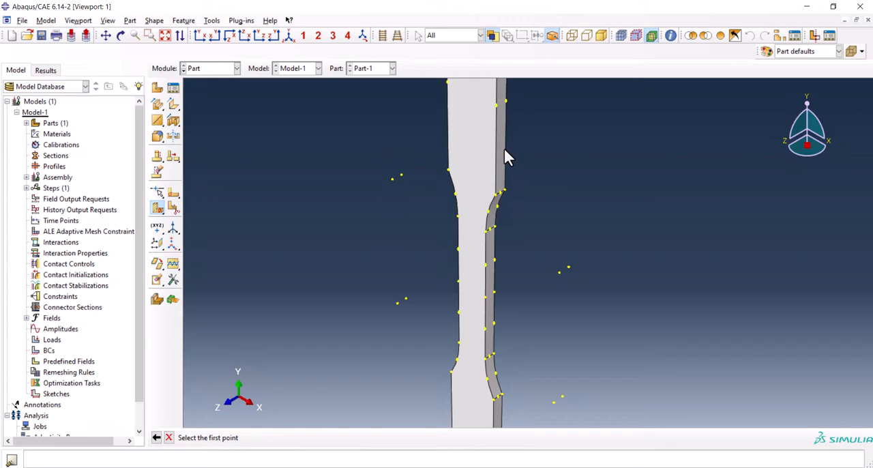
click(503, 190)
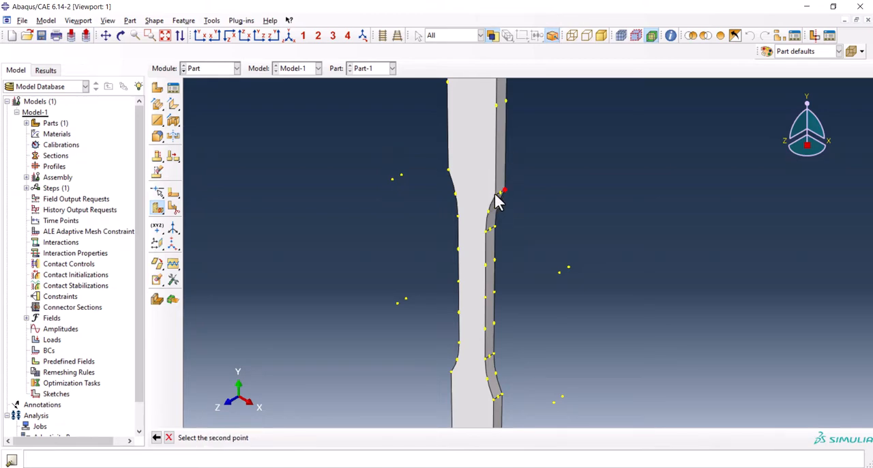
click(504, 191)
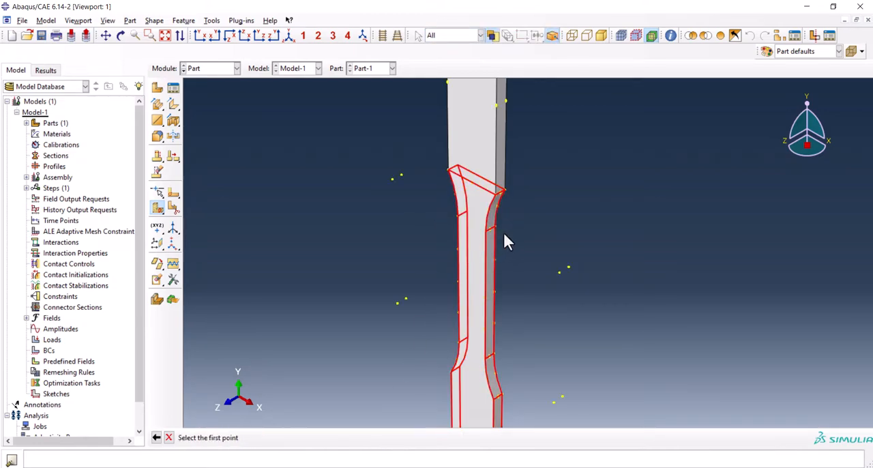
click(491, 229)
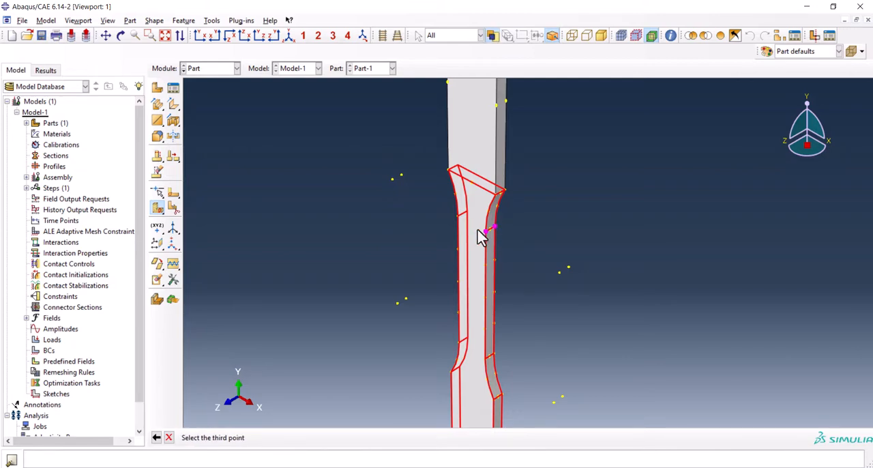
click(485, 231)
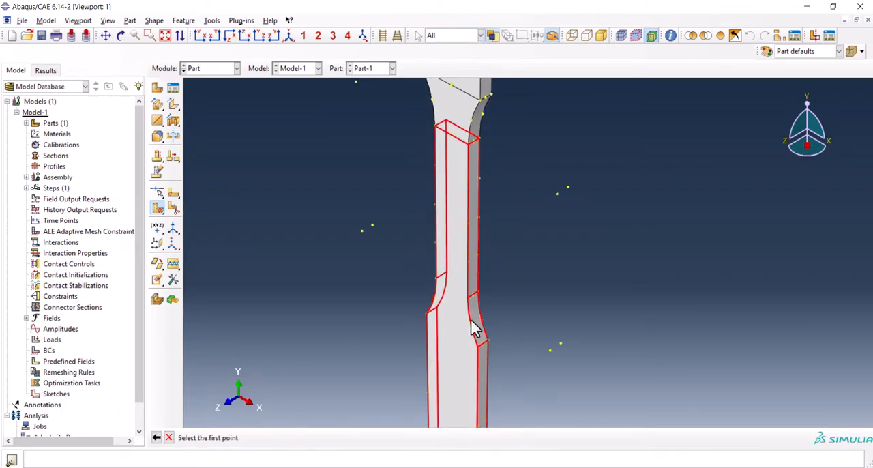
click(476, 330)
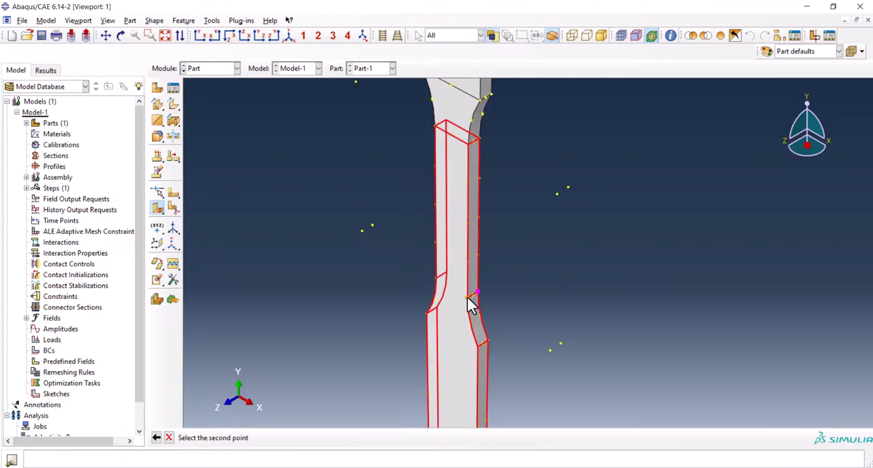
click(477, 298)
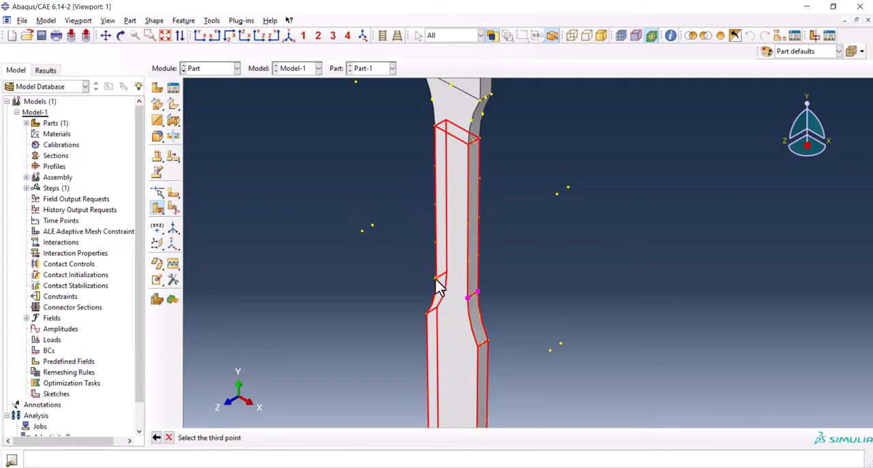
click(437, 279)
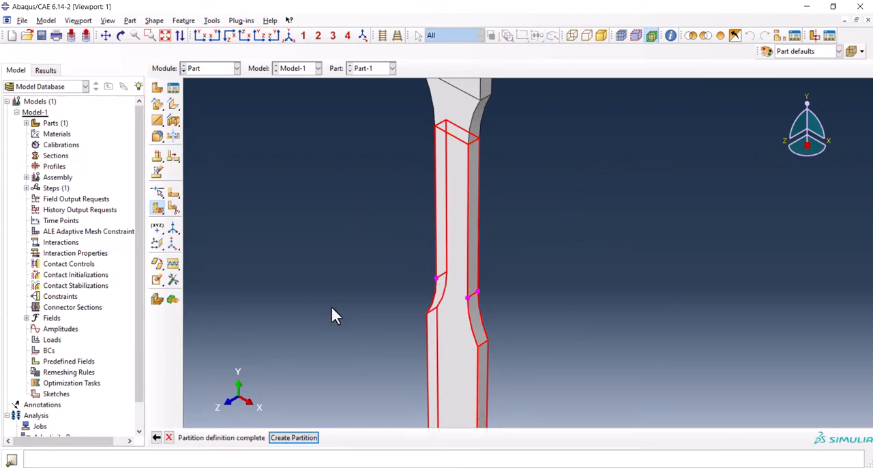
click(293, 436)
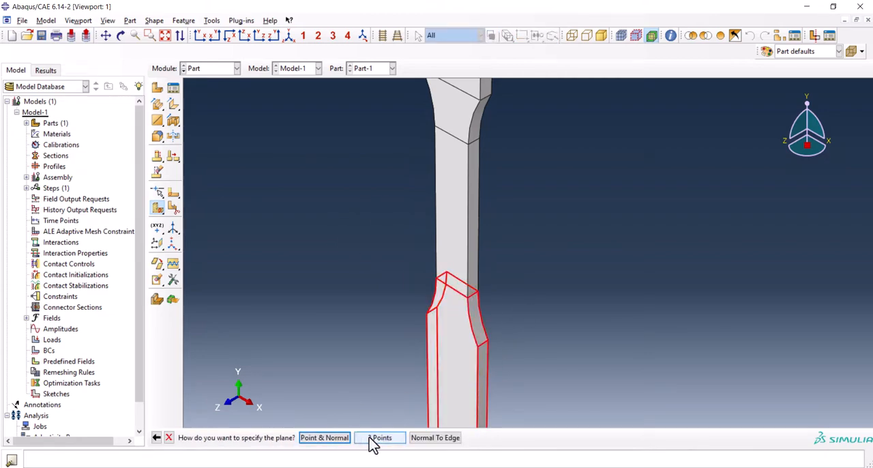
Partition the specimen with a second 3-point cutting plane at the lower shoulder.
click(379, 436)
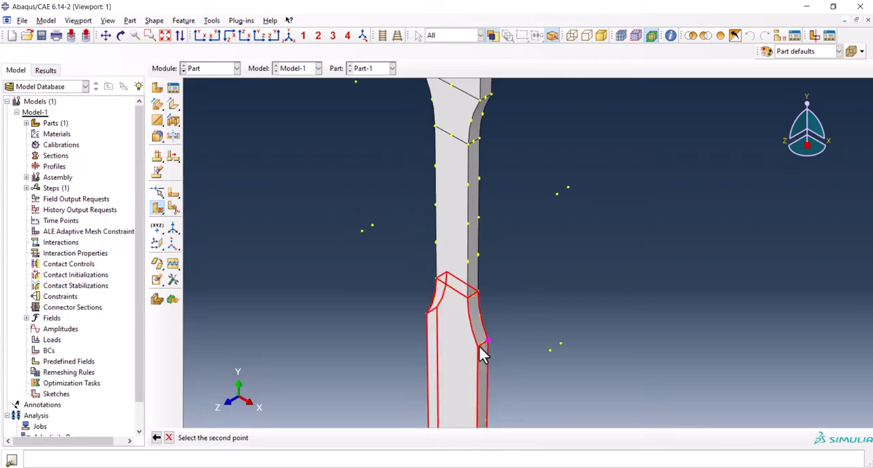
click(484, 343)
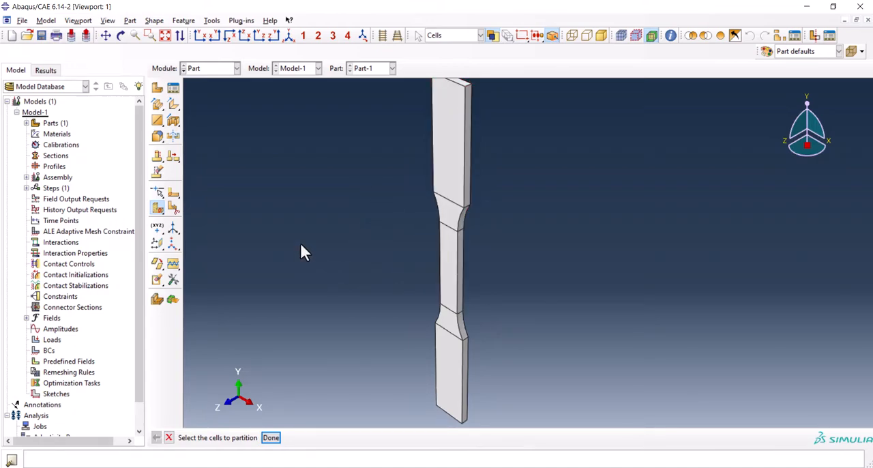
click(235, 69)
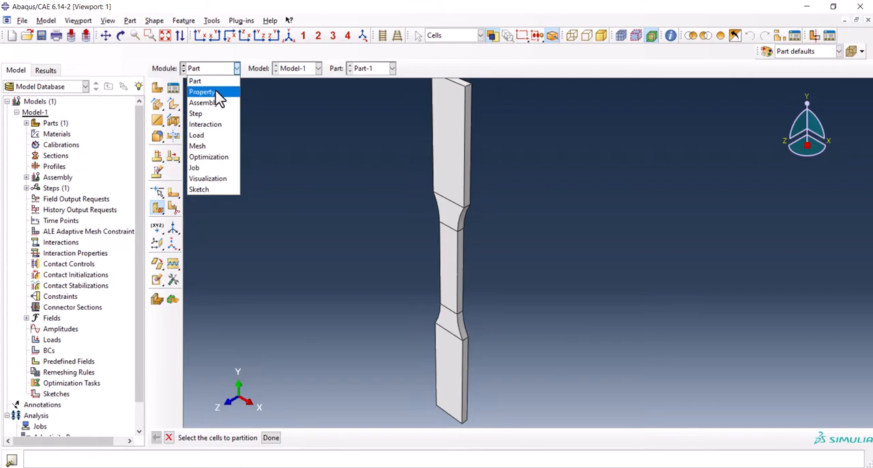
In the Property module create material 'steel' with density 7.85E-09.
click(202, 92)
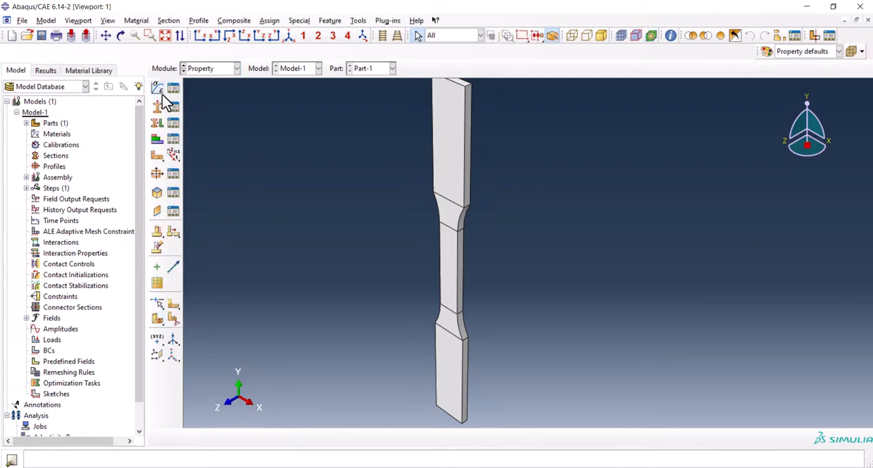
click(157, 87)
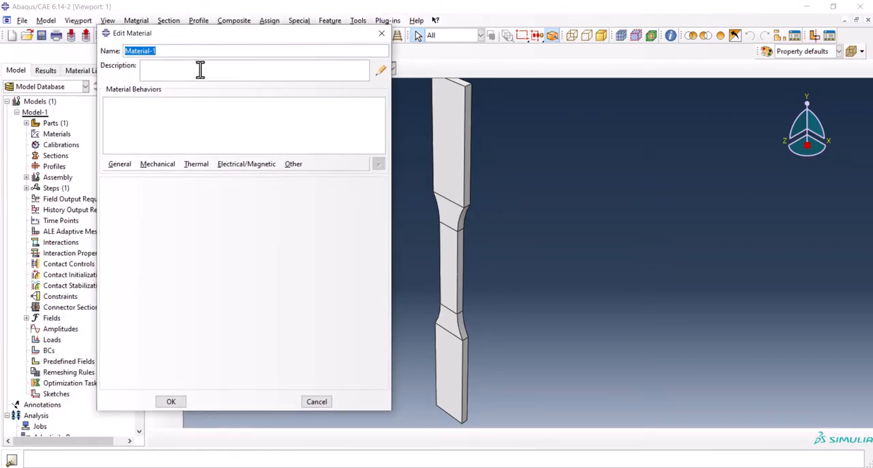
text(sTEE)
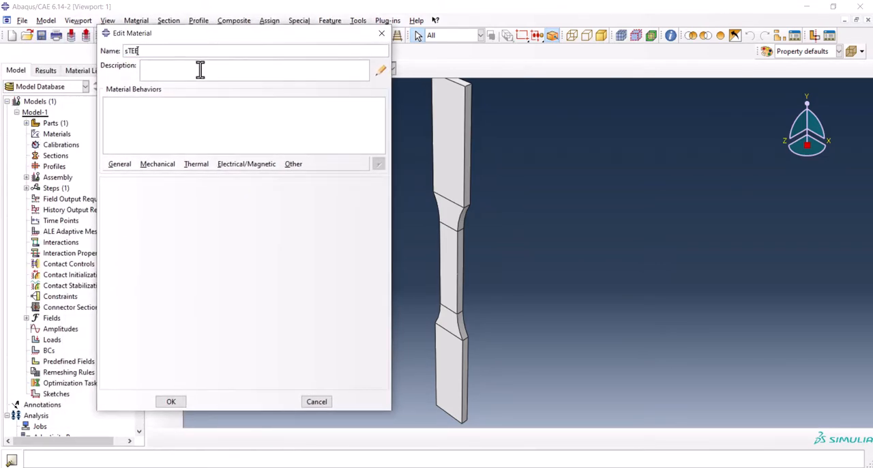
key(BackSpace)
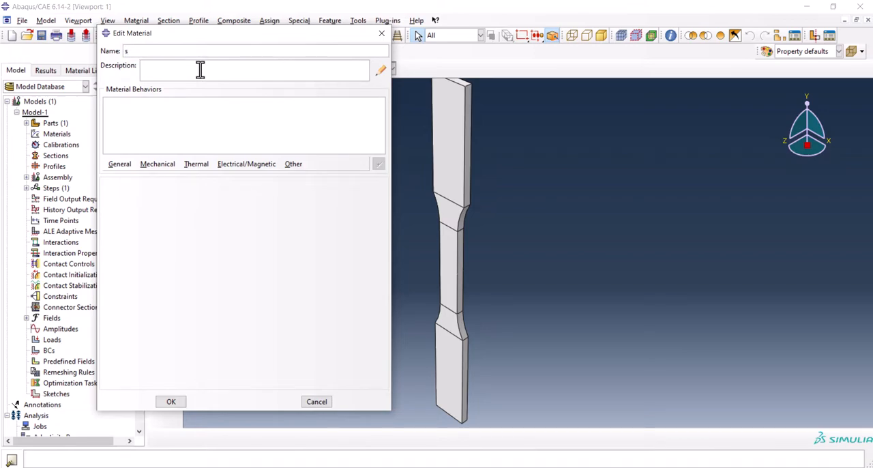
text(teel)
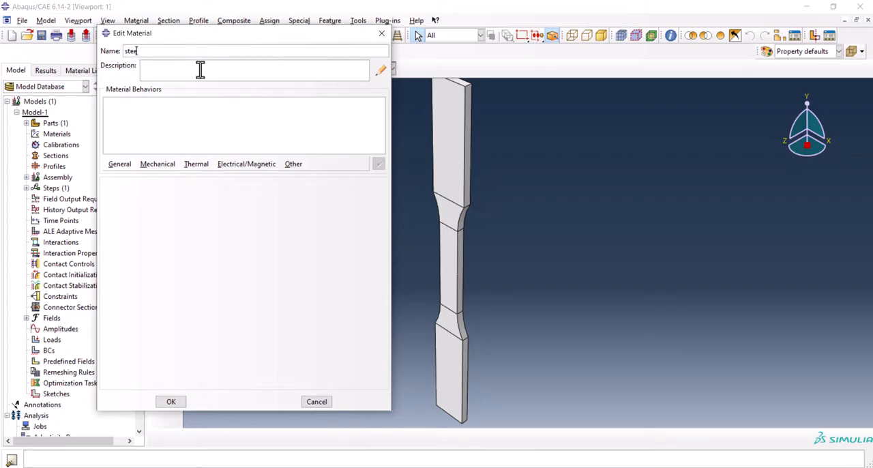
click(120, 164)
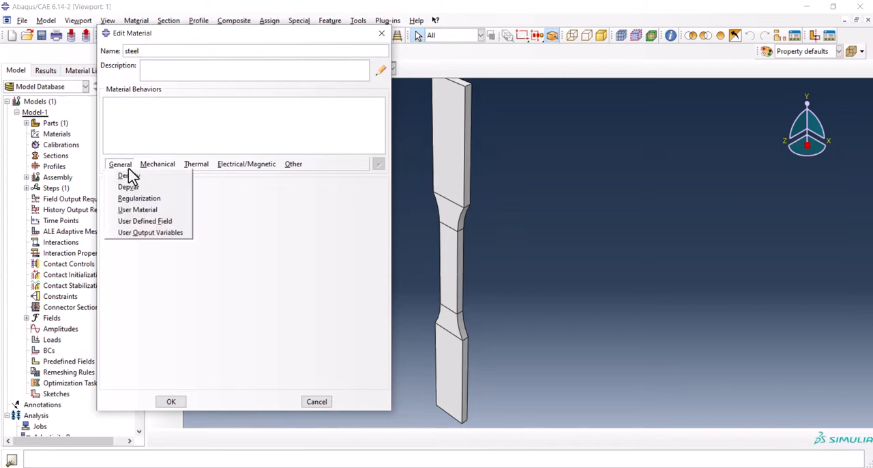
click(128, 175)
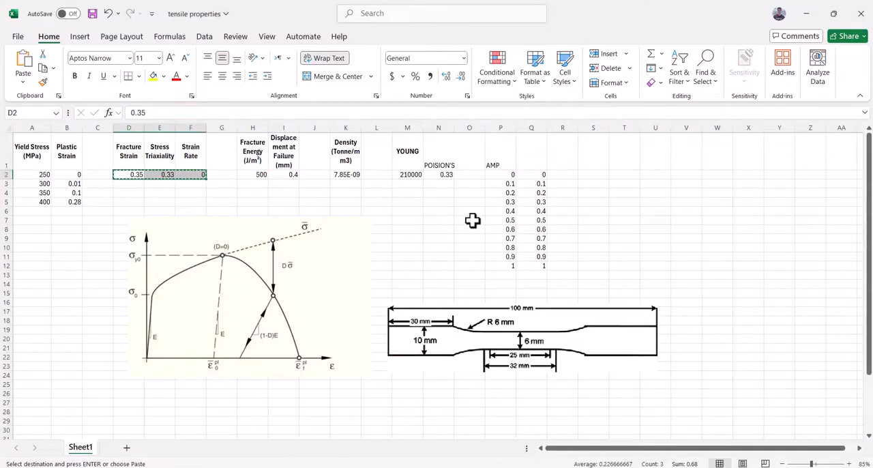
mouse_move(357, 180)
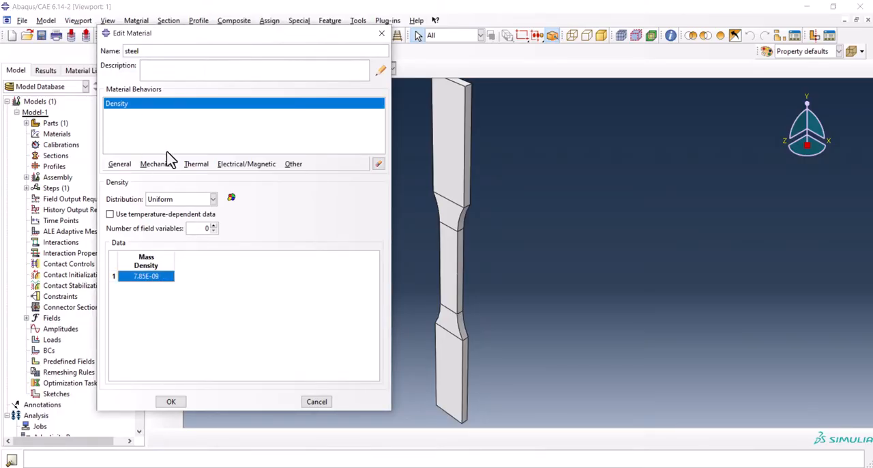
Give steel elastic modulus 210000, Poisson 0.33 and a plastic yield-stress hardening table.
click(157, 164)
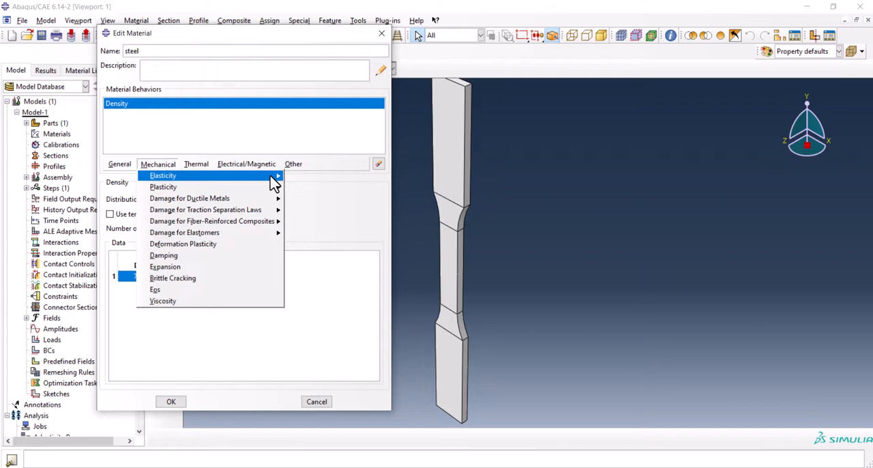
click(162, 174)
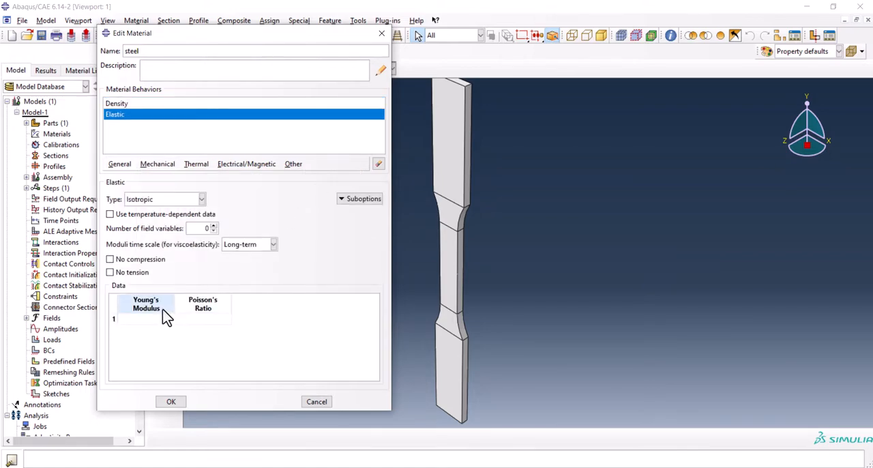
text(21)
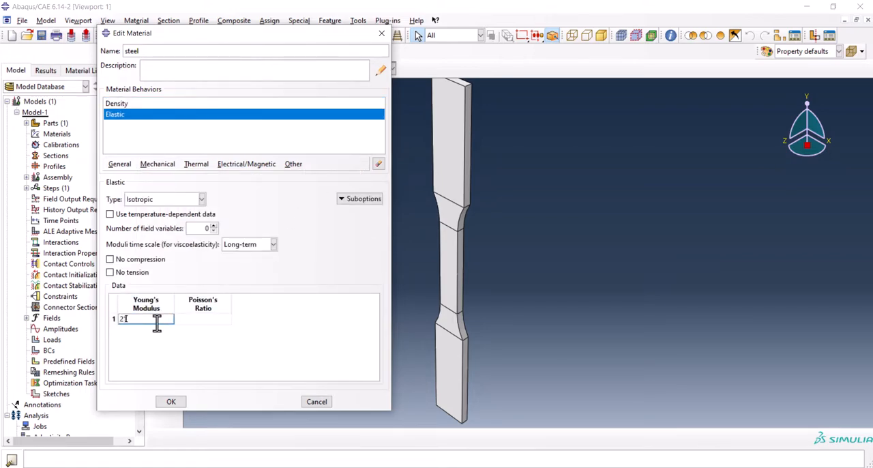
text(210000)
click(204, 319)
text(0.3)
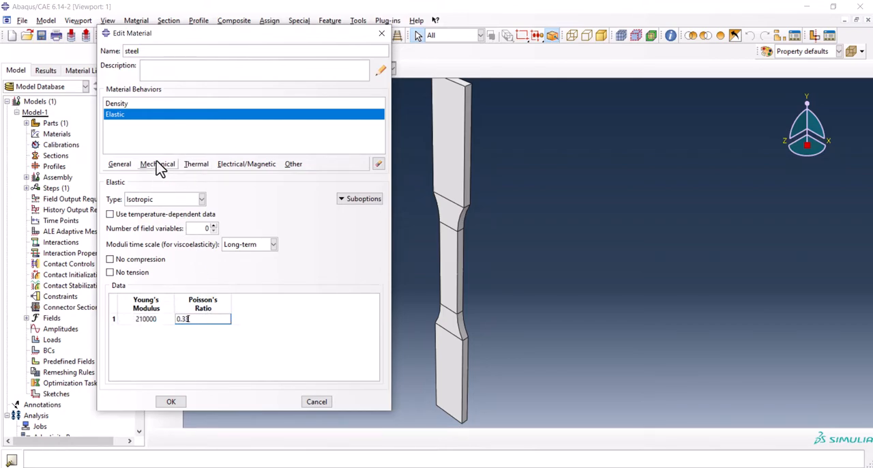
click(158, 163)
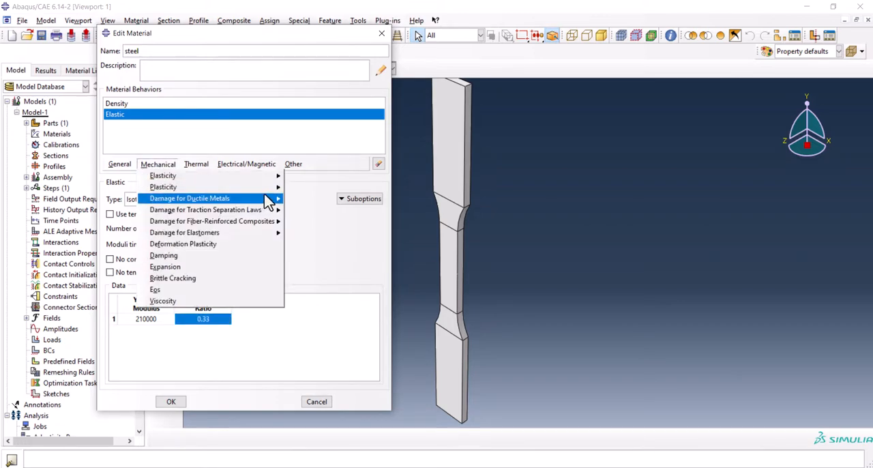
mouse_move(164, 186)
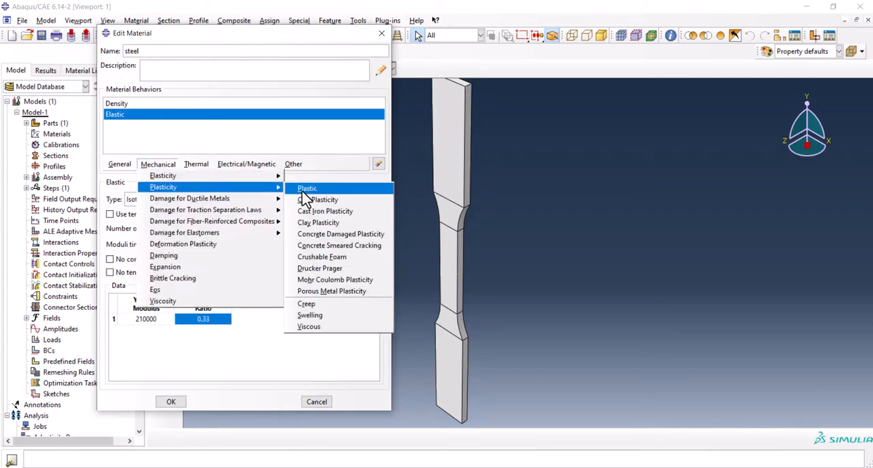
click(305, 189)
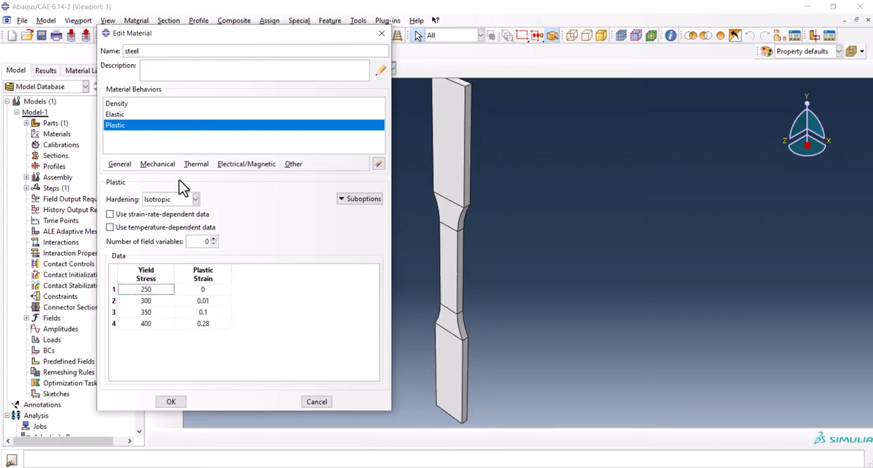
mouse_move(164, 166)
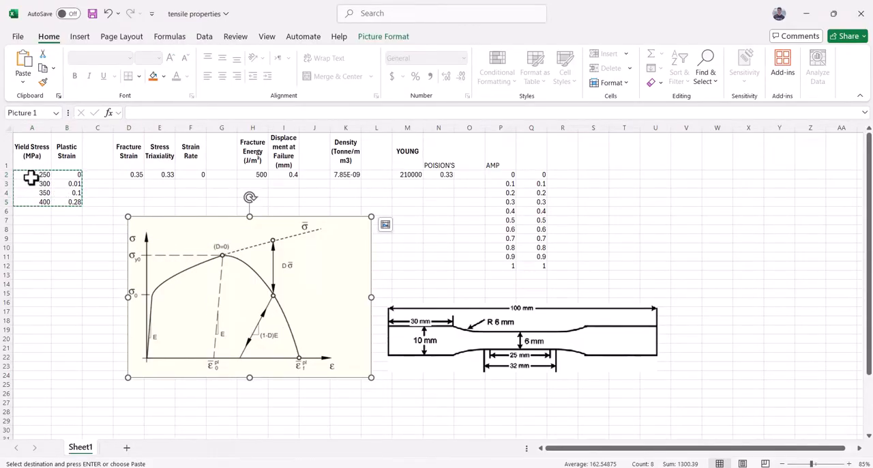
click(32, 174)
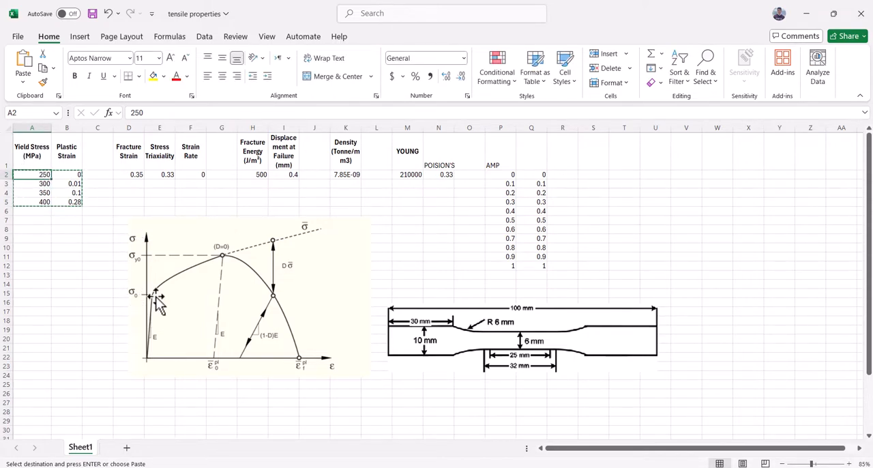
mouse_move(93, 218)
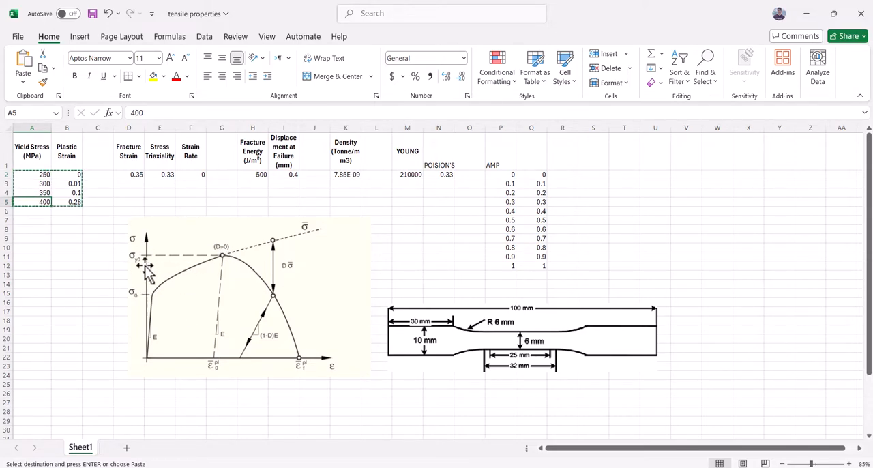
mouse_move(182, 270)
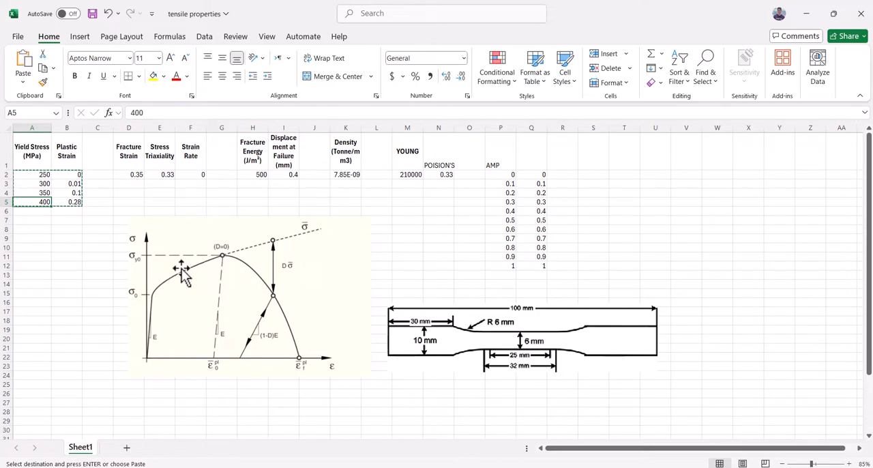
mouse_move(166, 276)
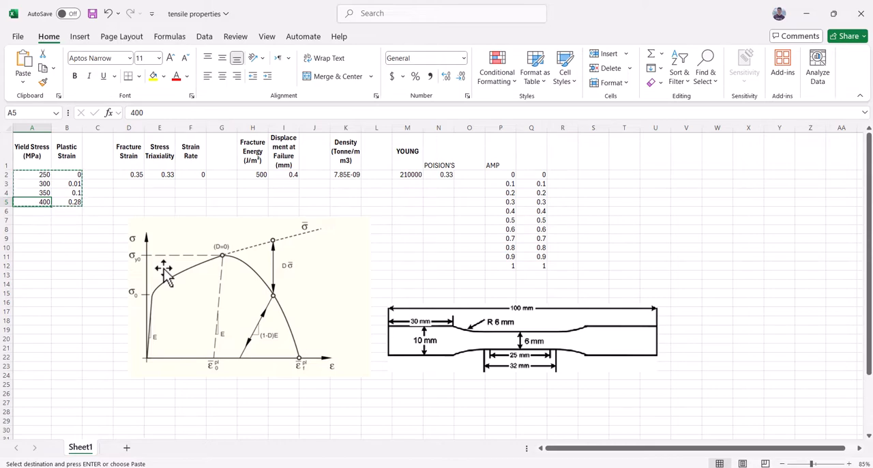
mouse_move(167, 286)
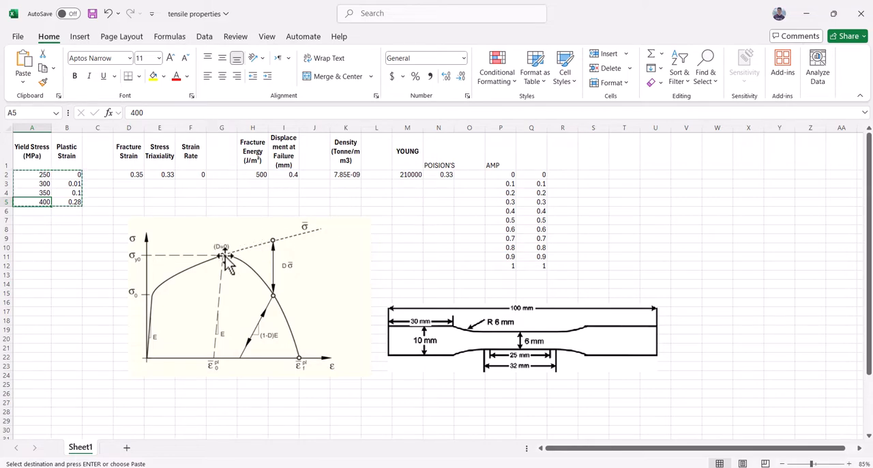
mouse_move(232, 223)
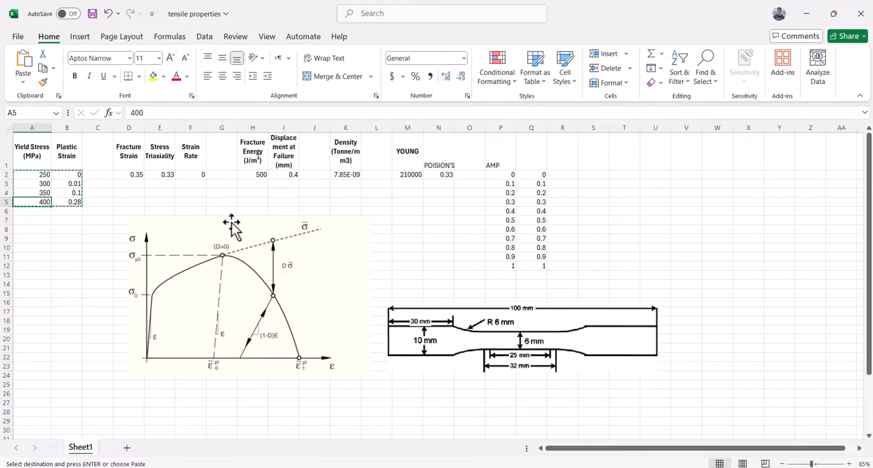
mouse_move(218, 257)
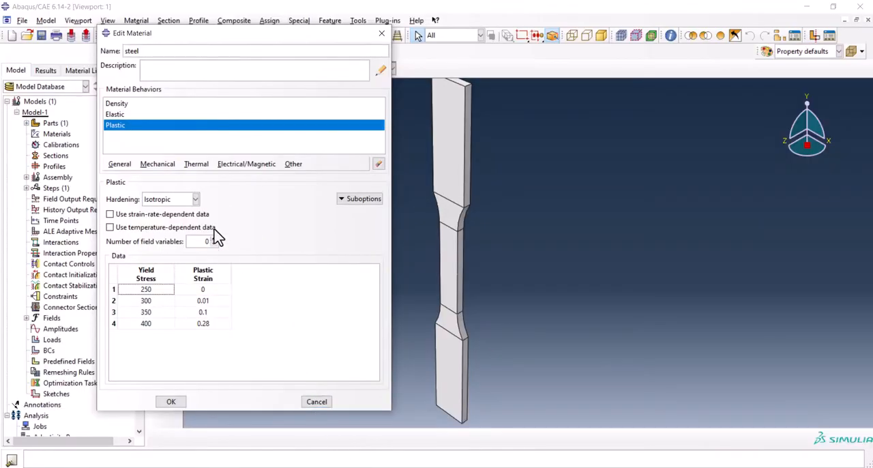
Add ductile damage to steel with fracture strain 0.35, triaxiality 0.33 and strain rate 0.
click(157, 164)
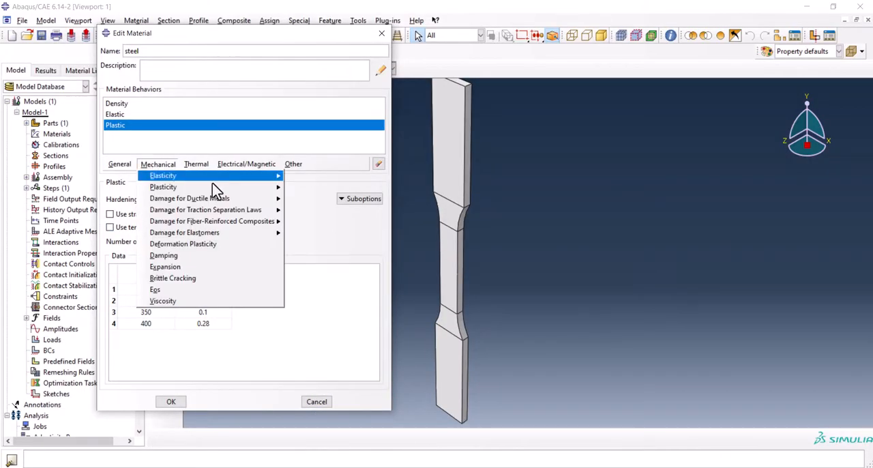
mouse_move(189, 198)
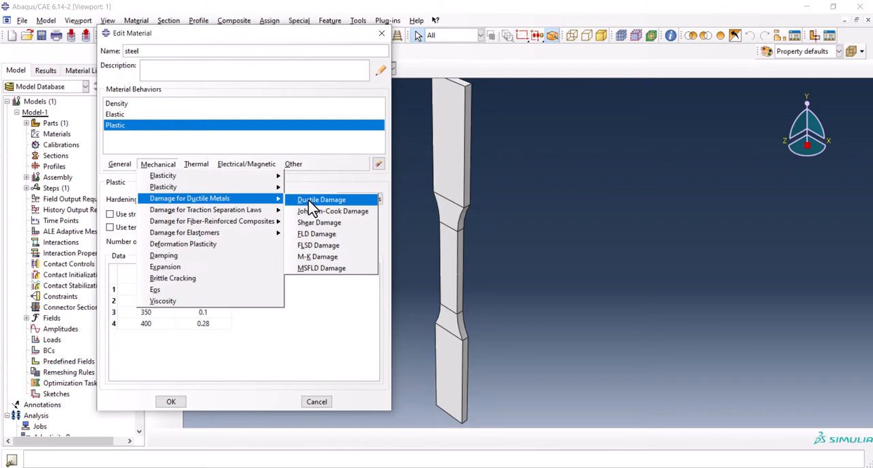
click(322, 199)
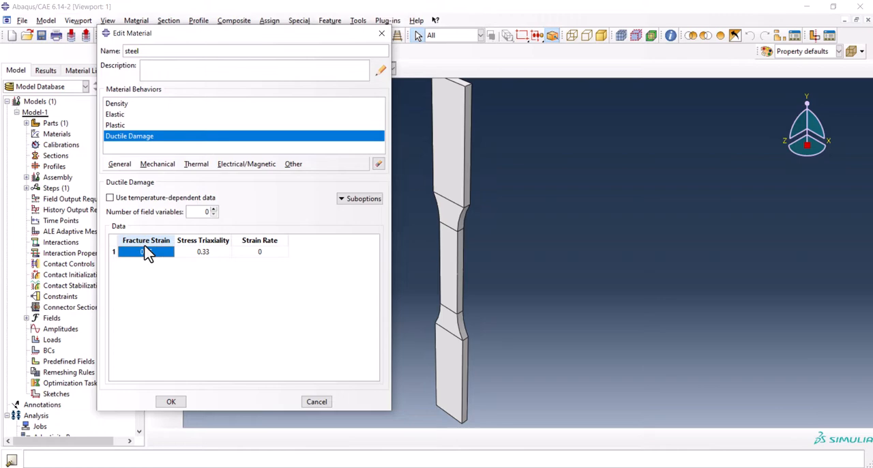
text(0.35)
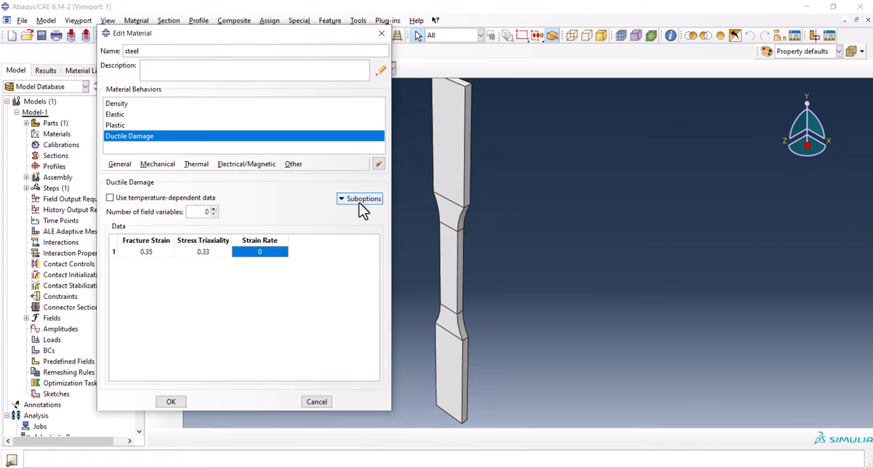
Add a displacement-based damage evolution suboption and confirm it.
click(363, 199)
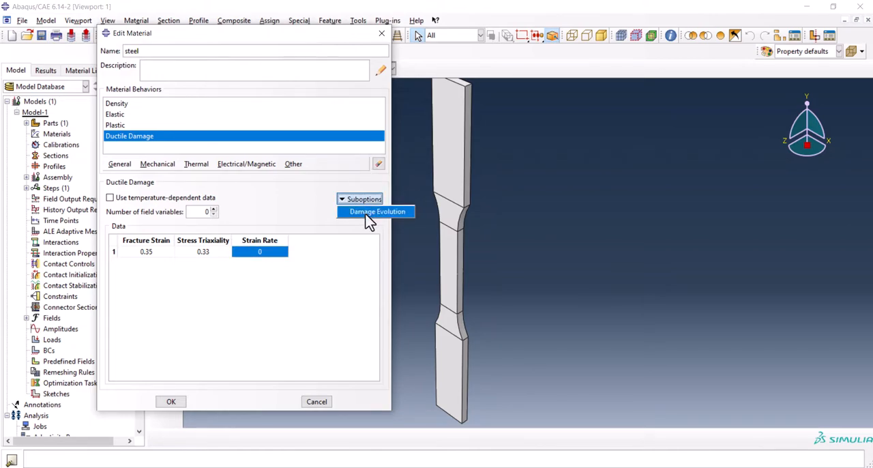
click(377, 210)
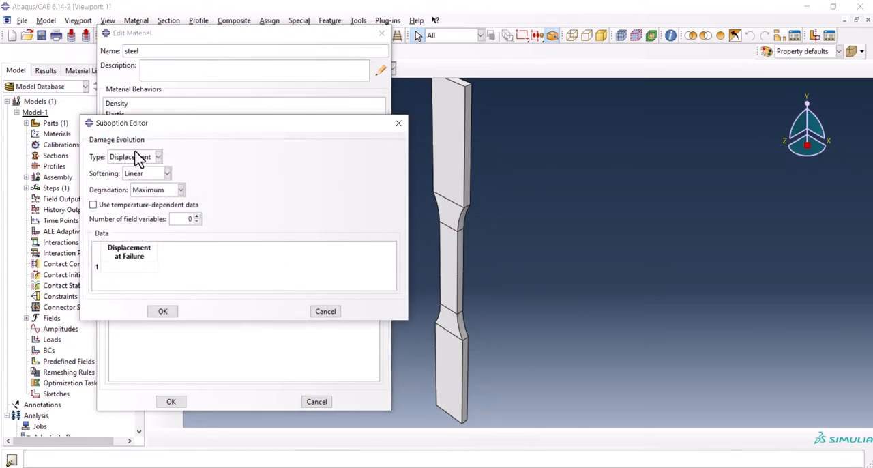
click(129, 266)
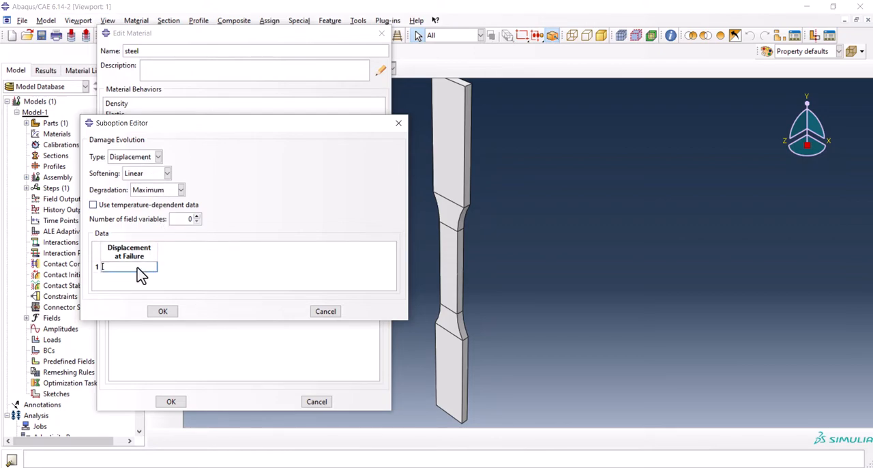
text(0.)
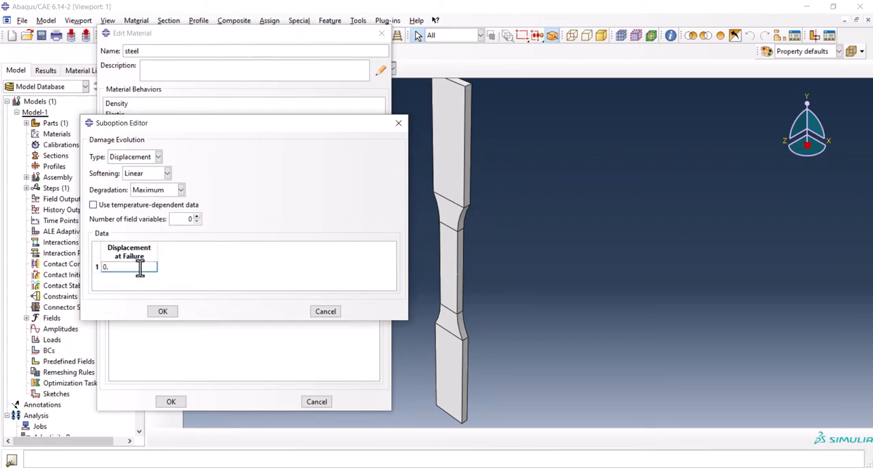
click(162, 311)
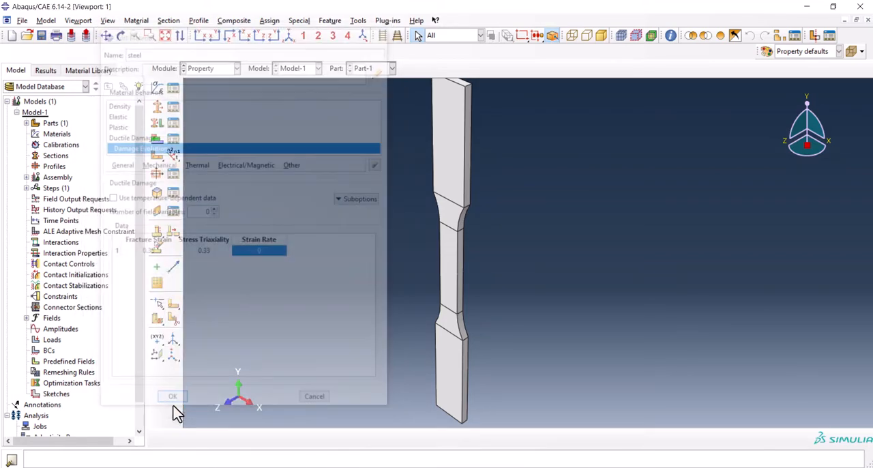
Close the material editor and create a solid homogeneous section using steel.
click(172, 395)
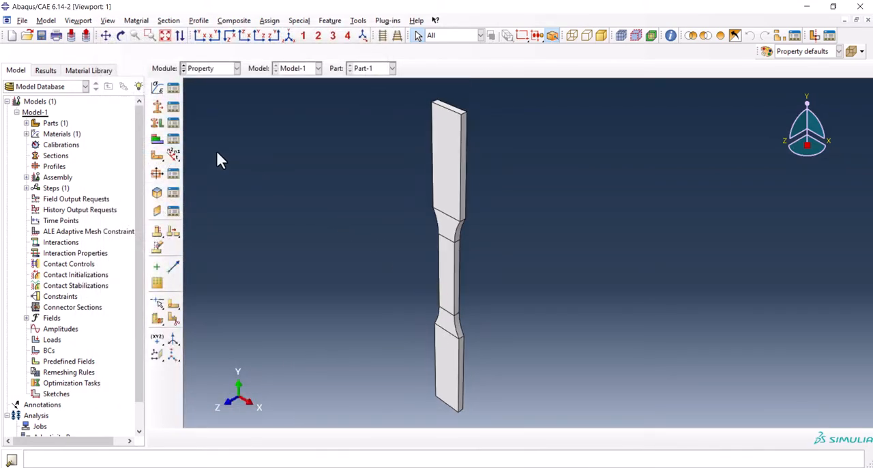
mouse_move(157, 109)
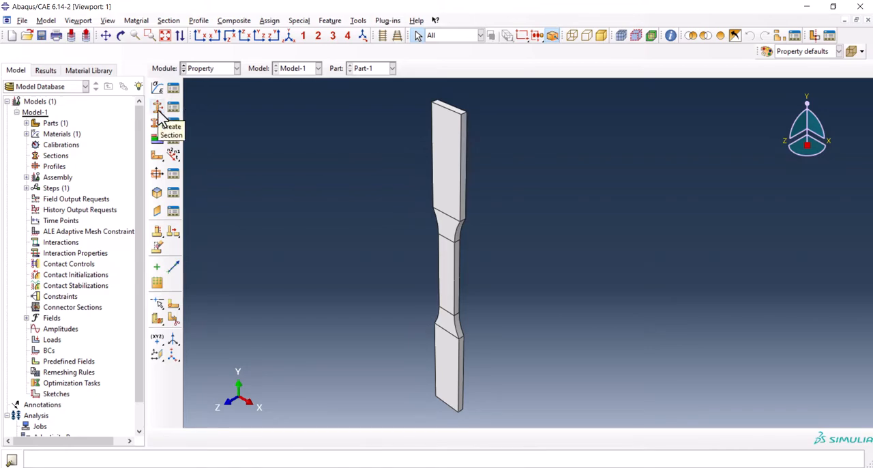
click(158, 107)
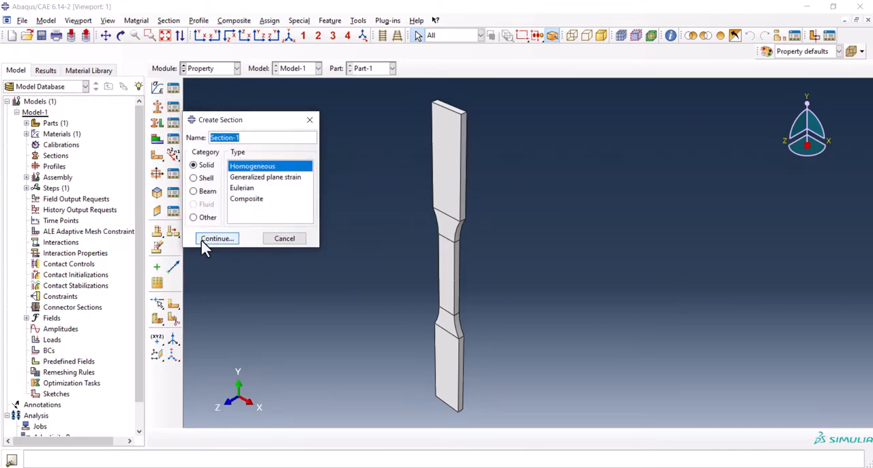
click(217, 237)
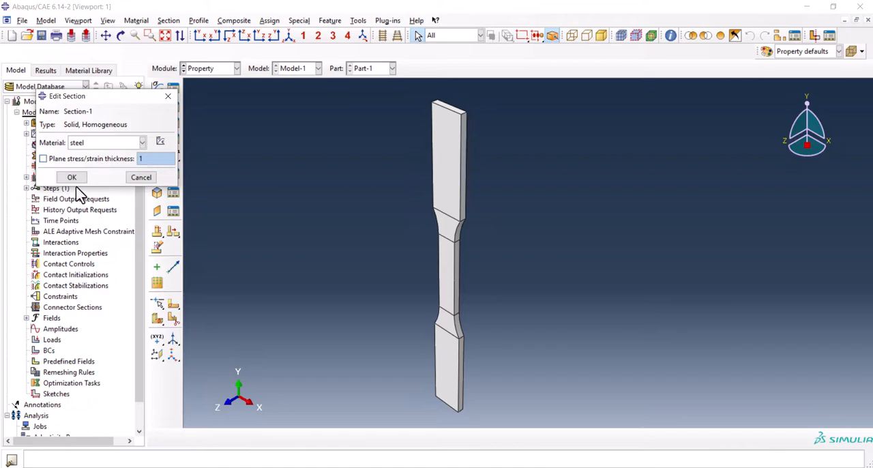
click(71, 177)
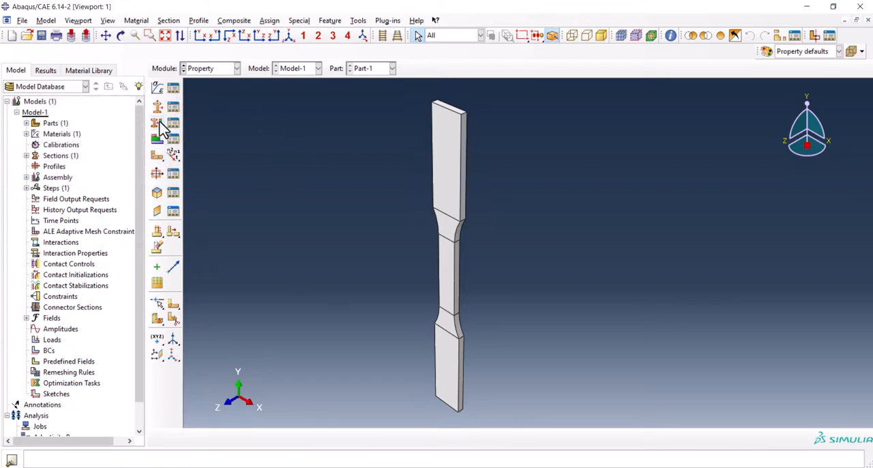
Assign the steel section to the whole dogbone specimen.
click(157, 123)
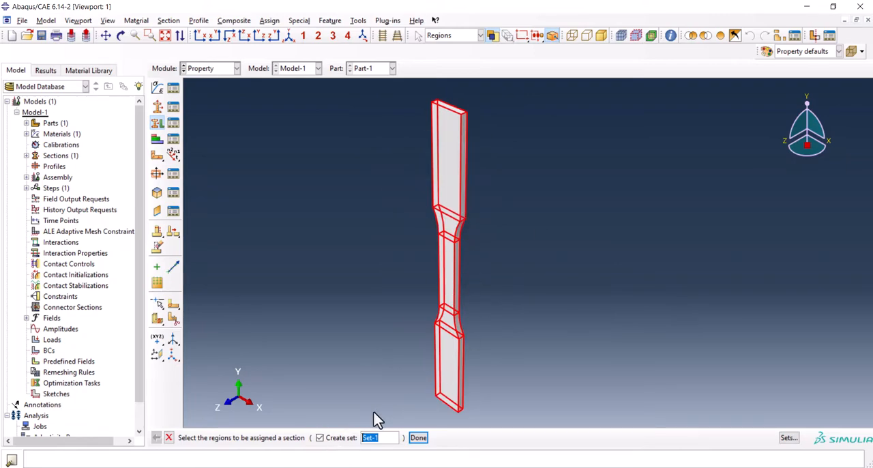
click(319, 437)
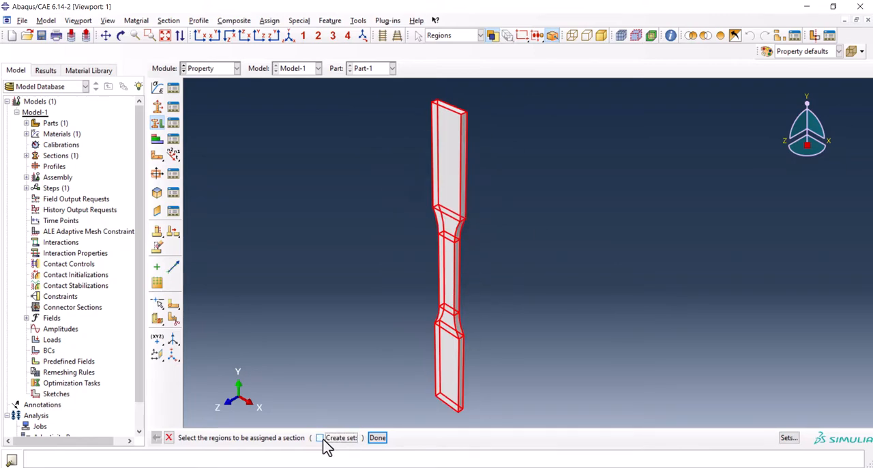
click(376, 437)
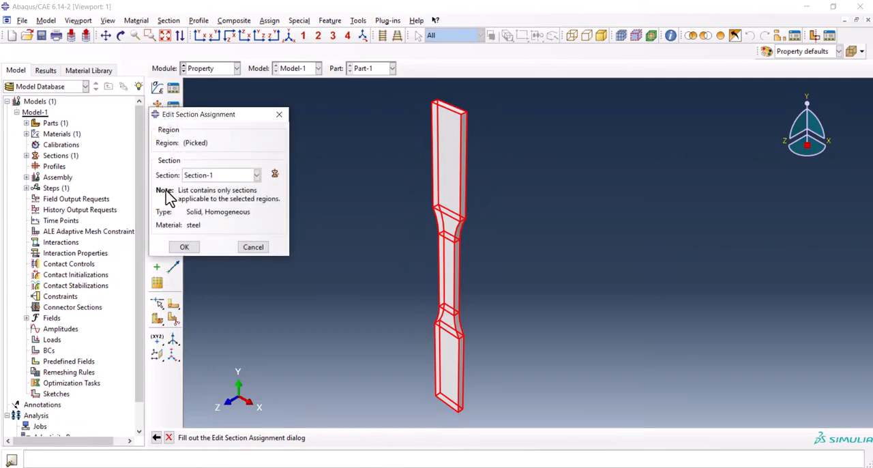
click(183, 246)
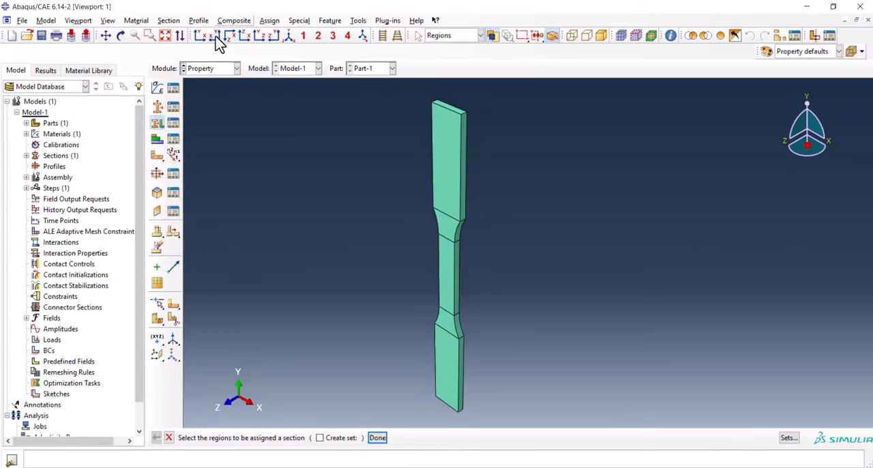
mouse_move(355, 235)
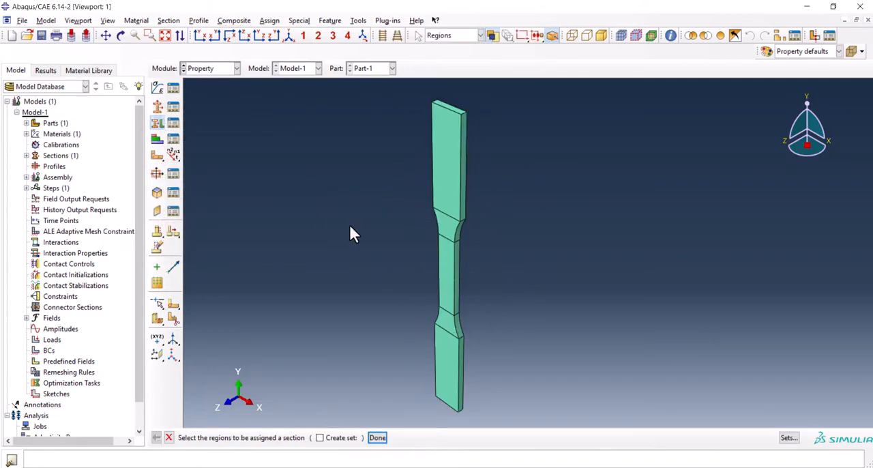
mouse_move(215, 75)
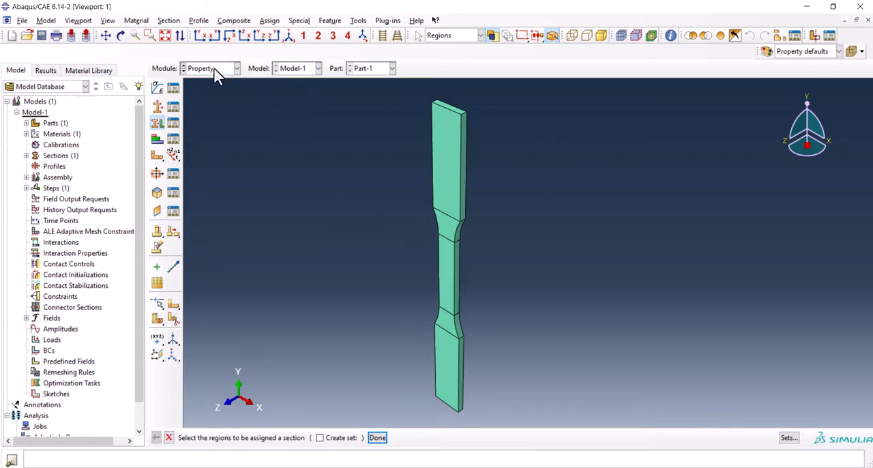
In the Assembly module place a mesh-independent instance of the specimen.
click(235, 68)
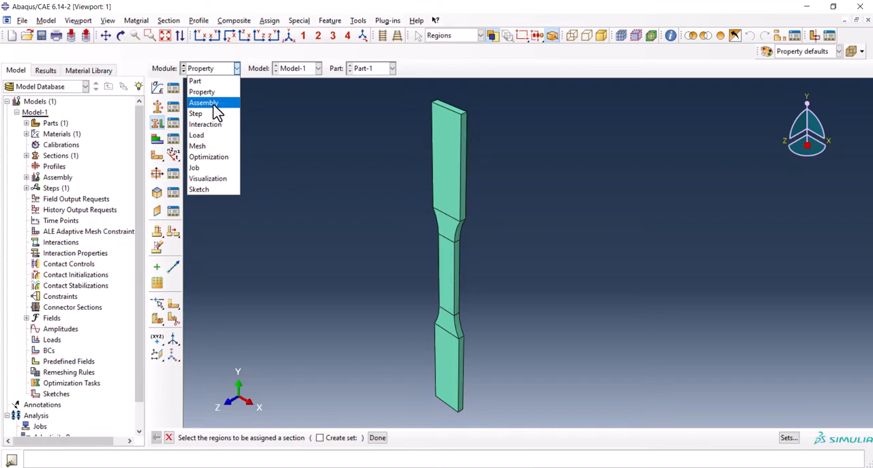
click(203, 102)
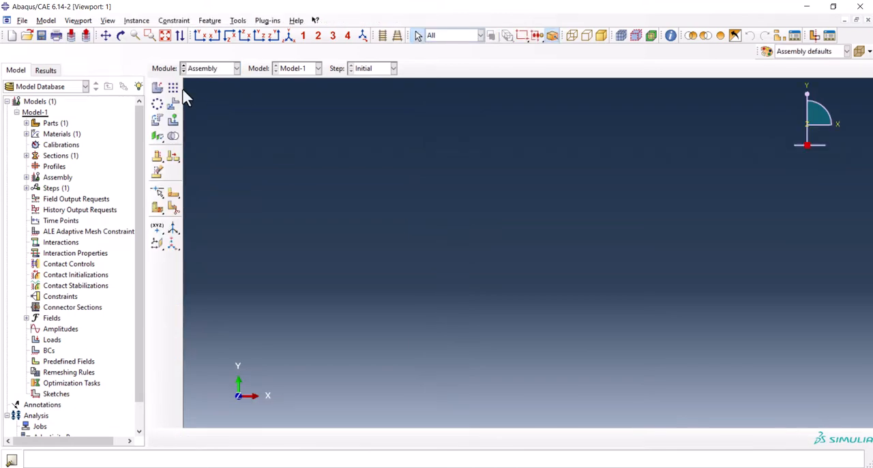
mouse_move(159, 90)
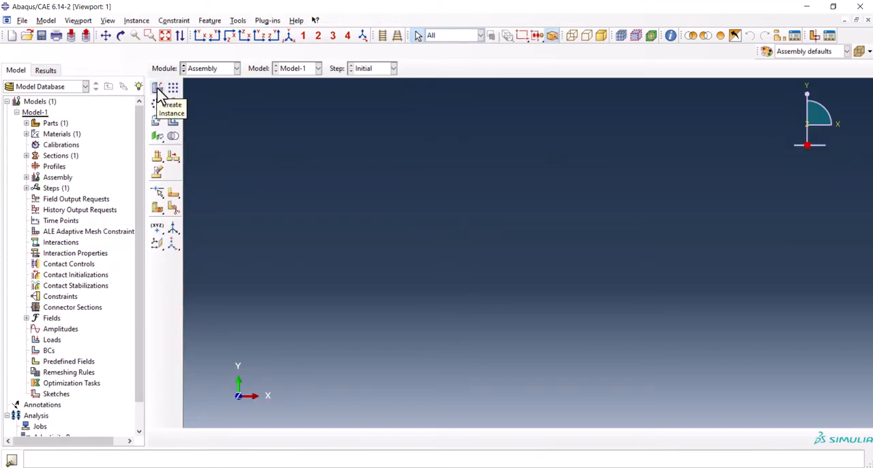
click(156, 89)
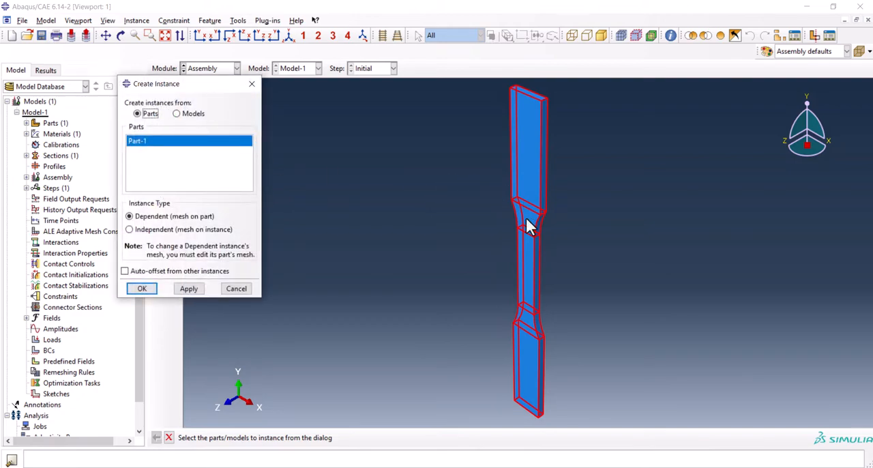
click(128, 229)
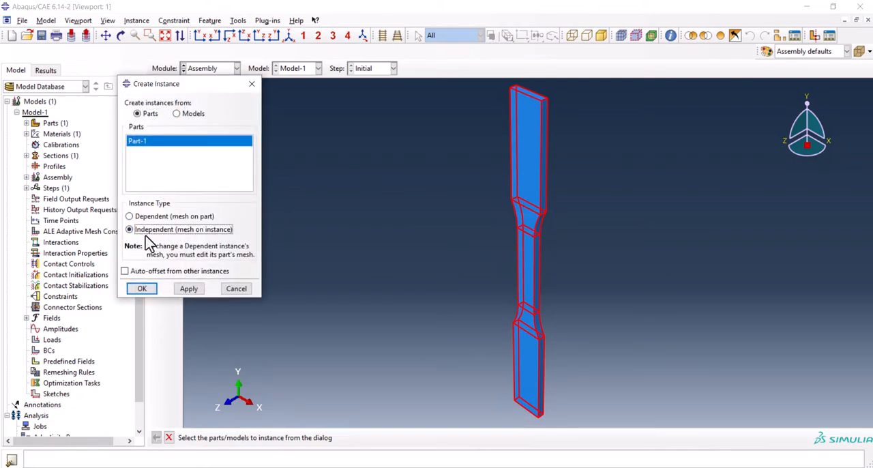
click(142, 288)
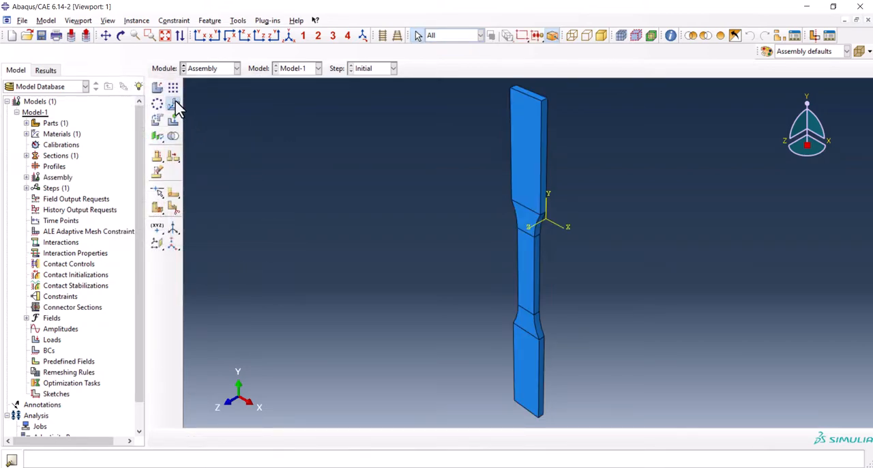
Create reference point RP-1 at (0, 110, 0) above the specimen.
click(157, 104)
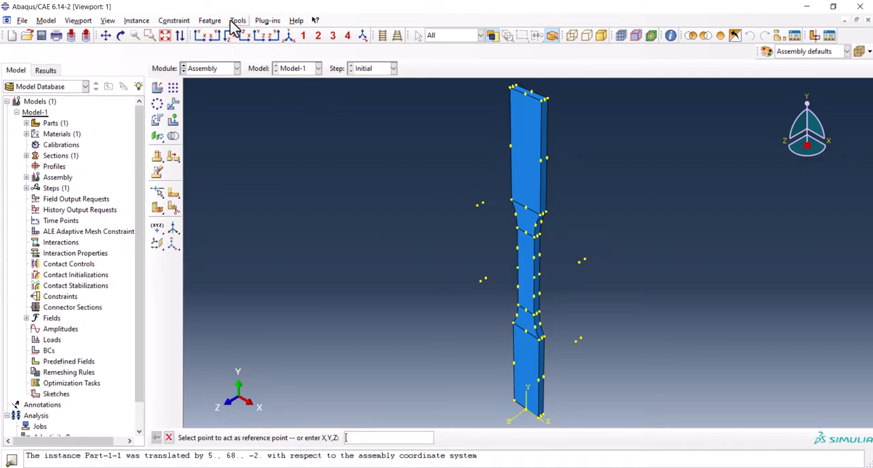
click(237, 19)
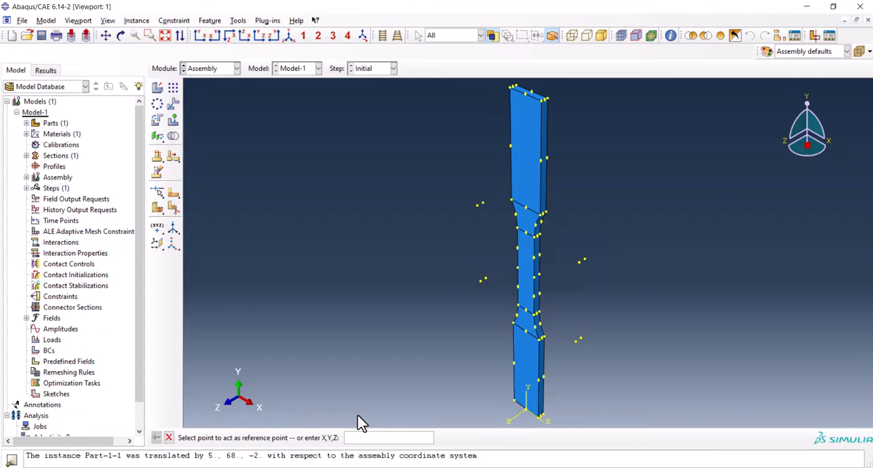
text(0)
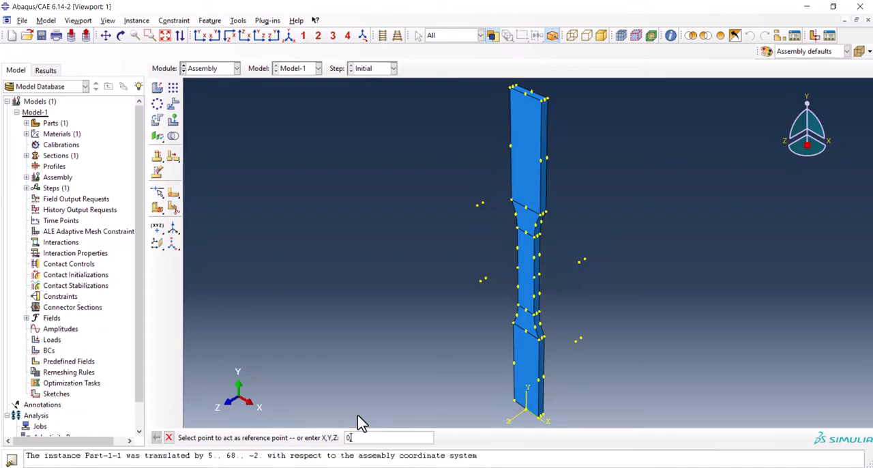
text(, 110)
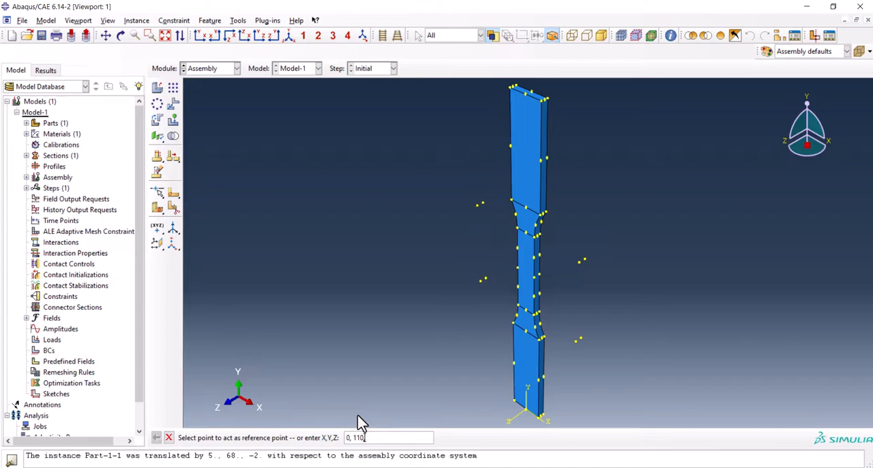
text(,-0.4)
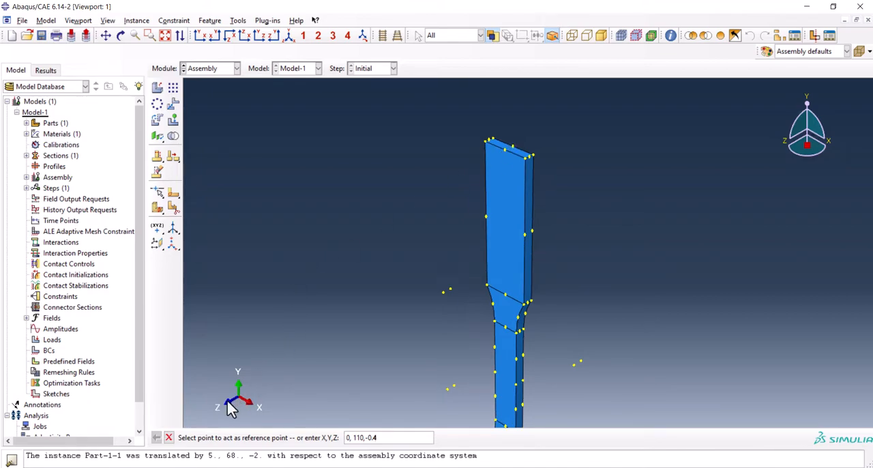
mouse_move(284, 394)
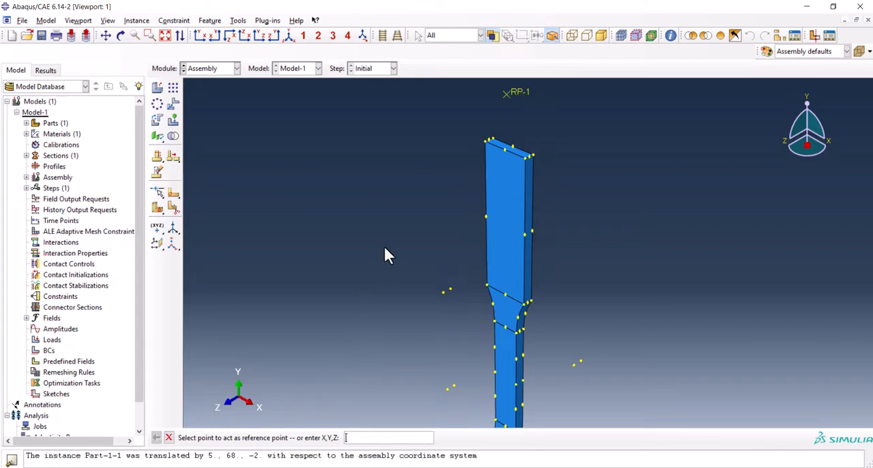
mouse_move(286, 126)
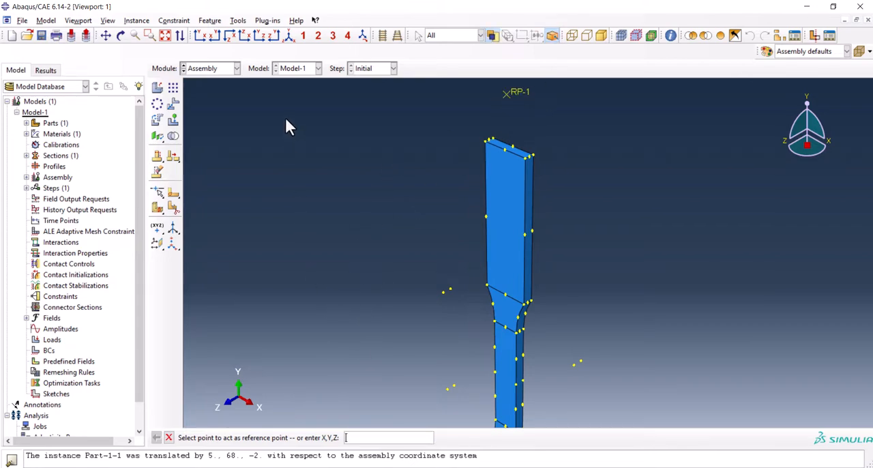
mouse_move(264, 109)
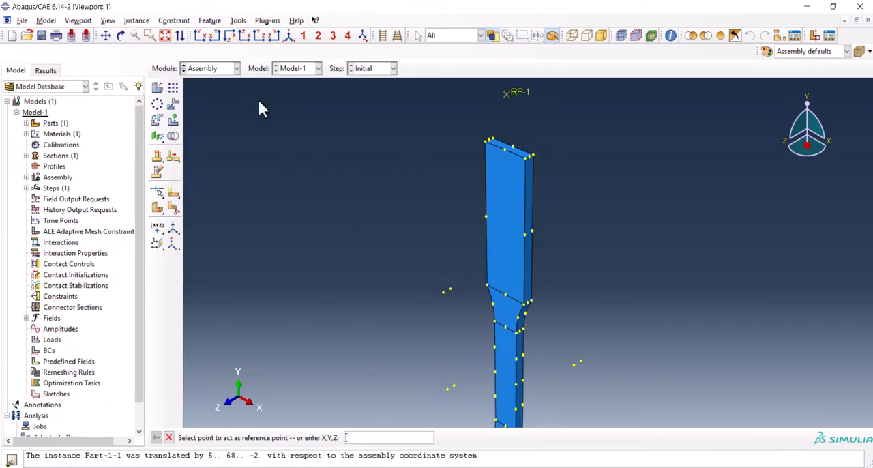
Create a geometry set named rp containing RP-1.
click(237, 19)
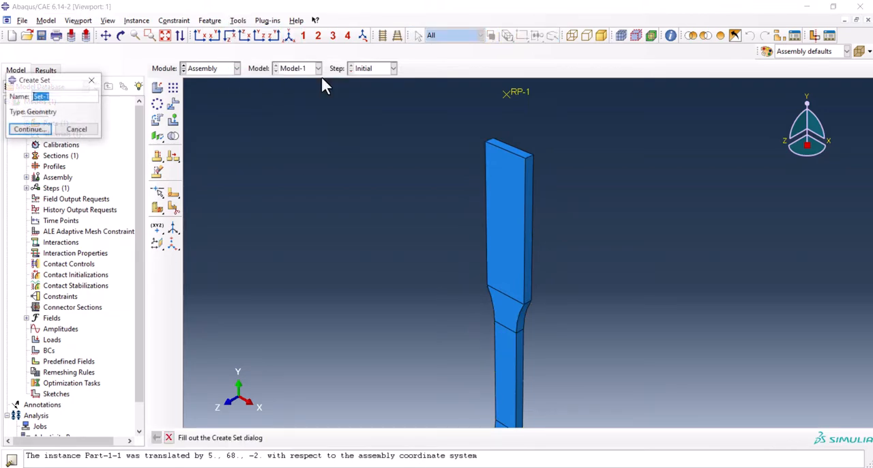
text(rp)
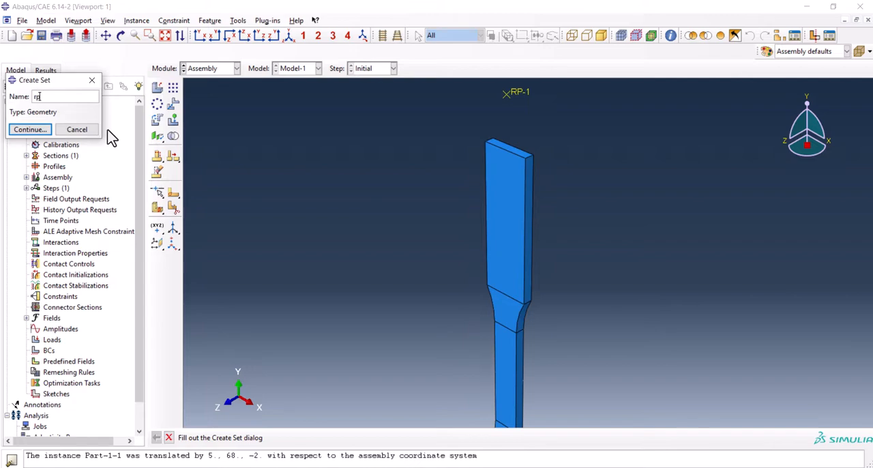
click(30, 128)
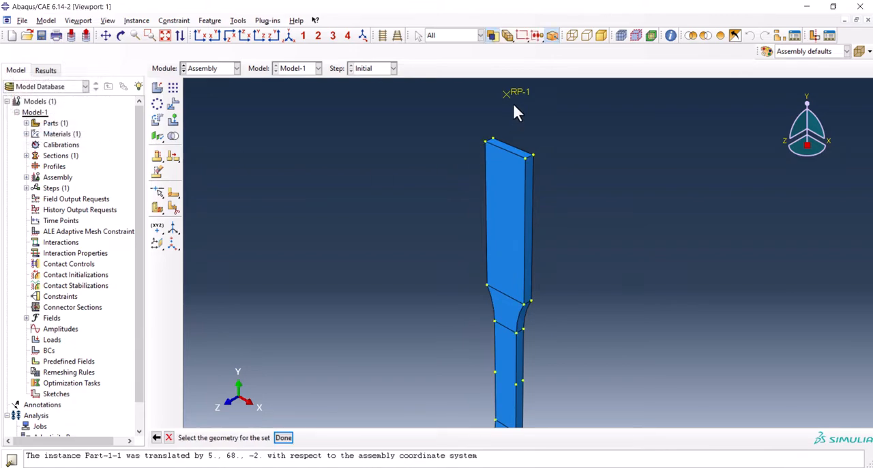
click(282, 436)
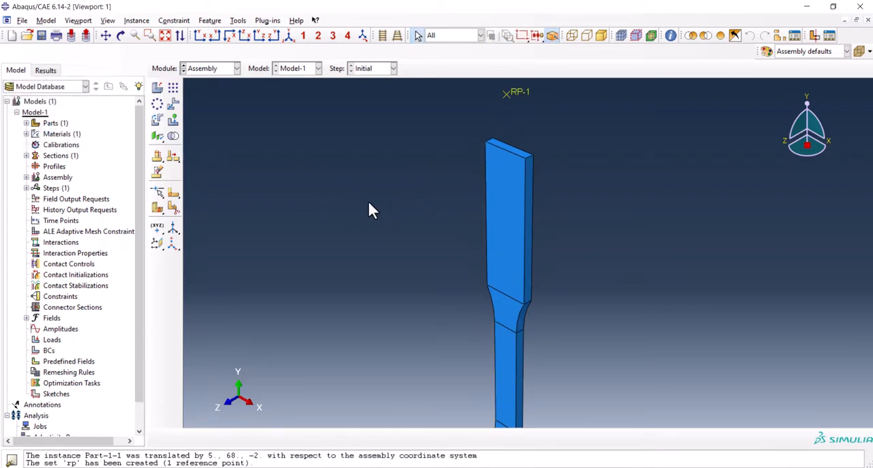
mouse_move(268, 88)
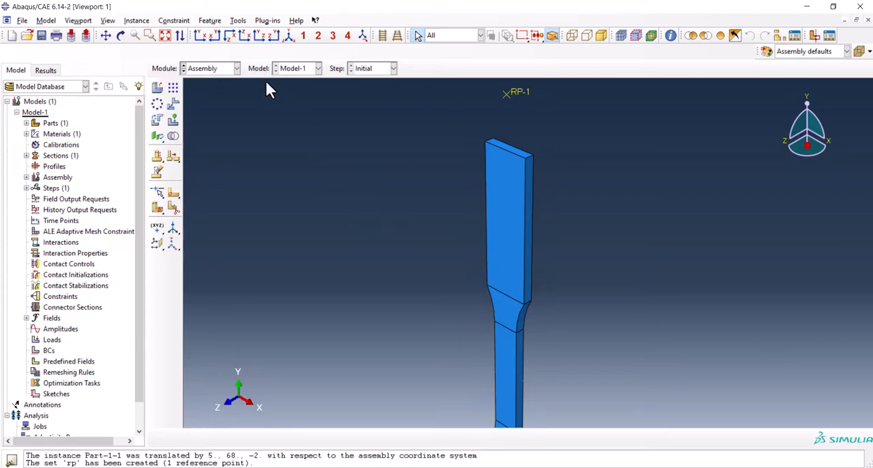
Create a new Dynamic, Explicit analysis step and continue to its settings.
click(211, 68)
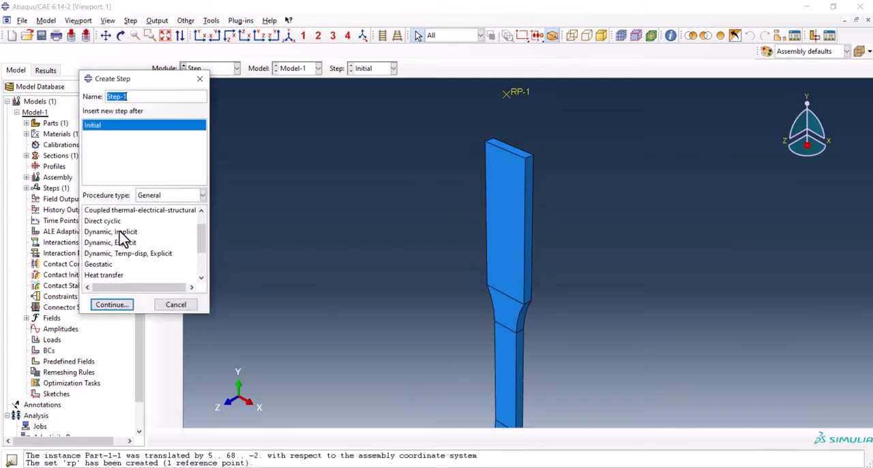
click(109, 243)
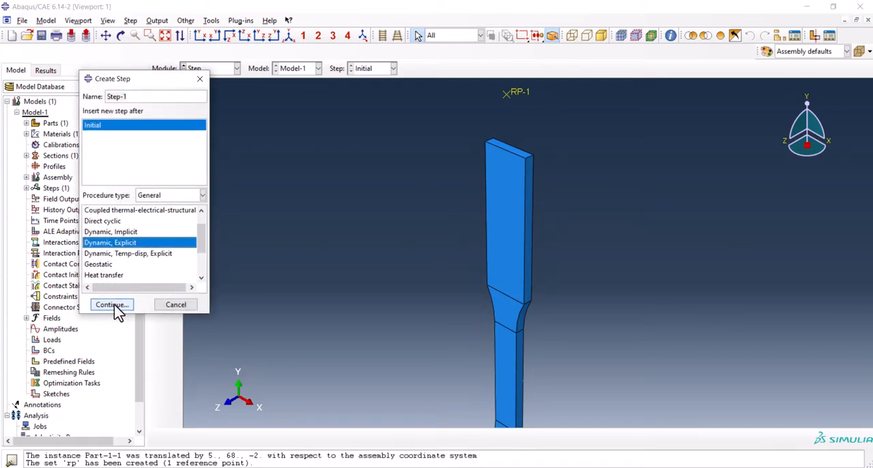
click(109, 304)
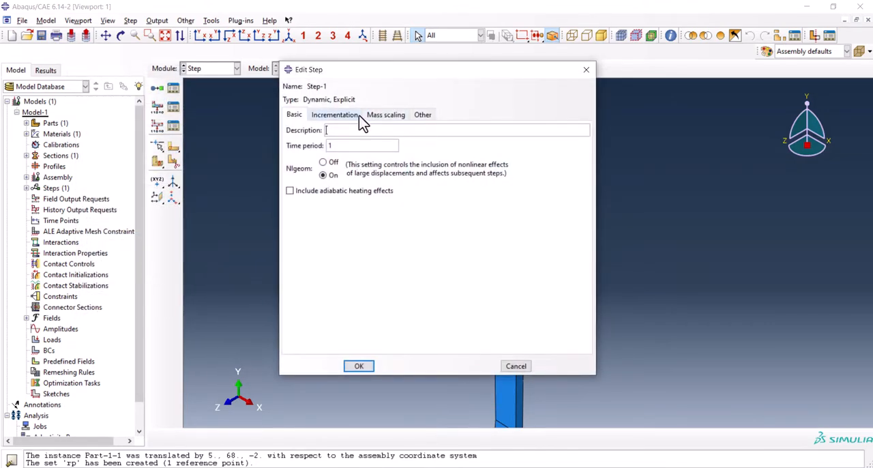
Add whole-model mass scaling to a target time increment of 1e-4 and create Step-1.
click(384, 114)
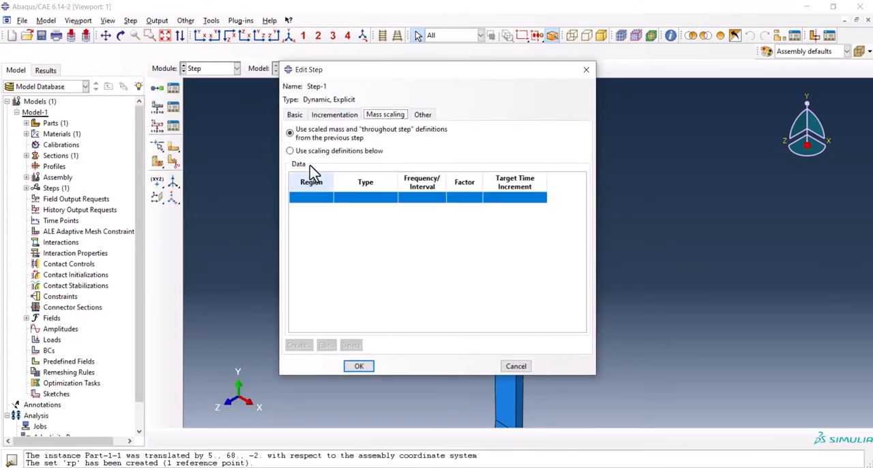
click(289, 150)
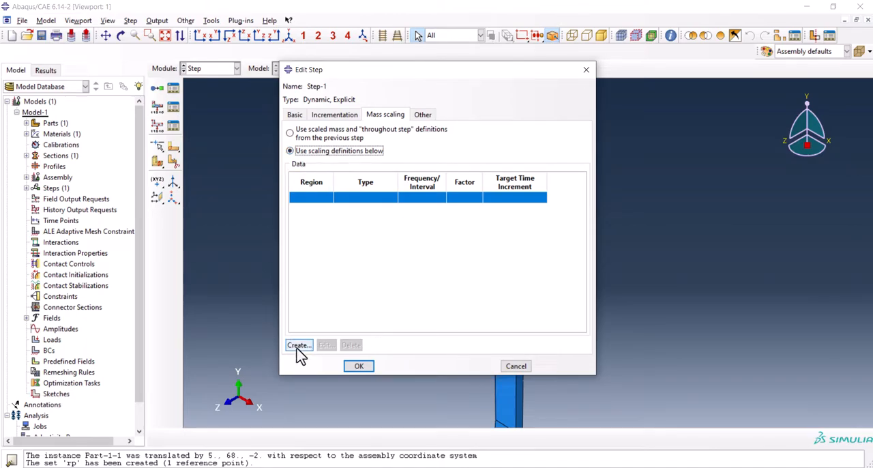
click(297, 344)
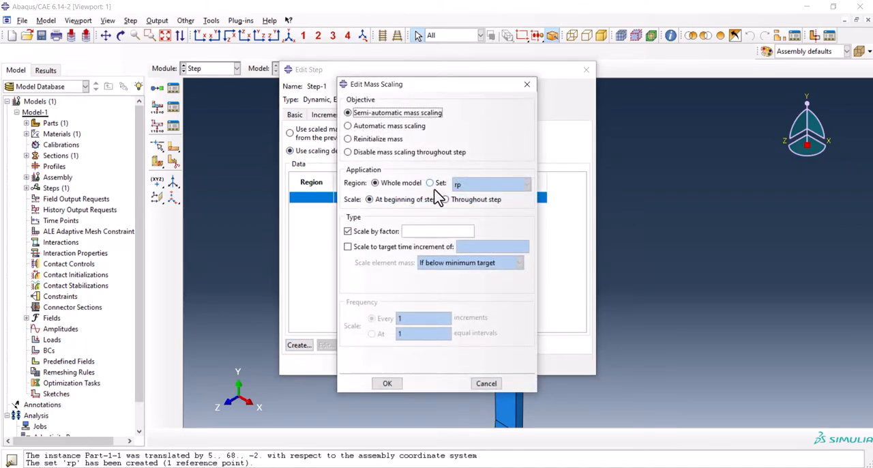
click(348, 245)
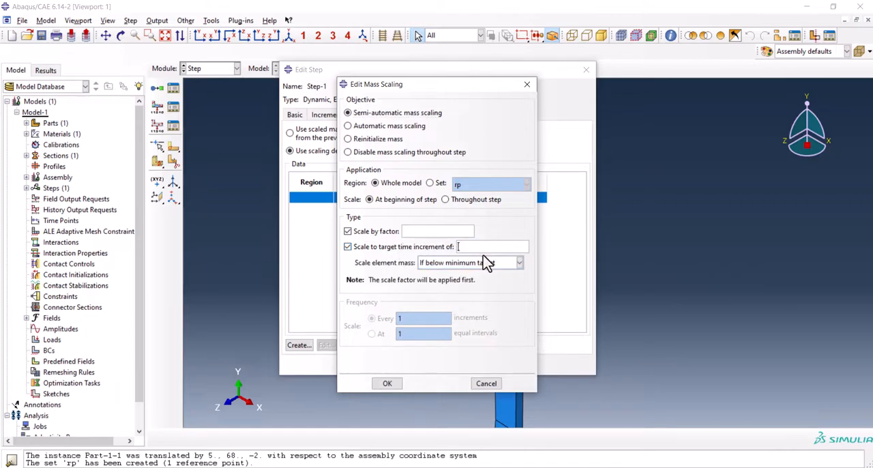
text(1e-)
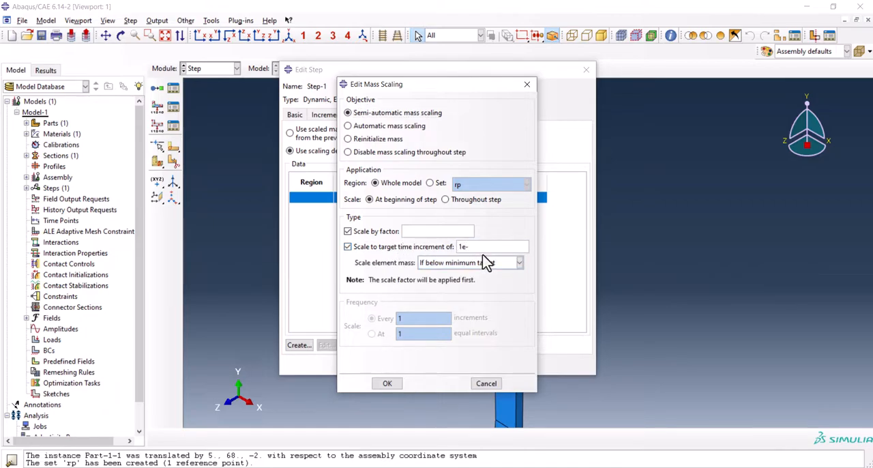
click(347, 232)
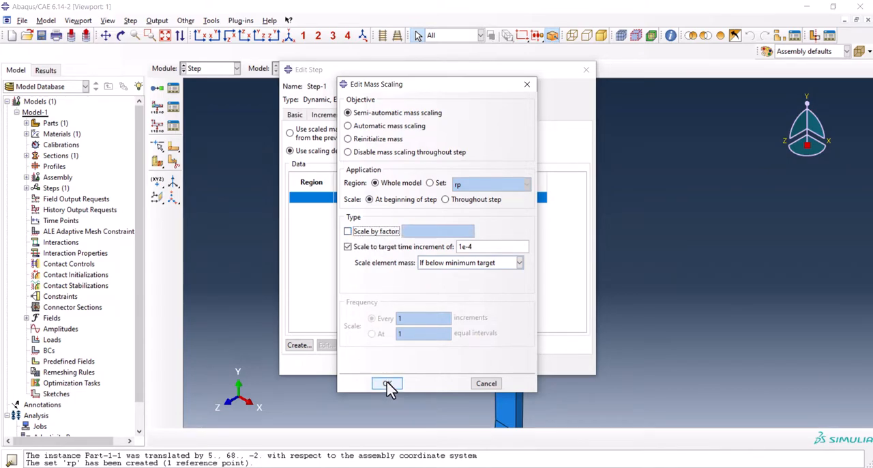
click(387, 383)
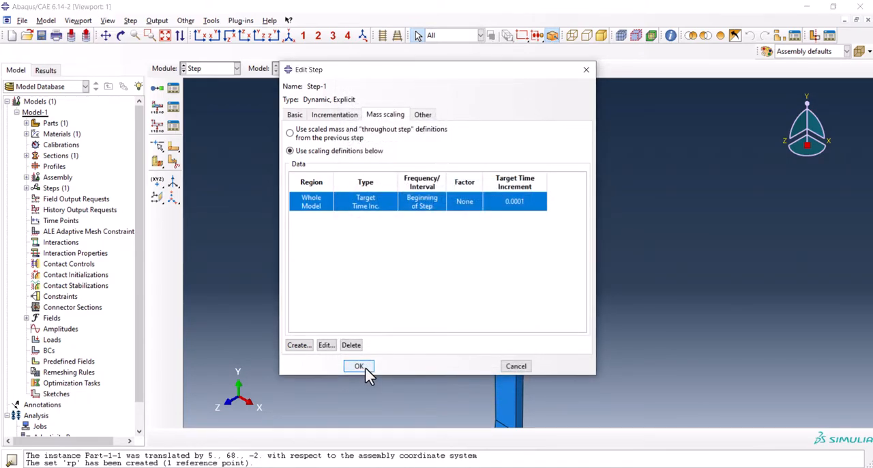
click(358, 365)
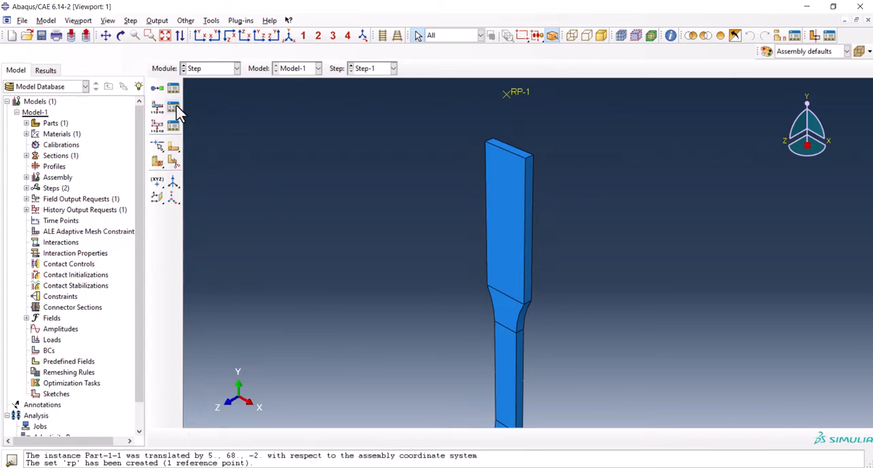
Edit F-Output-1 to also record the element STATUS variable alongside the defaults.
click(173, 107)
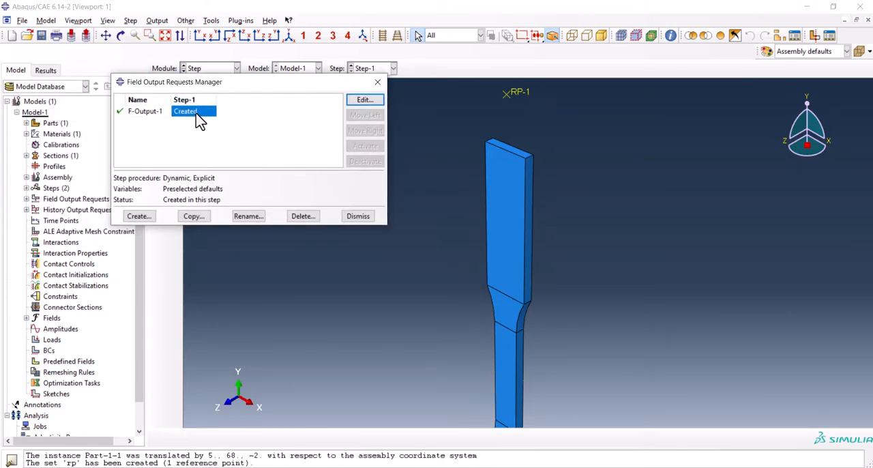
click(365, 99)
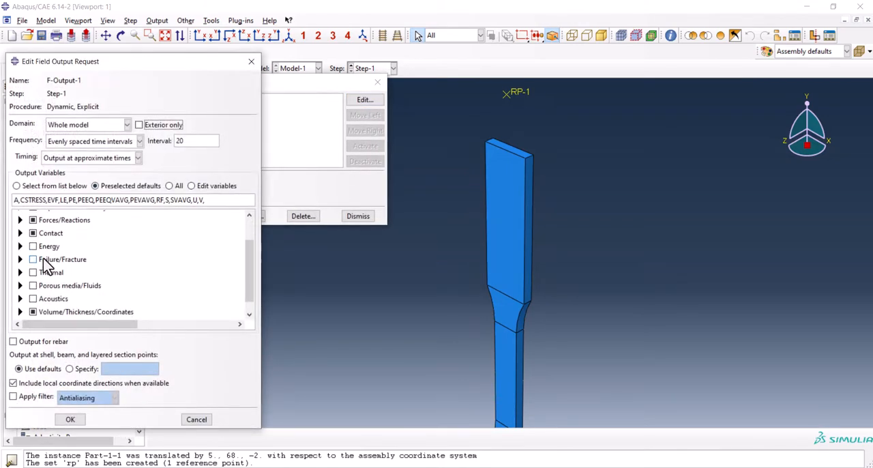
scroll(down, 3)
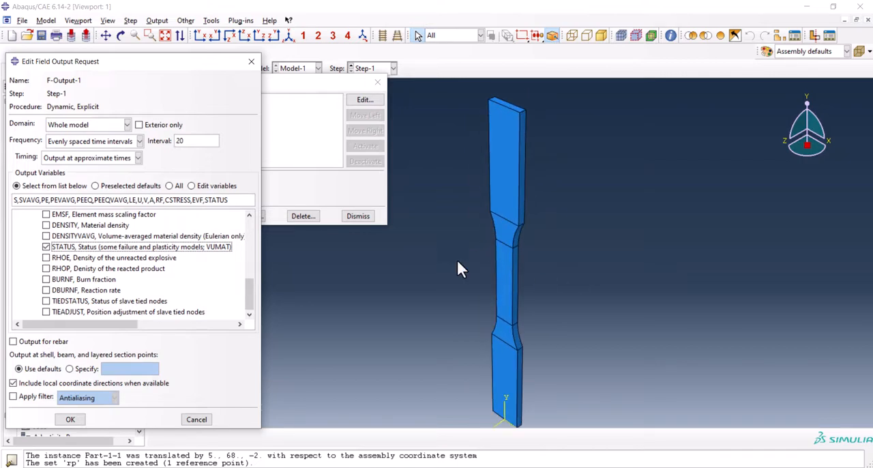
mouse_move(539, 283)
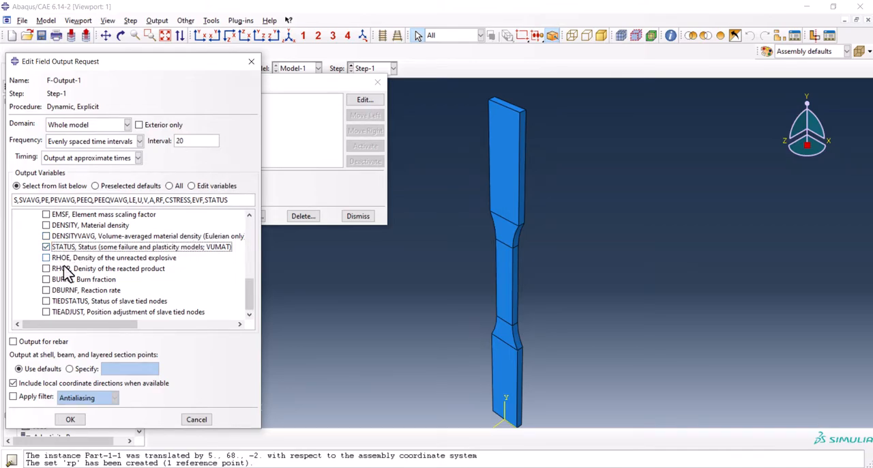
click(69, 418)
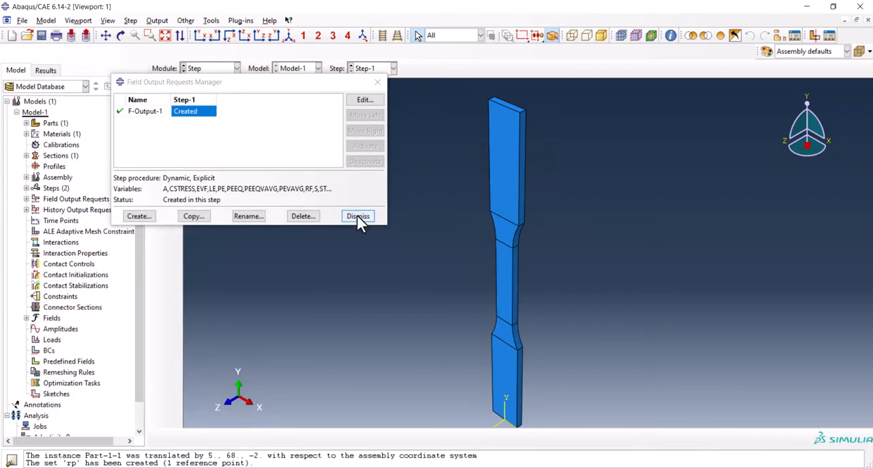
click(358, 216)
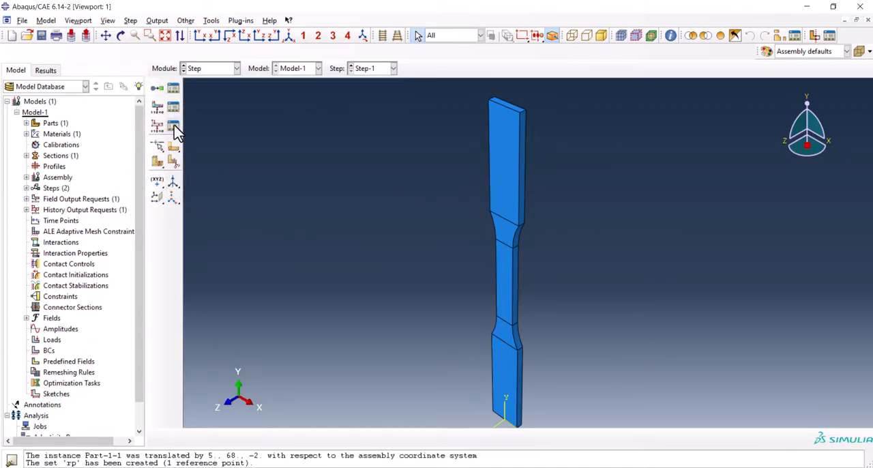
mouse_move(173, 125)
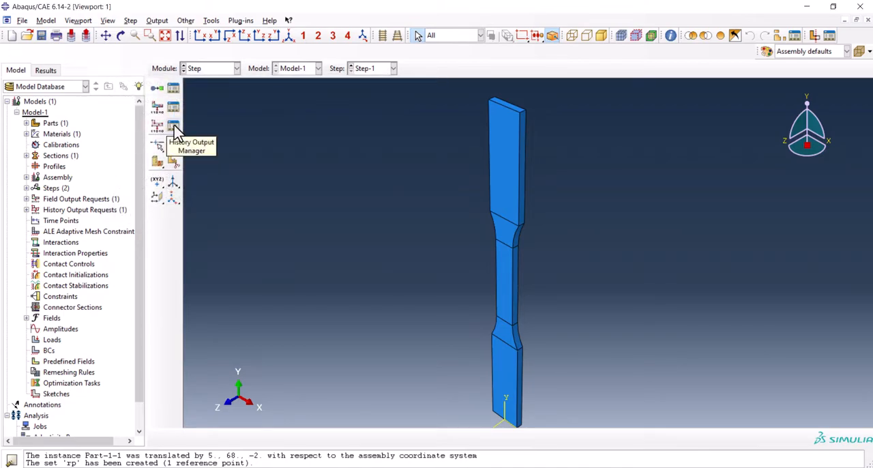
Edit H-Output-1 to record U2 and RF2 at set rp, then recheck and confirm it.
click(172, 125)
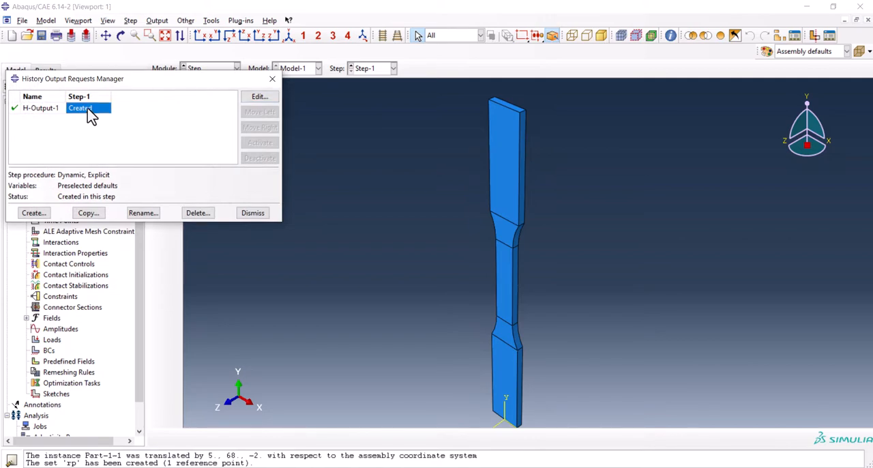
click(259, 95)
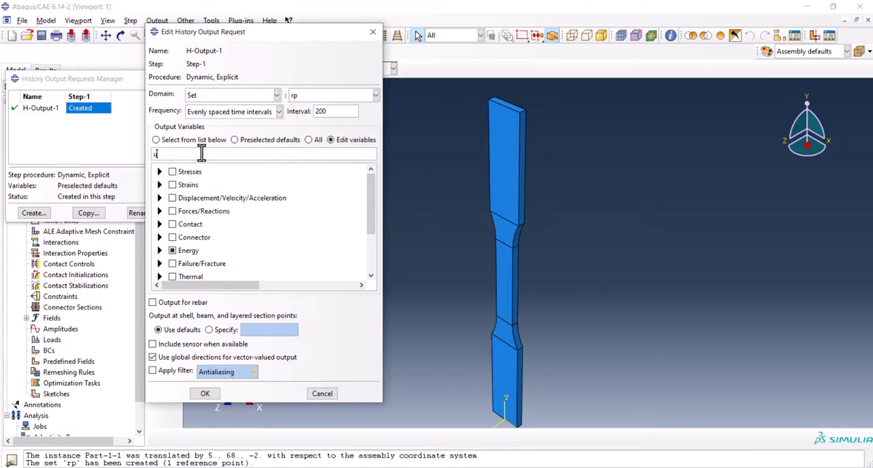
text(2, rf2)
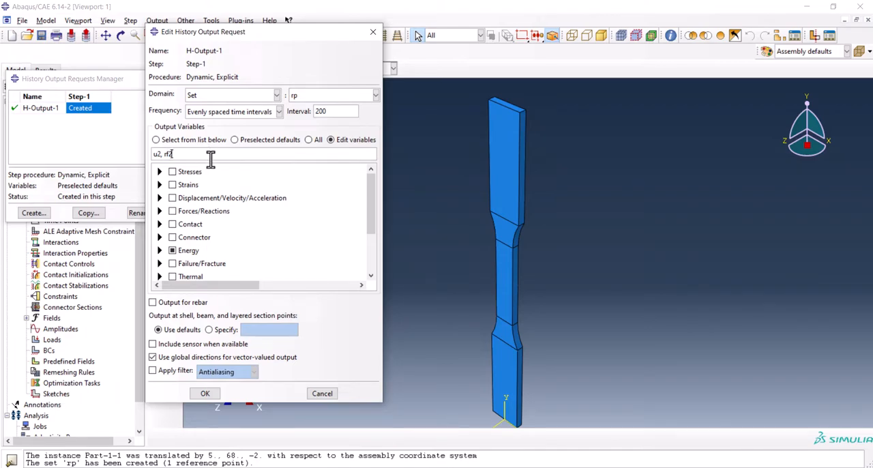
click(204, 393)
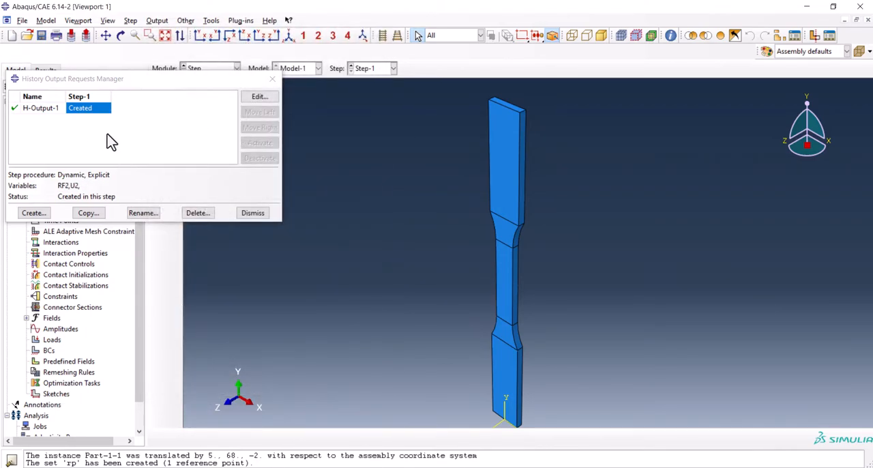
click(259, 96)
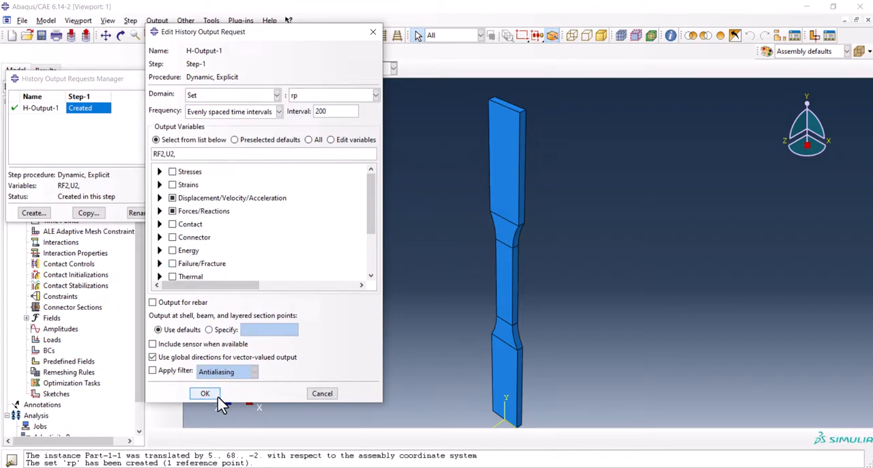
click(204, 392)
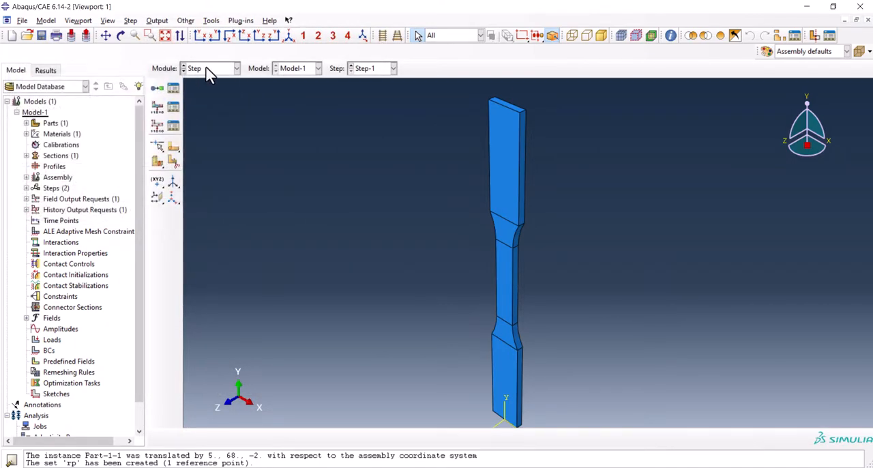
In the Interaction module, create a kinematic coupling from RP-1 to the specimen's top face.
click(211, 68)
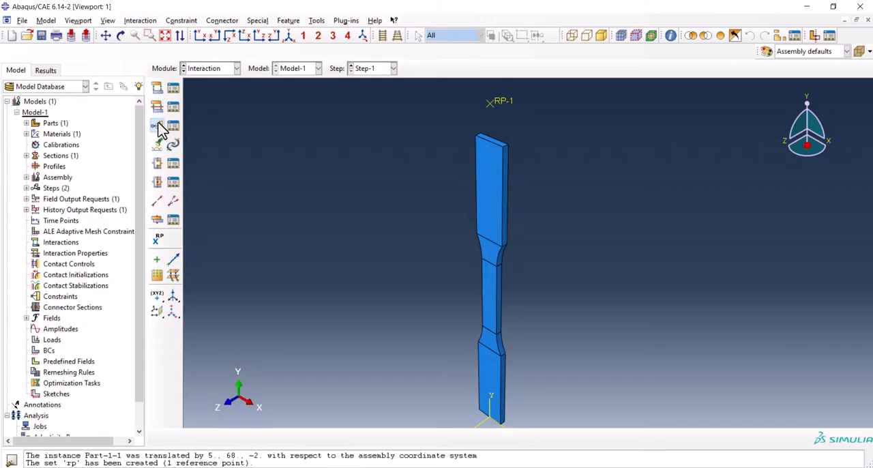
click(157, 125)
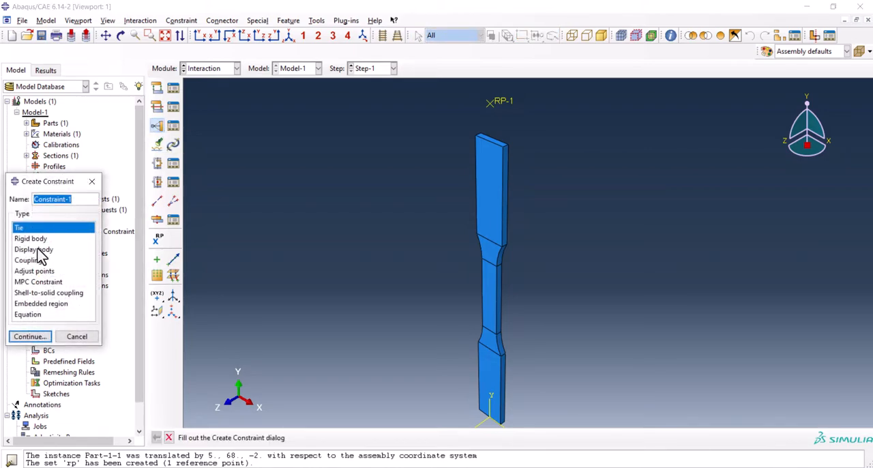
click(28, 259)
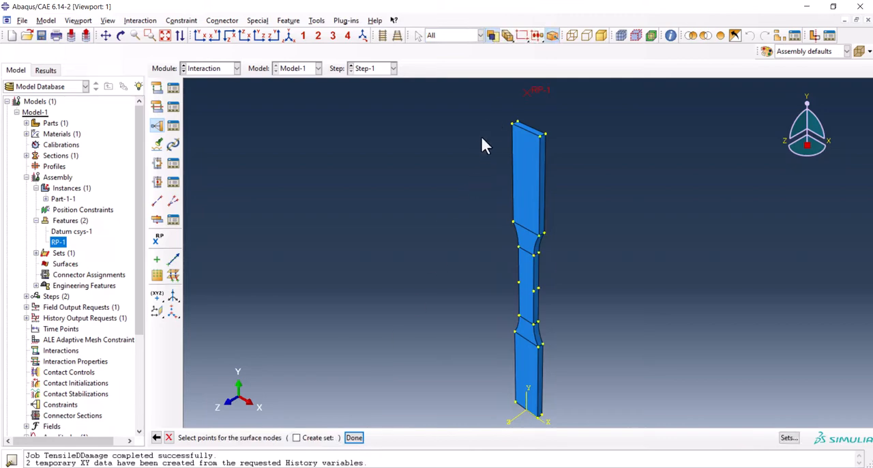
click(529, 177)
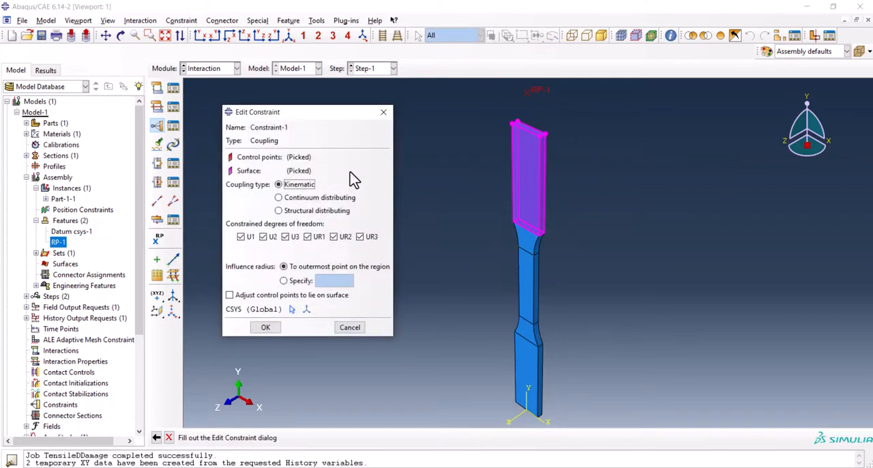
click(264, 327)
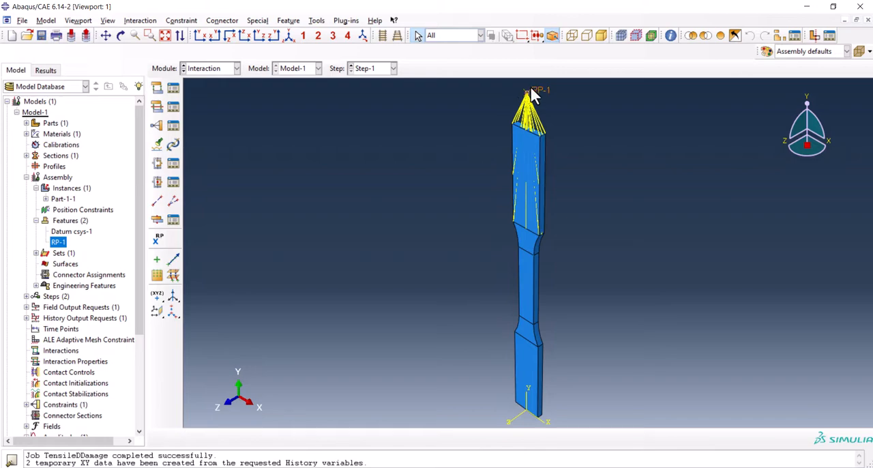
mouse_move(232, 71)
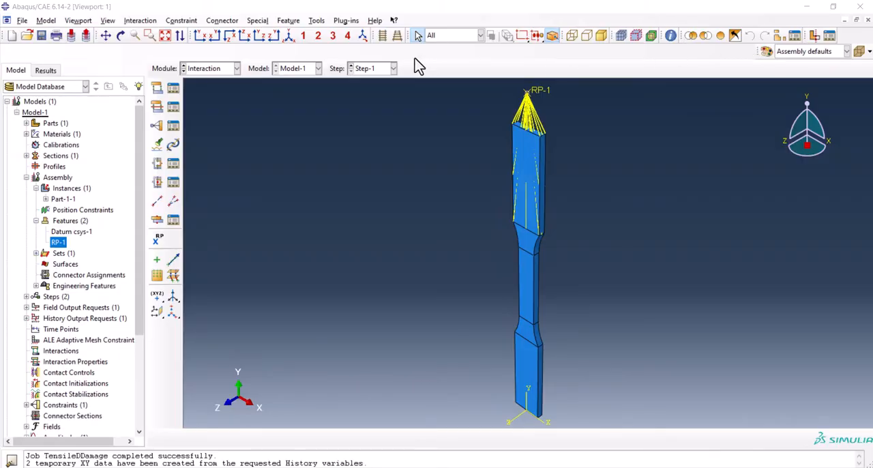
In the Load module, create encastre BC-1 fully fixing the specimen's bottom end.
click(211, 68)
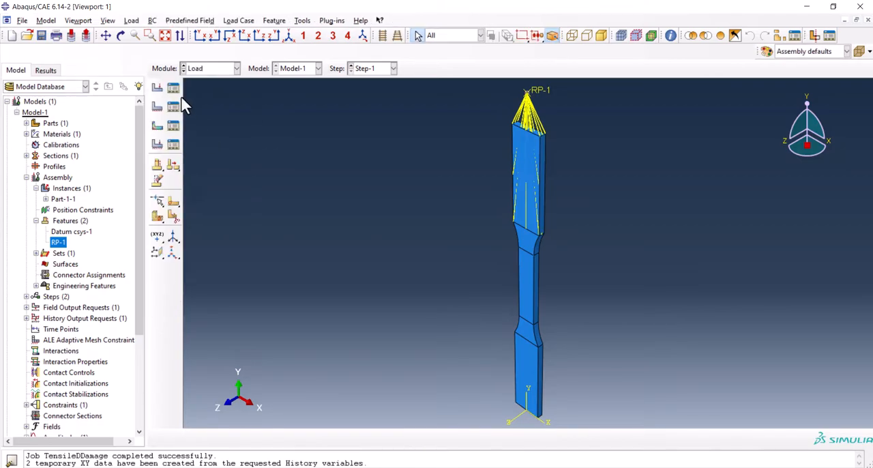
mouse_move(172, 108)
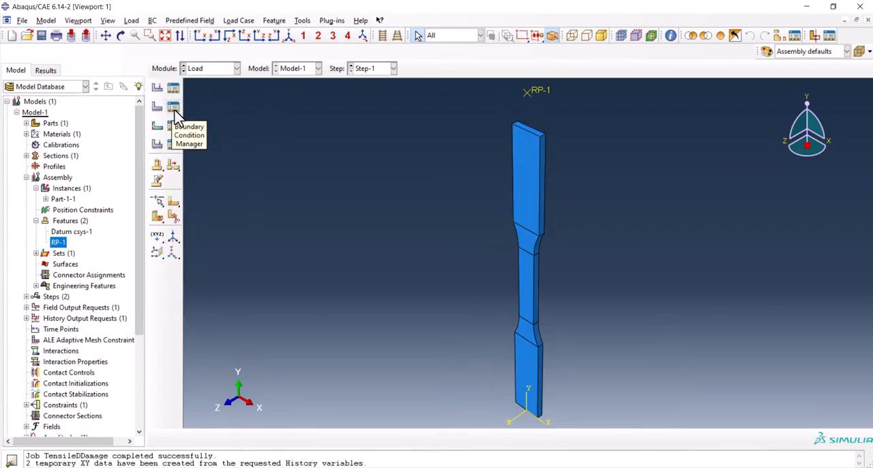
click(172, 107)
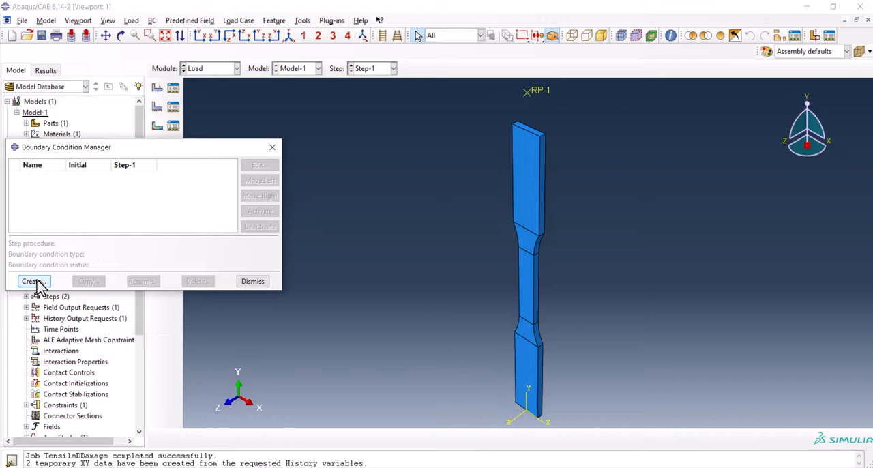
click(32, 281)
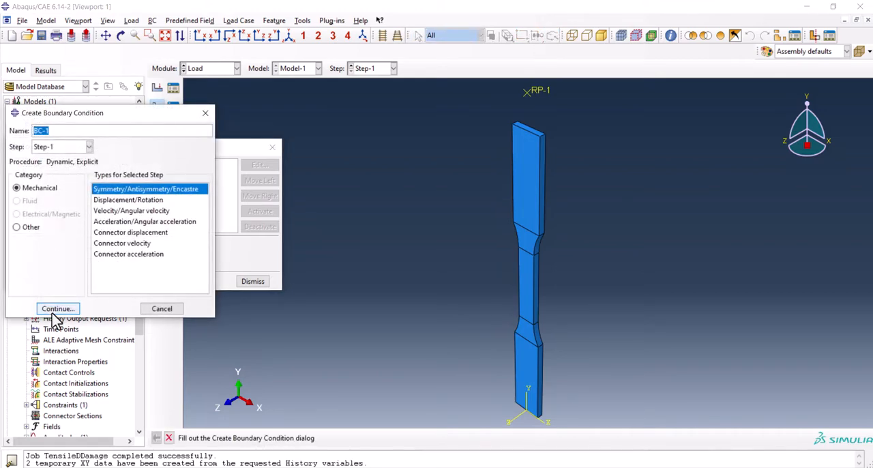
click(57, 308)
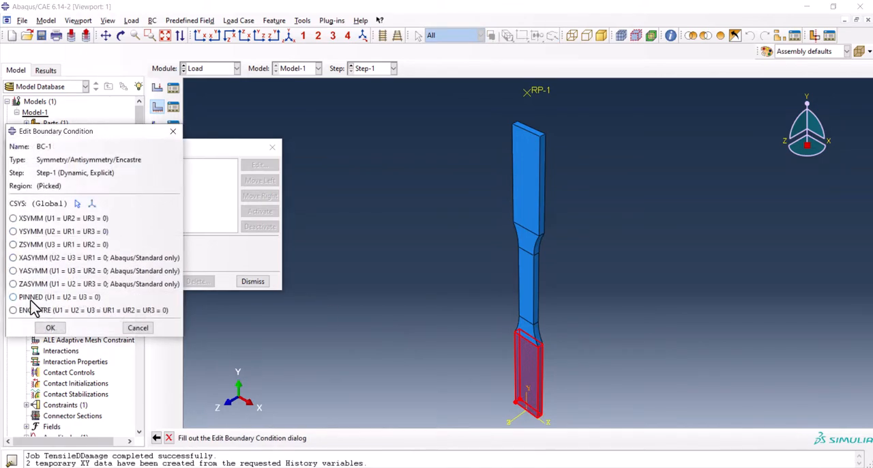
click(49, 327)
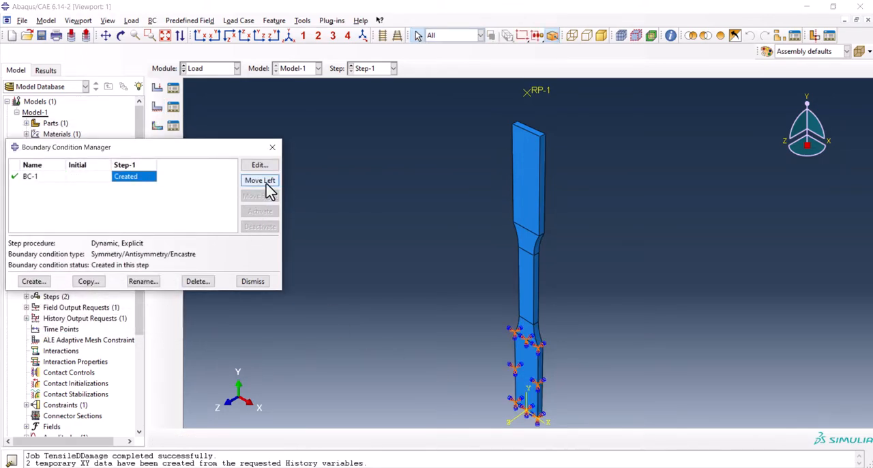
Create displacement/rotation BC-2 on RP-1 with its components constrained, then reopen it.
click(33, 281)
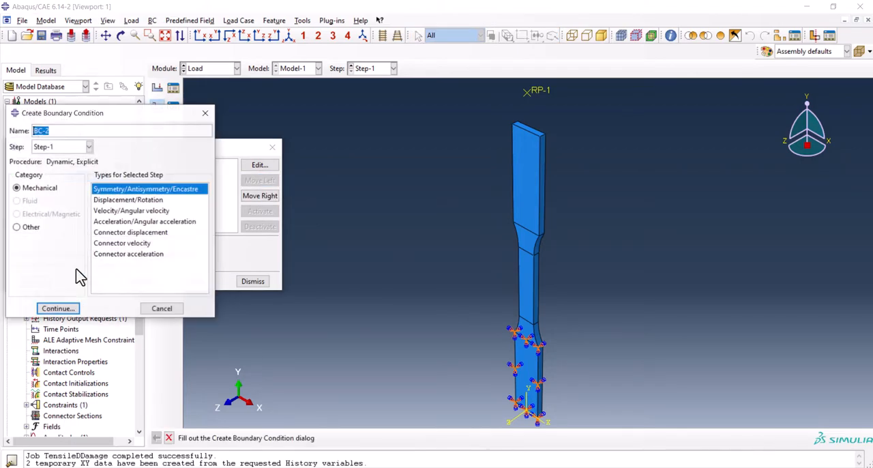
click(128, 199)
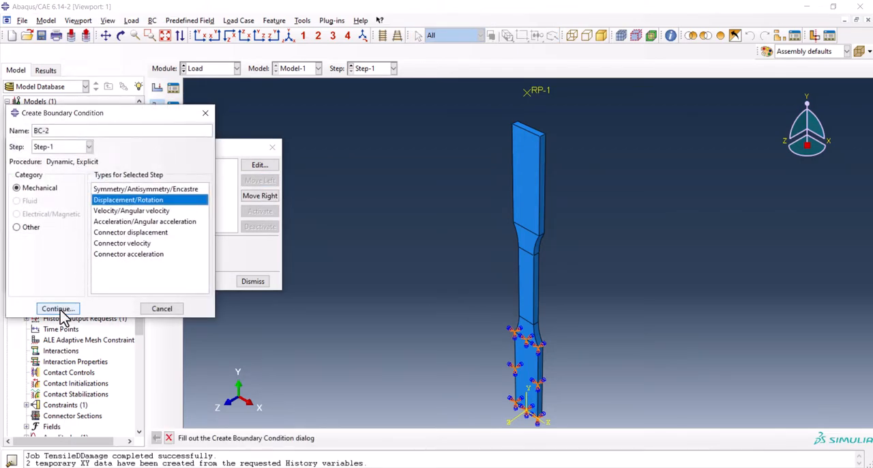
click(58, 308)
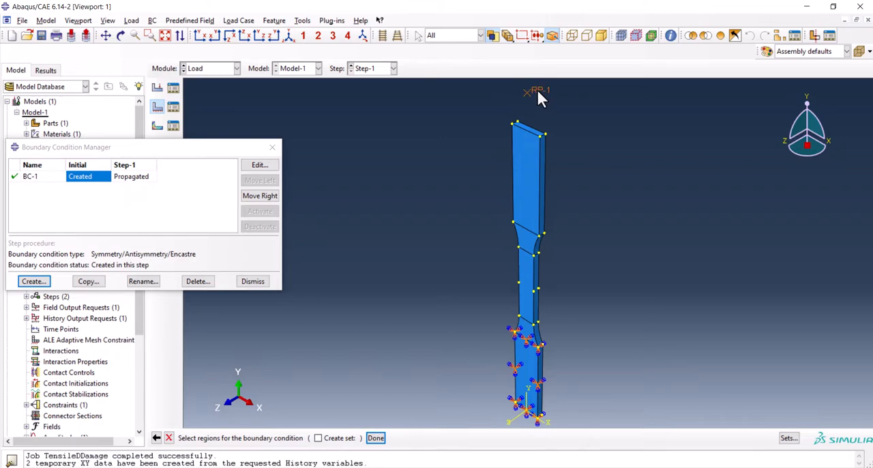
click(32, 281)
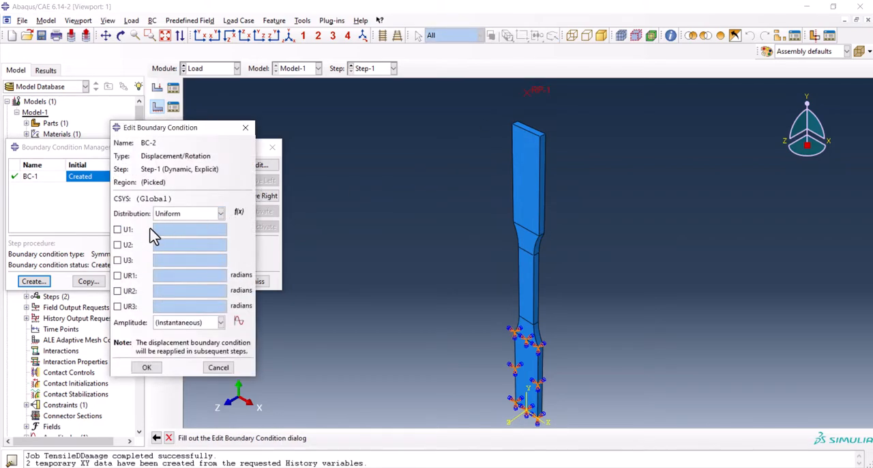
click(117, 274)
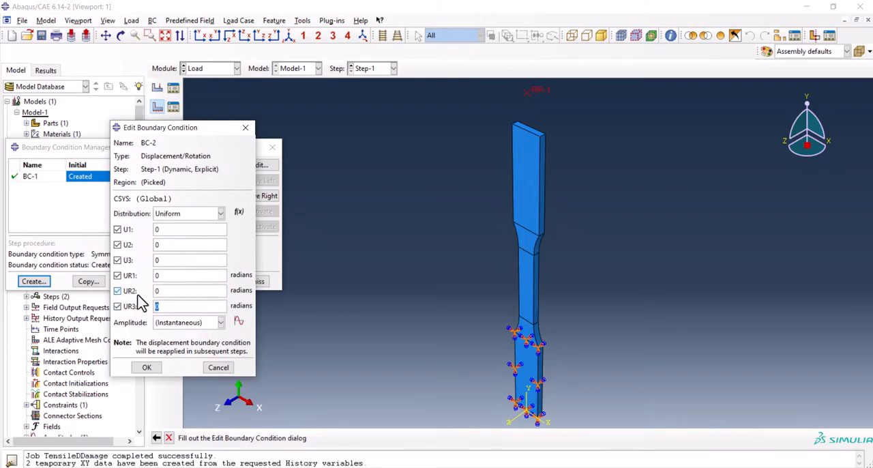
click(146, 367)
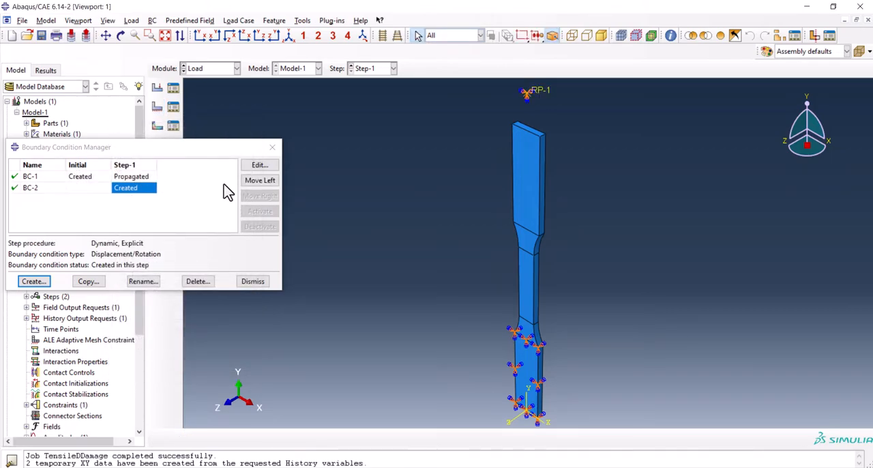
click(259, 180)
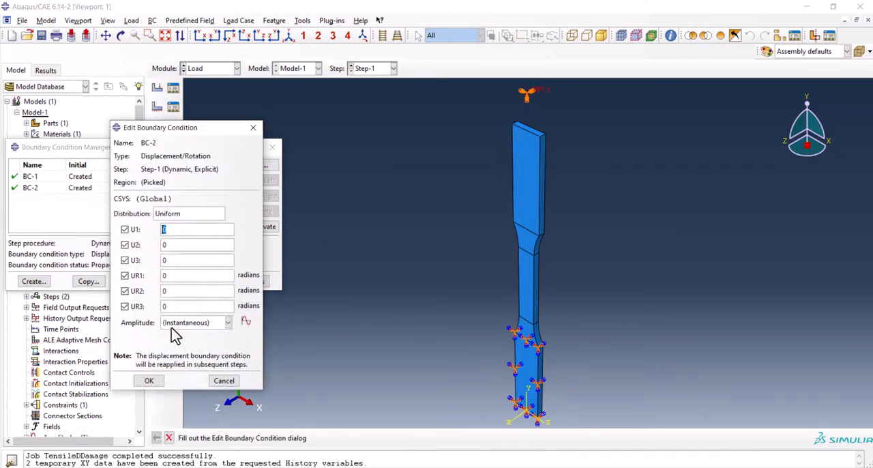
mouse_move(245, 322)
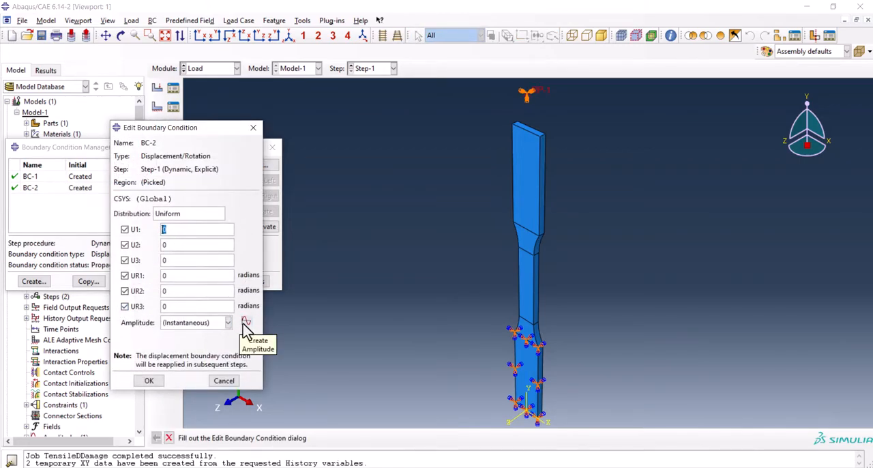
Create tabular amplitude Amp-1 and assign it to BC-2's displacement, then dismiss the BC list.
click(245, 322)
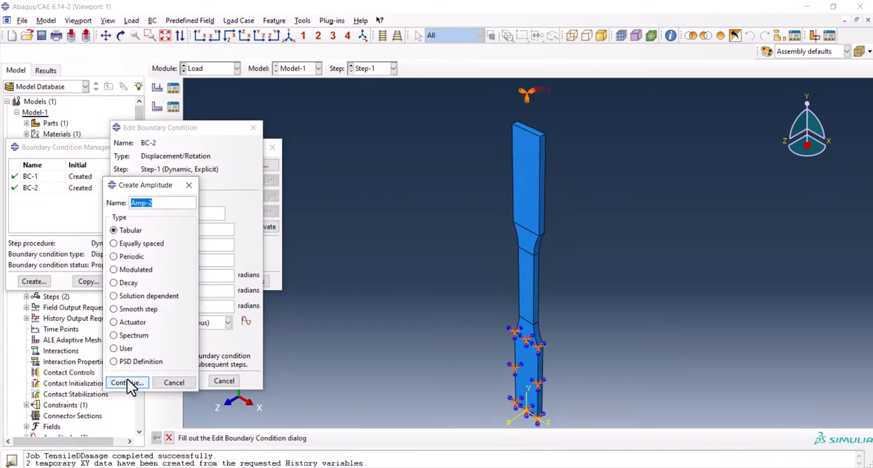
click(126, 382)
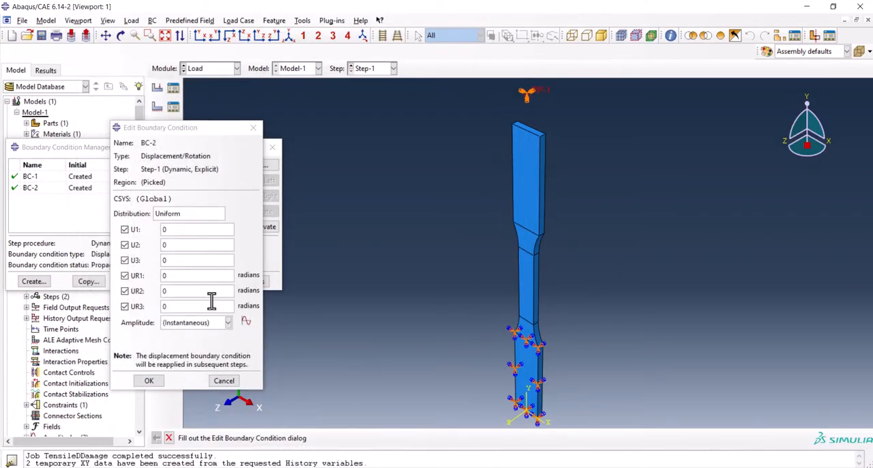
click(229, 322)
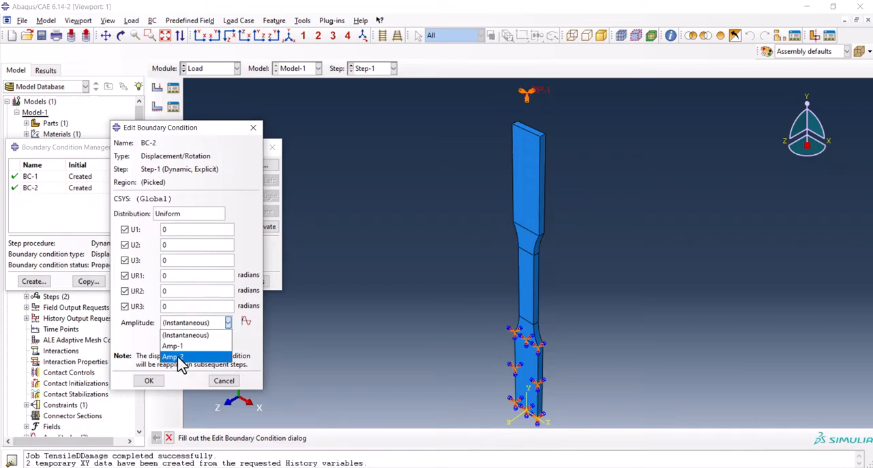
click(172, 354)
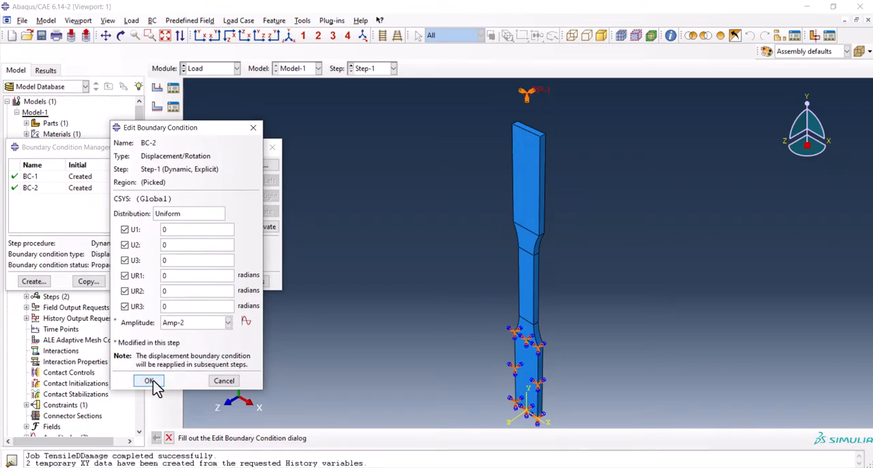
click(150, 380)
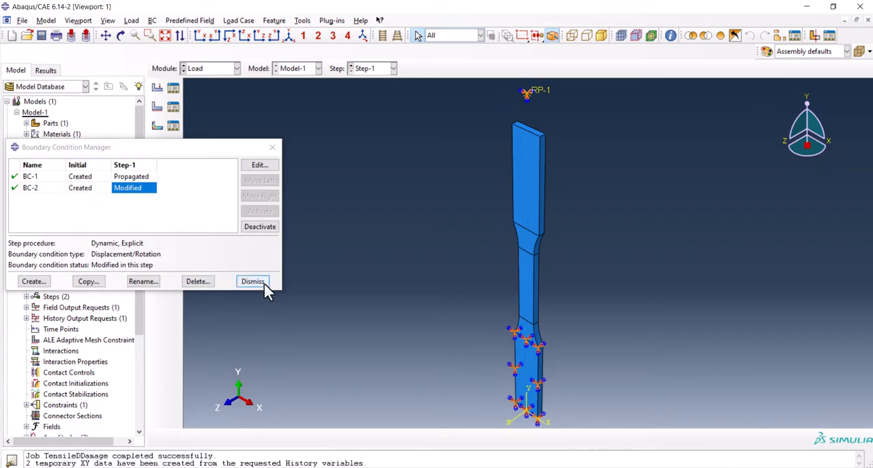
click(252, 281)
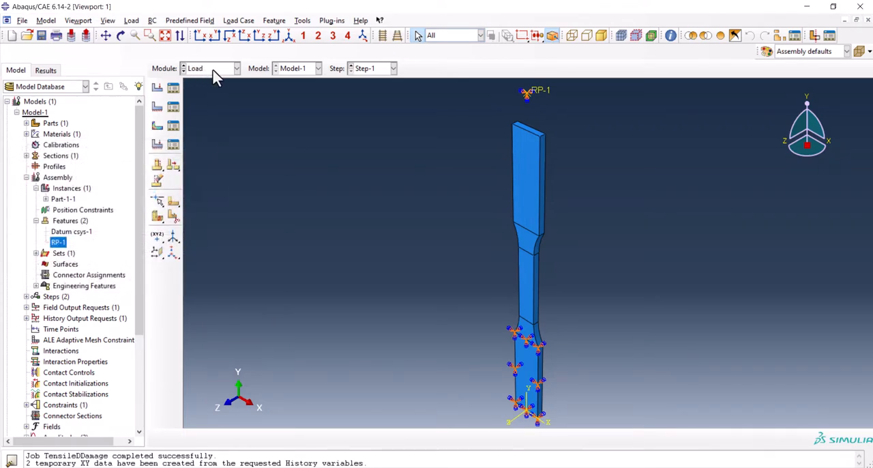
In the Mesh module, seed and mesh the specimen with hexahedral elements.
click(236, 69)
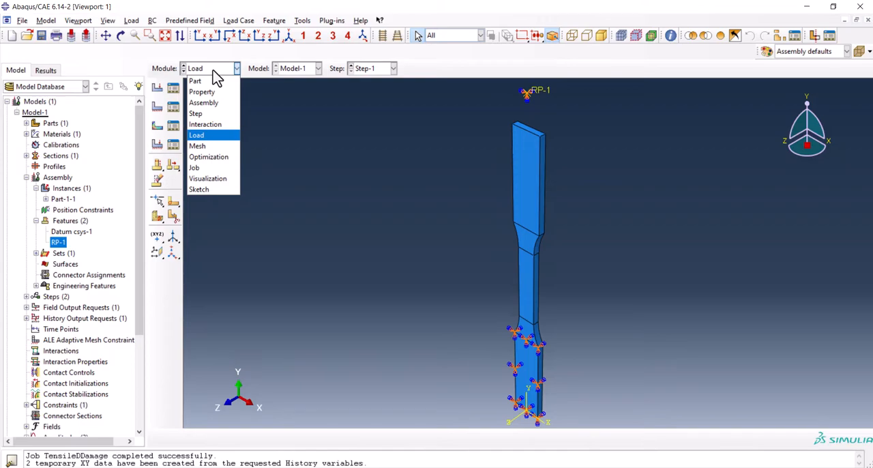
click(197, 145)
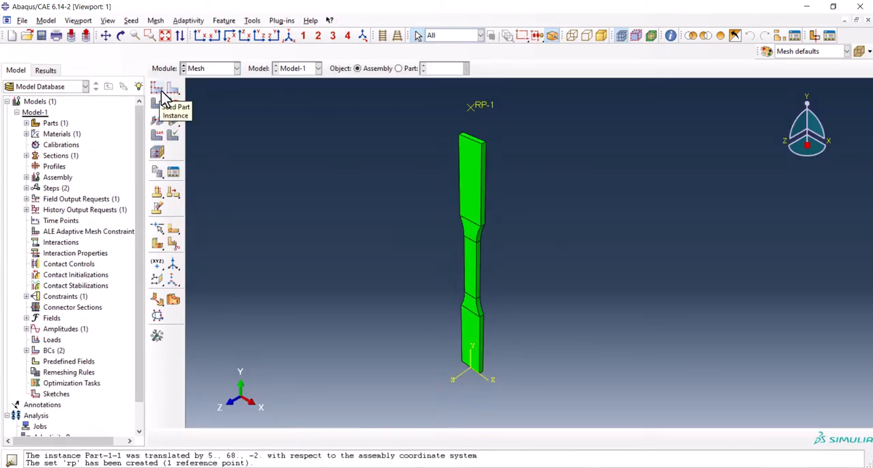
click(158, 88)
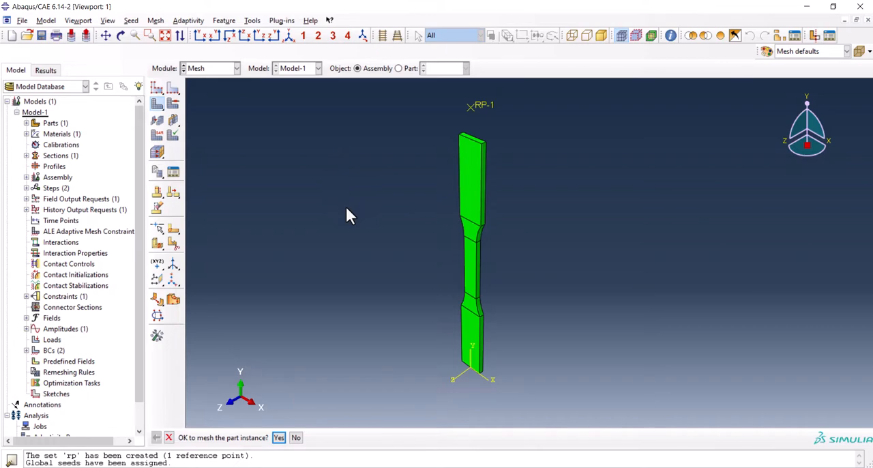
click(278, 437)
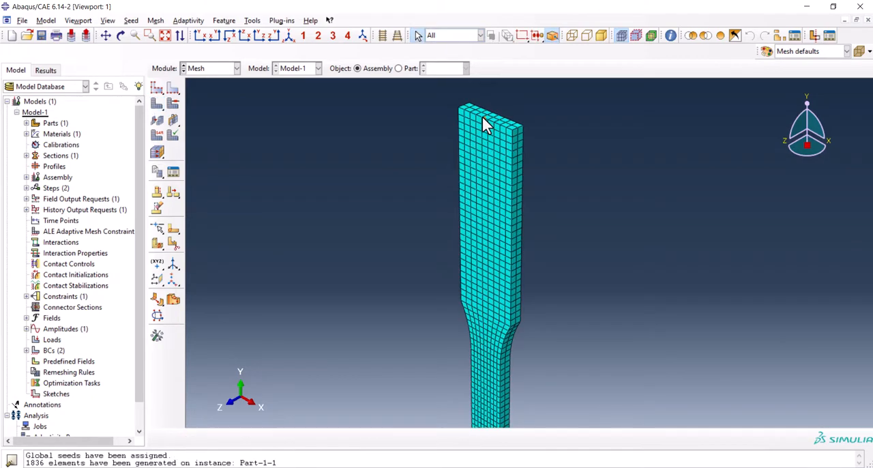
Assign explicit C3D8 linear brick elements without reduced integration.
click(234, 68)
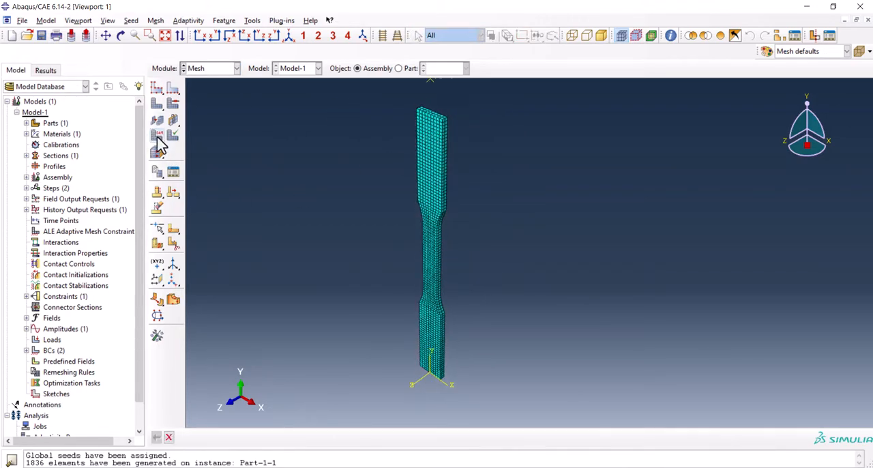
click(156, 133)
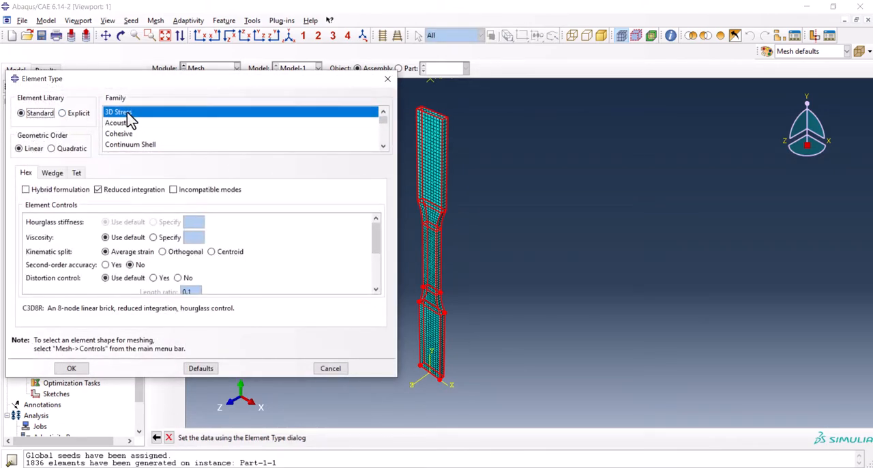
click(62, 112)
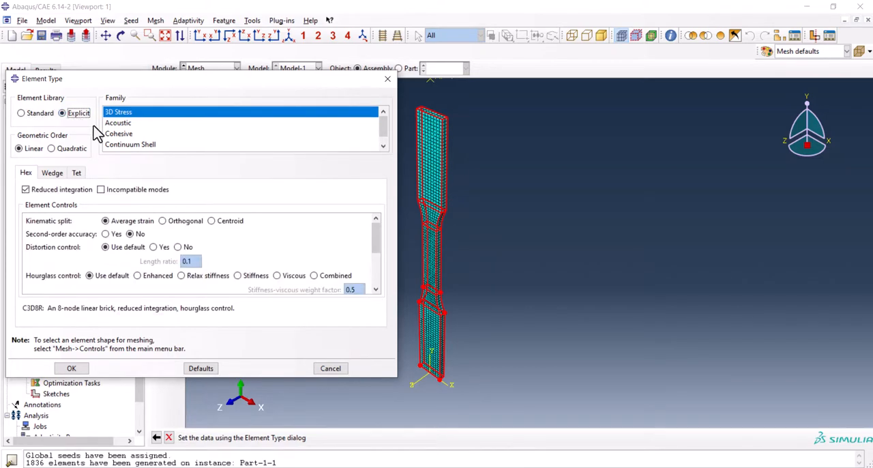
click(26, 188)
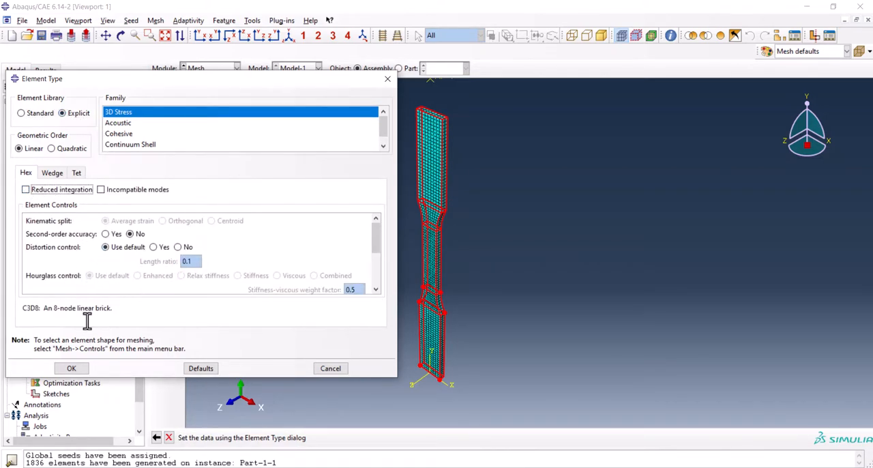
click(71, 368)
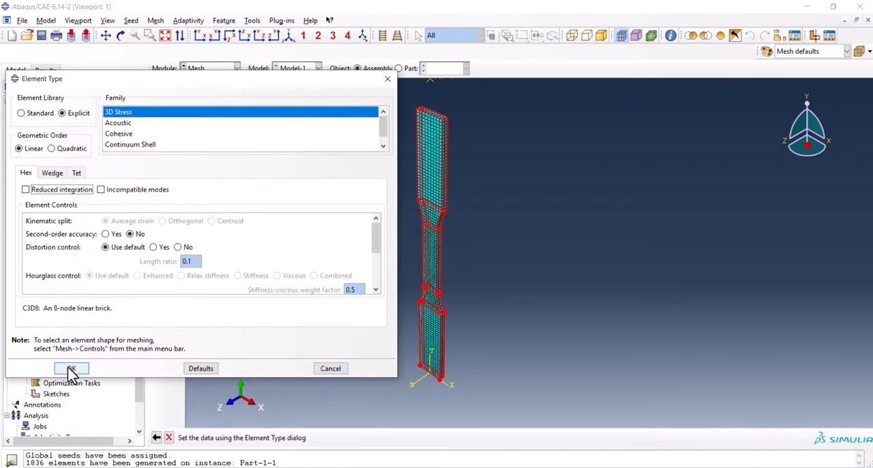
click(71, 368)
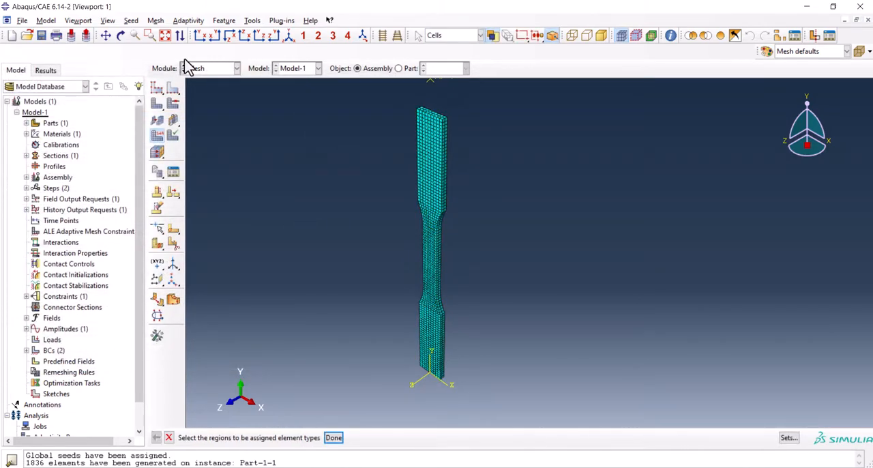
click(235, 68)
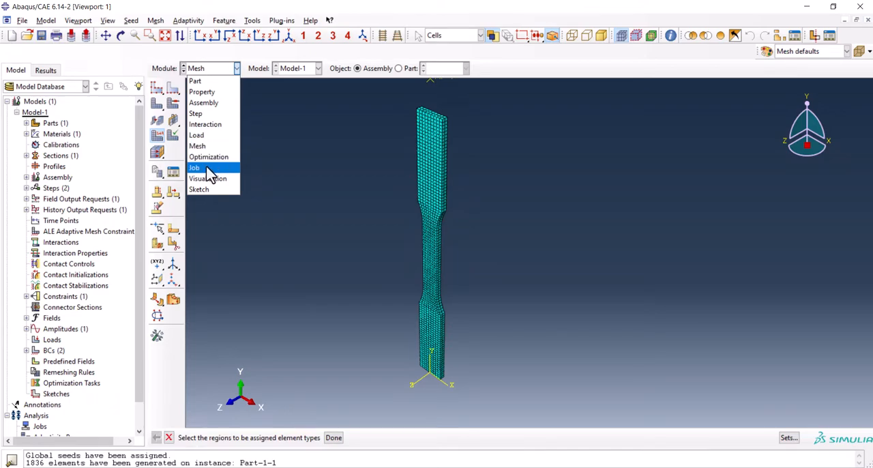
In the Job module, create the analysis job TensileDDamage.
click(194, 166)
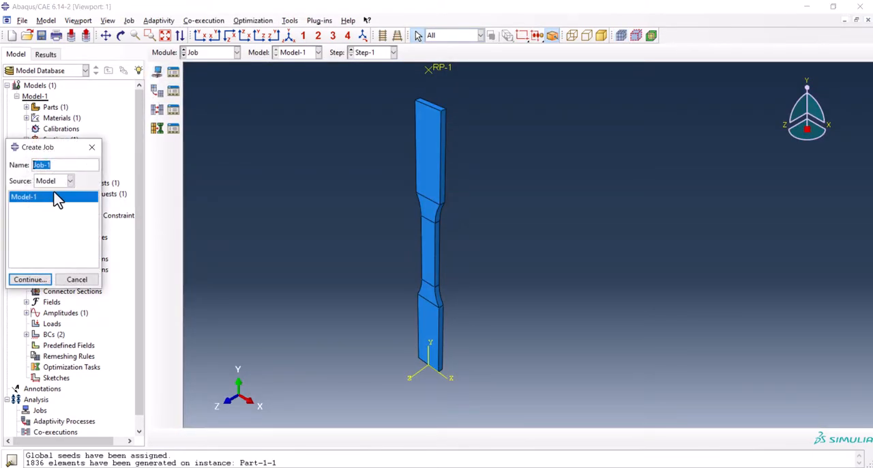
text(TensileDDamage)
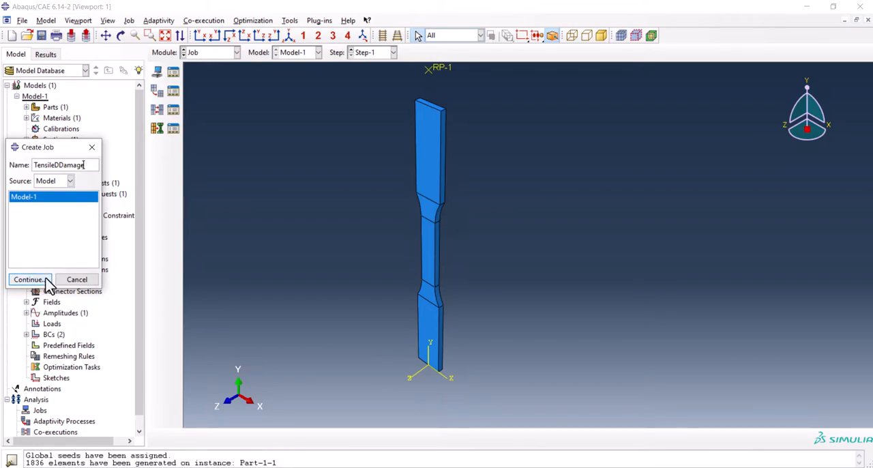
click(30, 278)
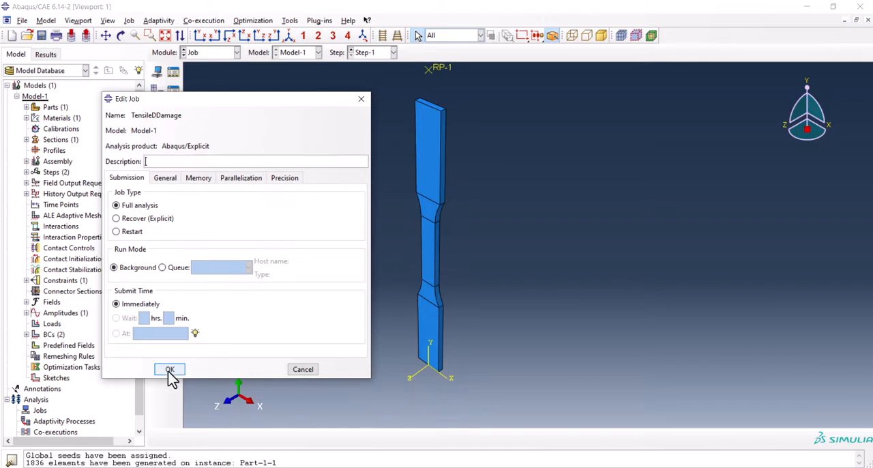
click(169, 368)
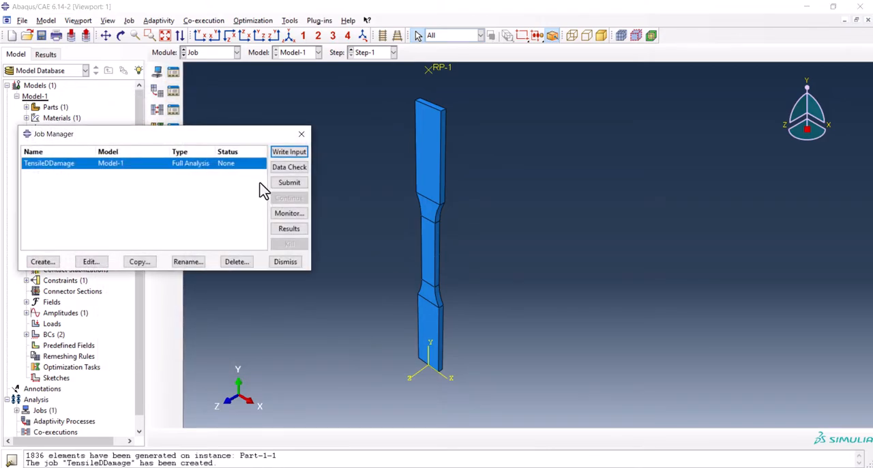
Submit and monitor TensileDDamage to completion, then load its results.
click(289, 183)
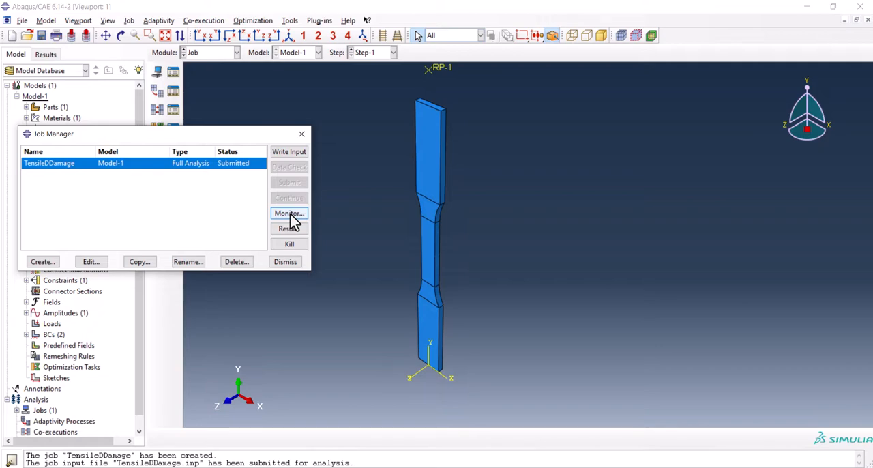
click(289, 213)
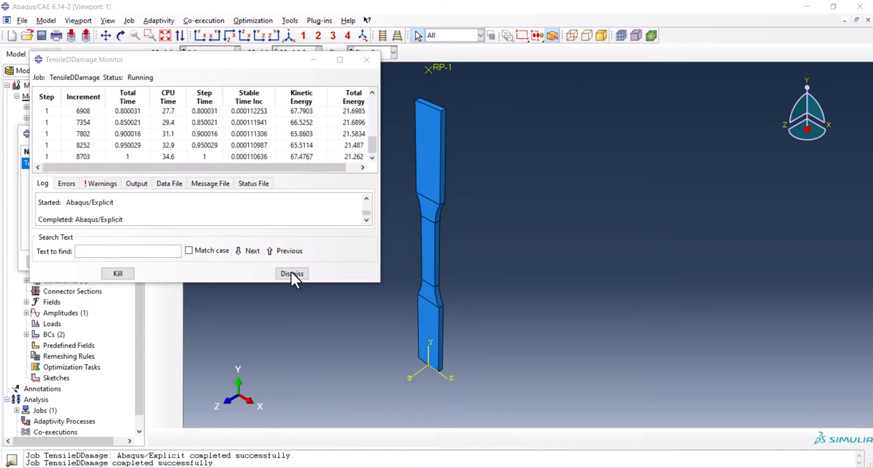
click(292, 273)
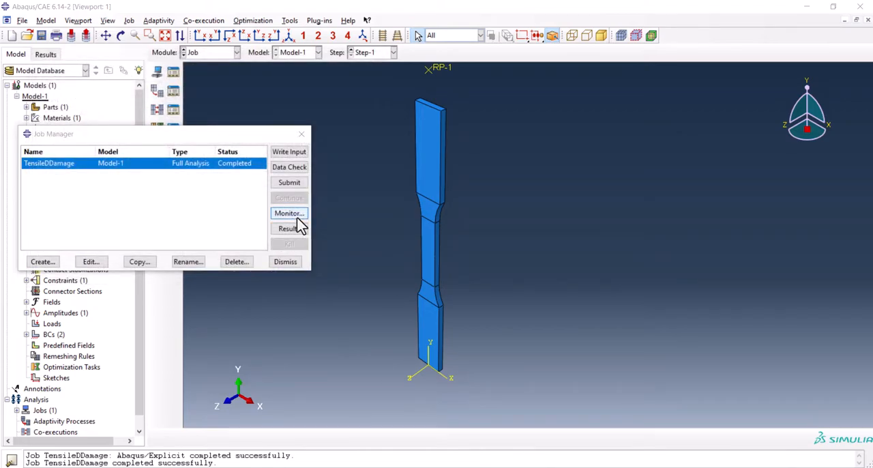
click(285, 262)
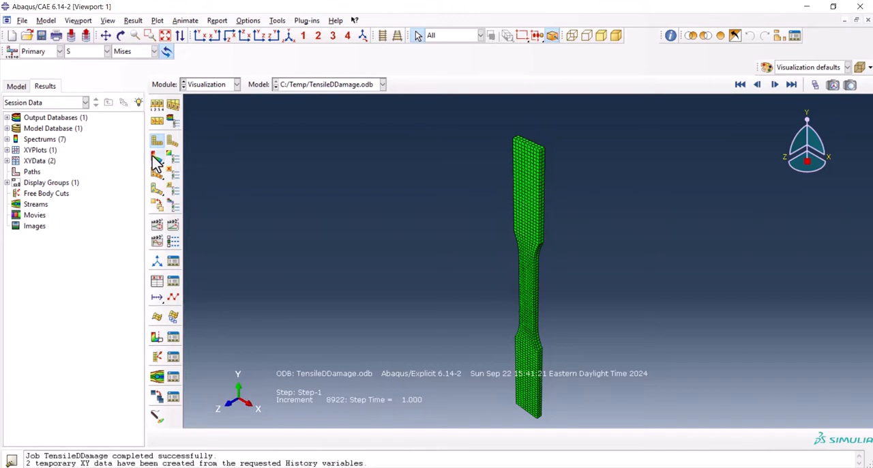
mouse_move(157, 159)
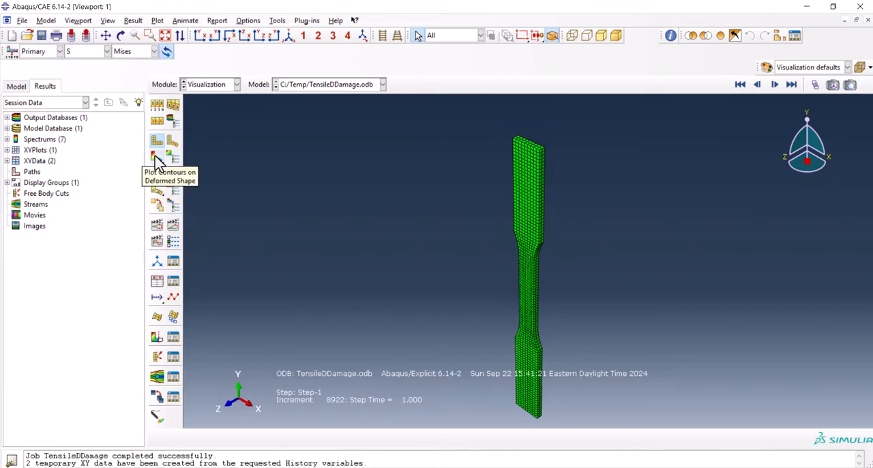
Plot Mises stress contours on the deformed shape and go to the last frame showing fracture.
click(157, 159)
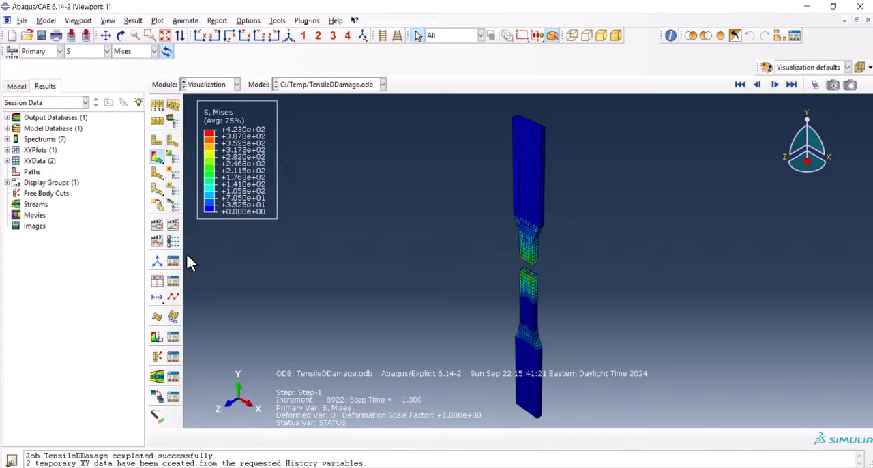
click(775, 85)
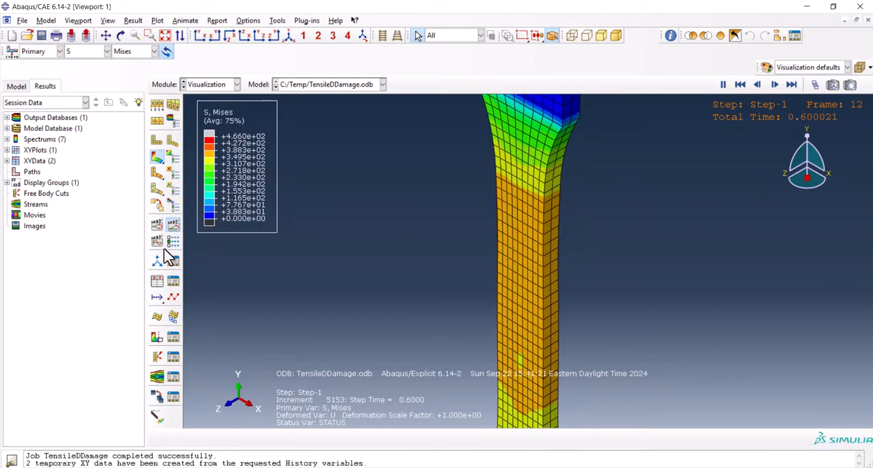
click(815, 84)
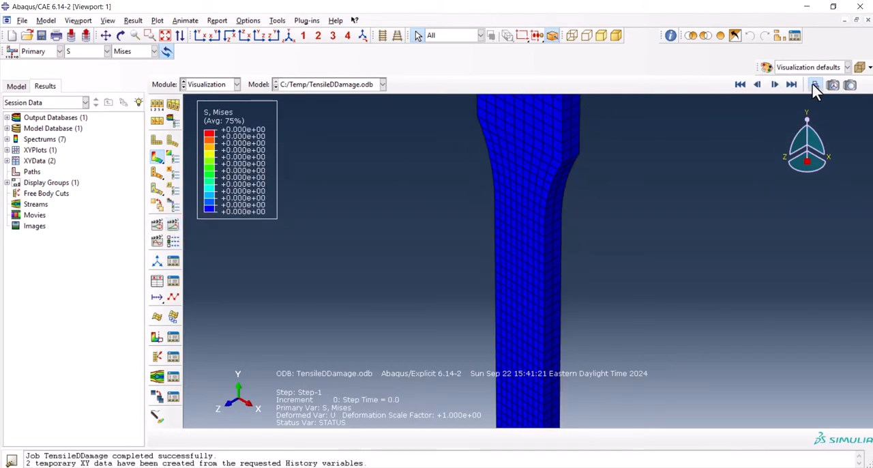
click(816, 85)
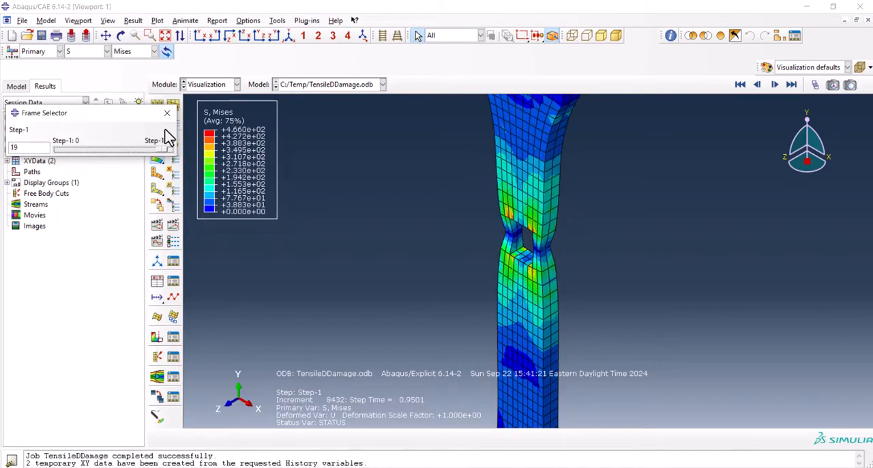
click(791, 84)
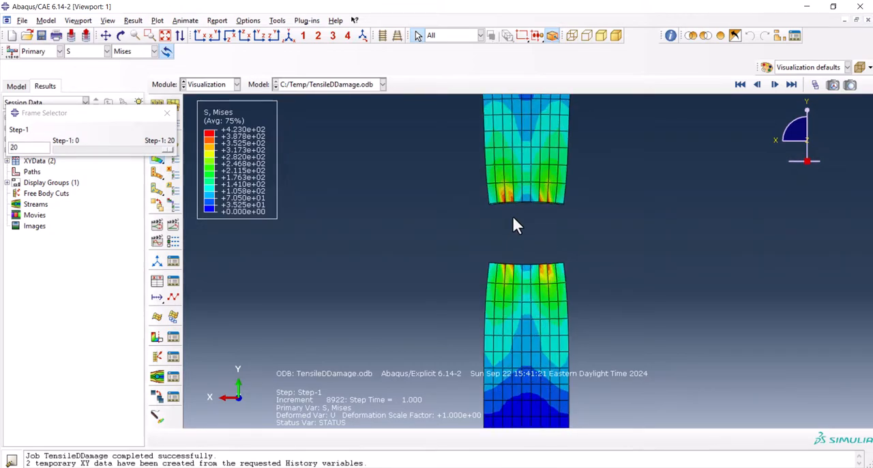
mouse_move(544, 243)
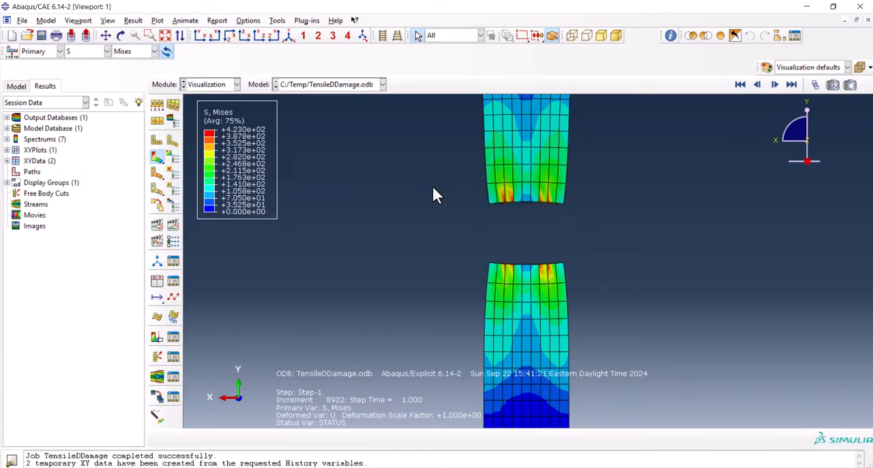
mouse_move(455, 207)
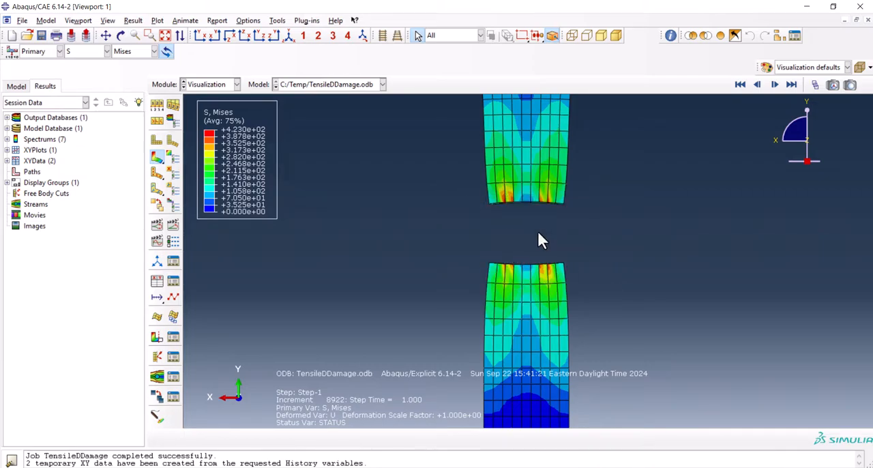
mouse_move(276, 38)
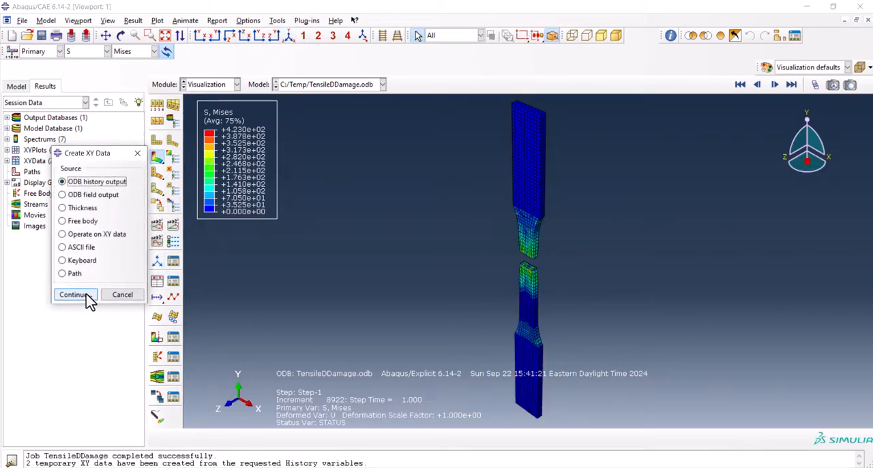
Plot the RF2 and U2 history outputs of set rp against time.
click(74, 294)
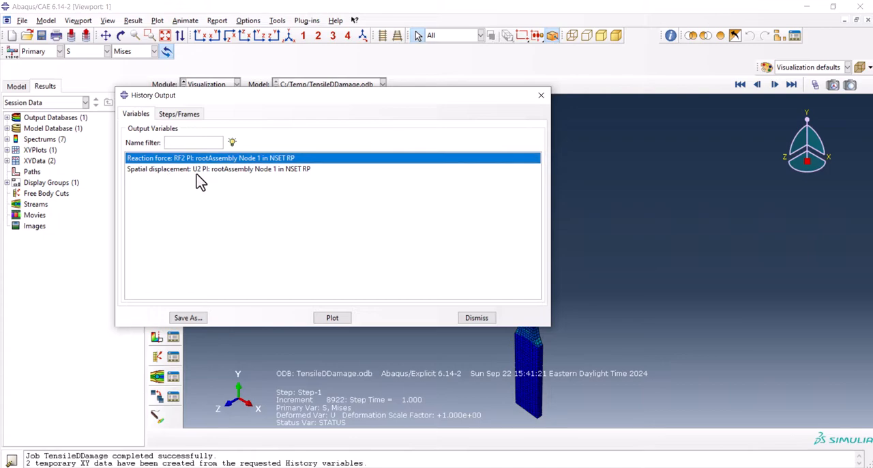
click(218, 169)
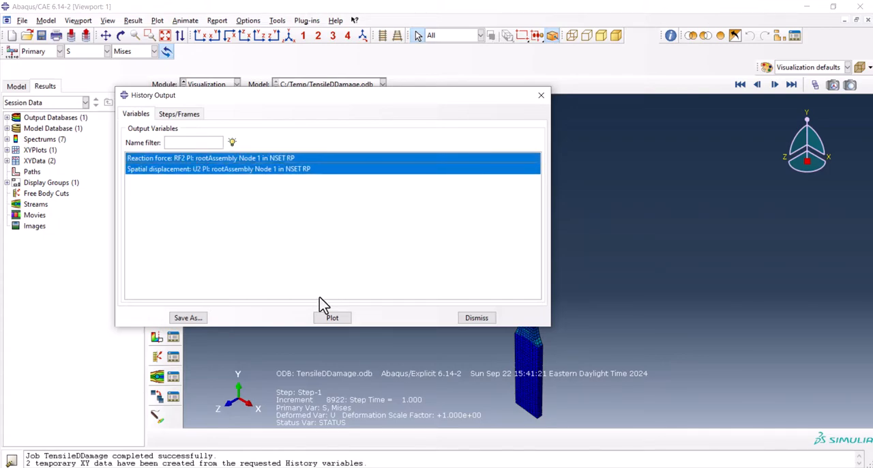
click(333, 316)
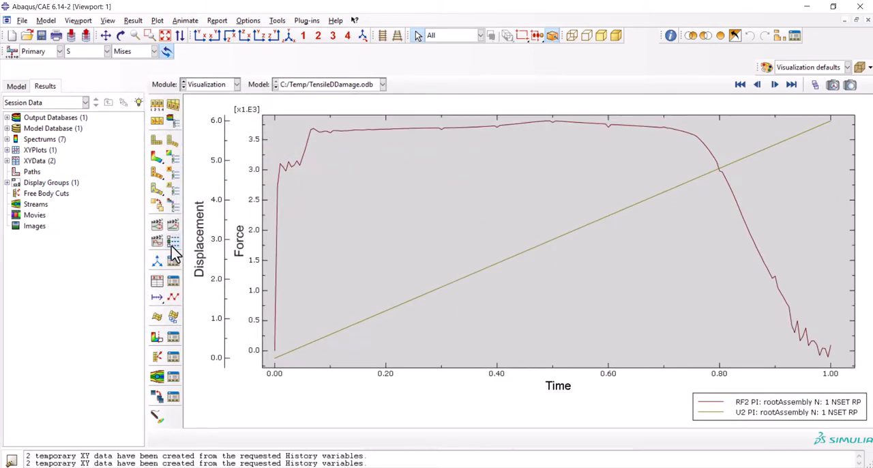
mouse_move(157, 281)
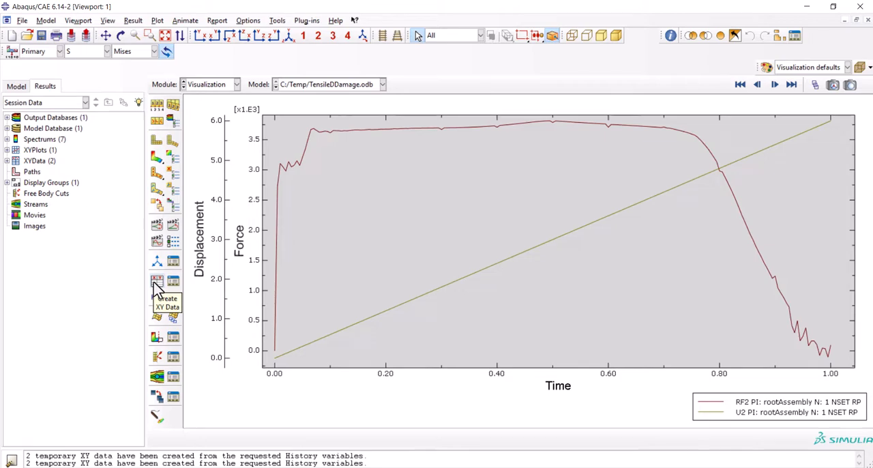
Combine the two histories with combine("_temp_4","_temp_3") and plot the force–displacement curve.
click(156, 280)
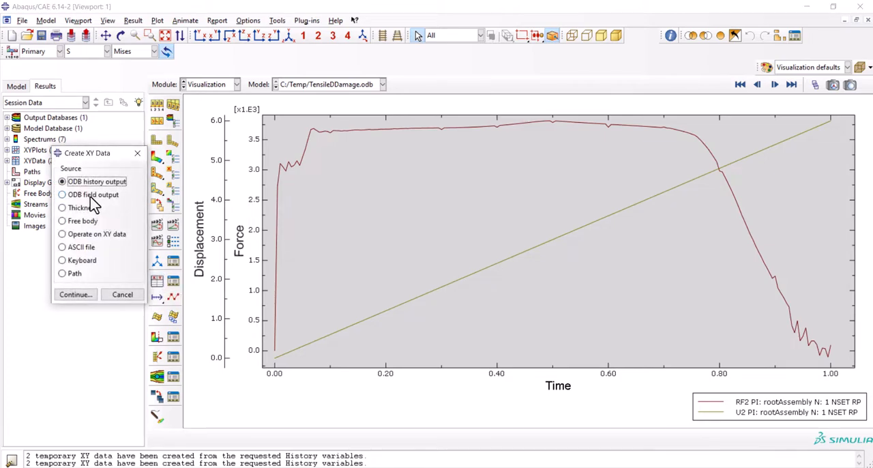
click(62, 234)
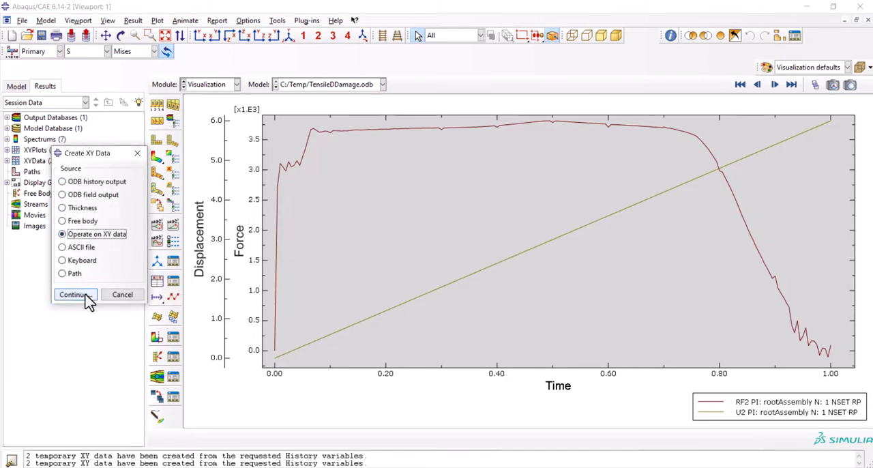
click(73, 295)
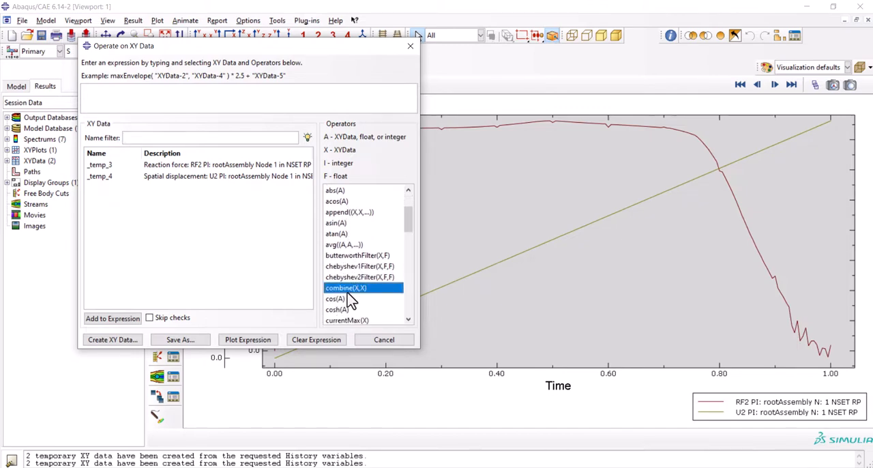
click(99, 176)
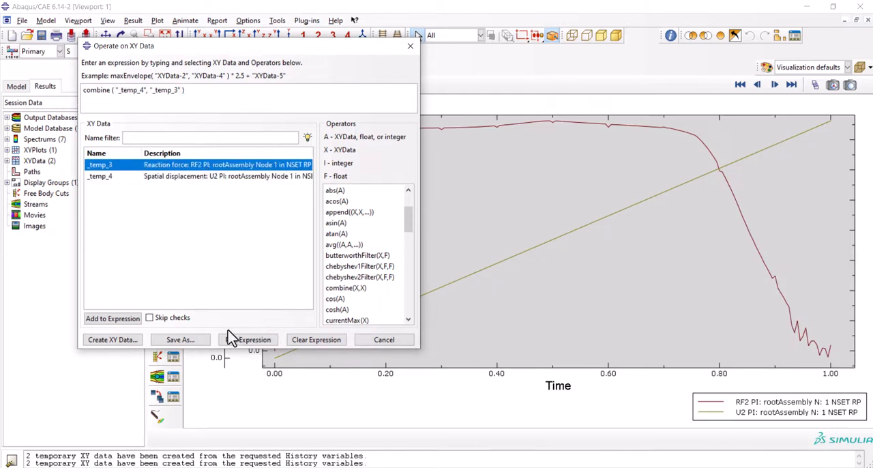
click(248, 338)
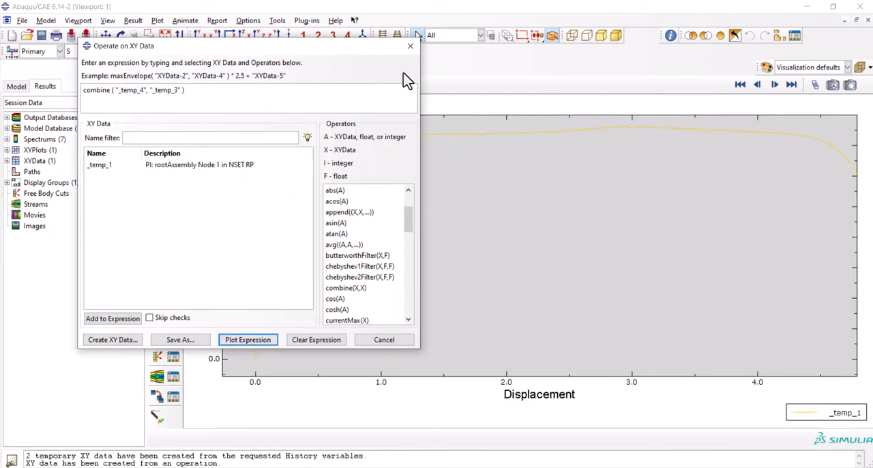
click(248, 338)
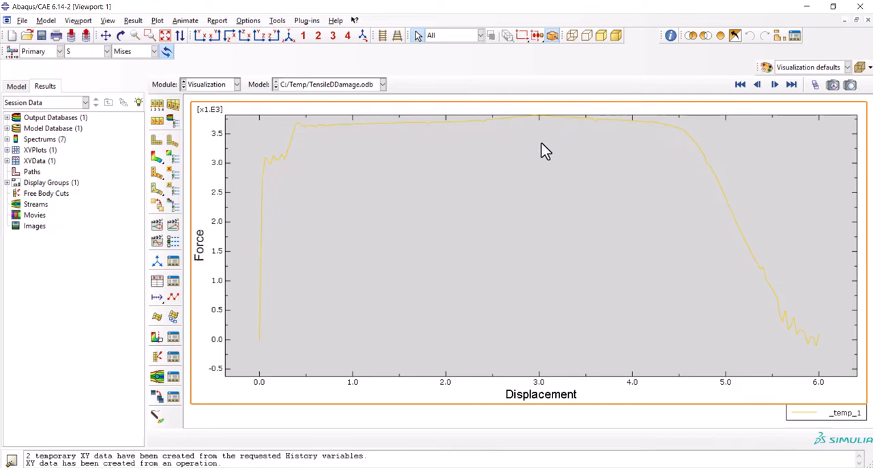
mouse_move(819, 354)
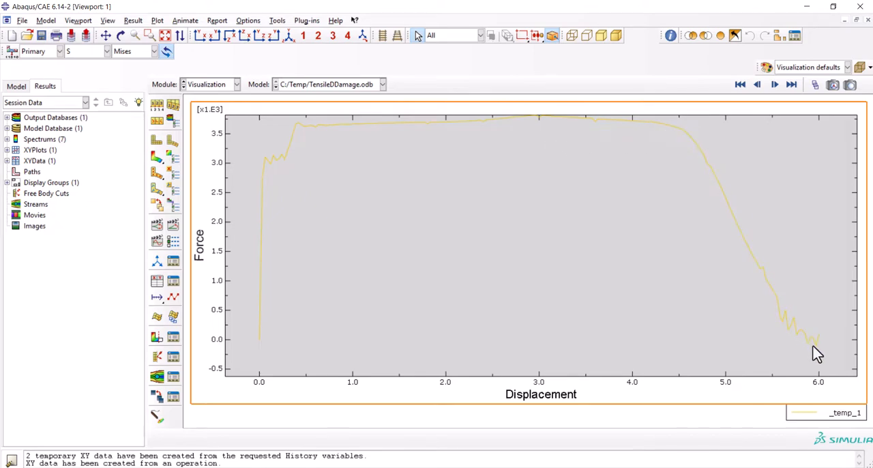
mouse_move(698, 154)
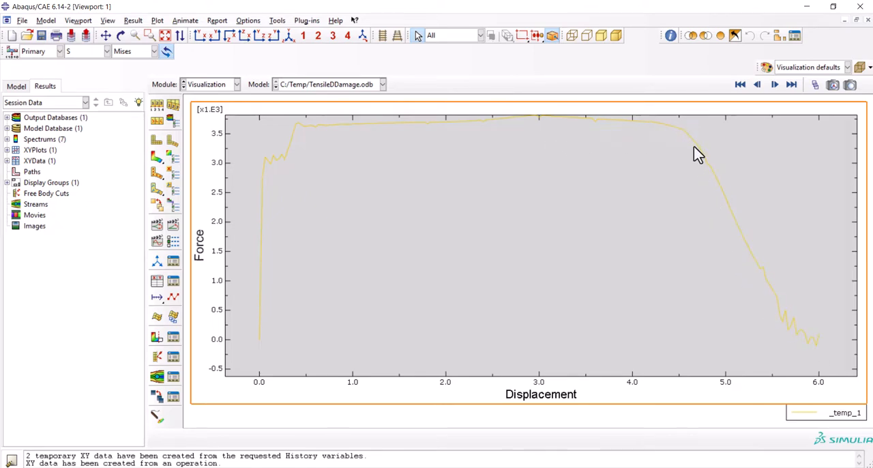
mouse_move(818, 352)
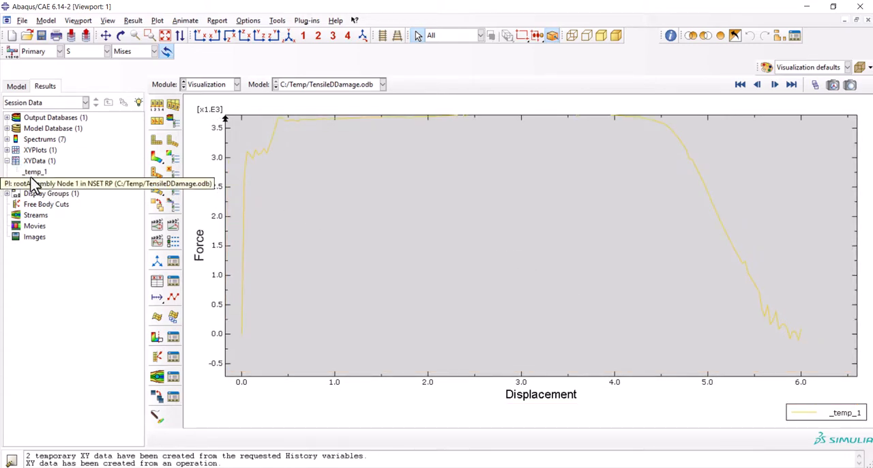
Edit the combined XY data _temp_1 to expose its force–displacement table for copying.
right_click(34, 172)
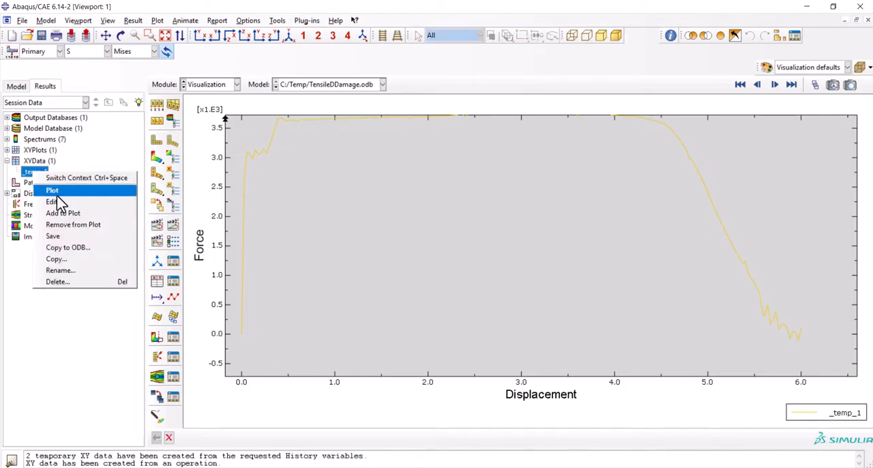
click(52, 202)
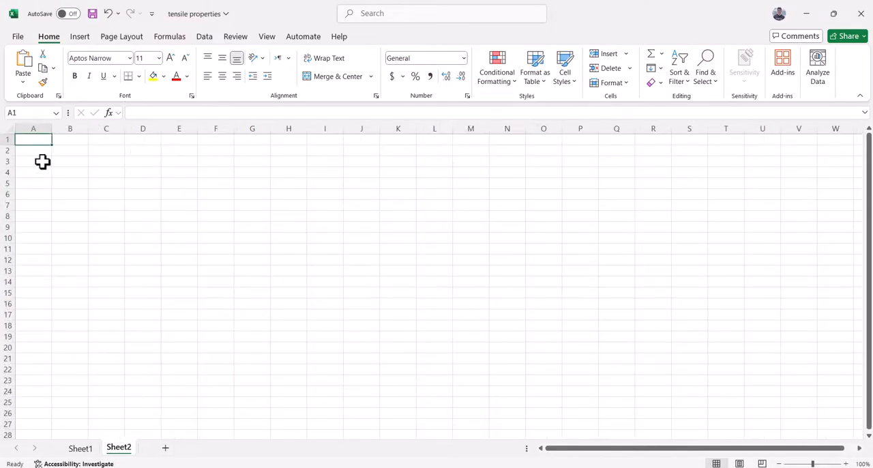
Paste the data at B2 and label the columns Displacement and Force.
click(70, 150)
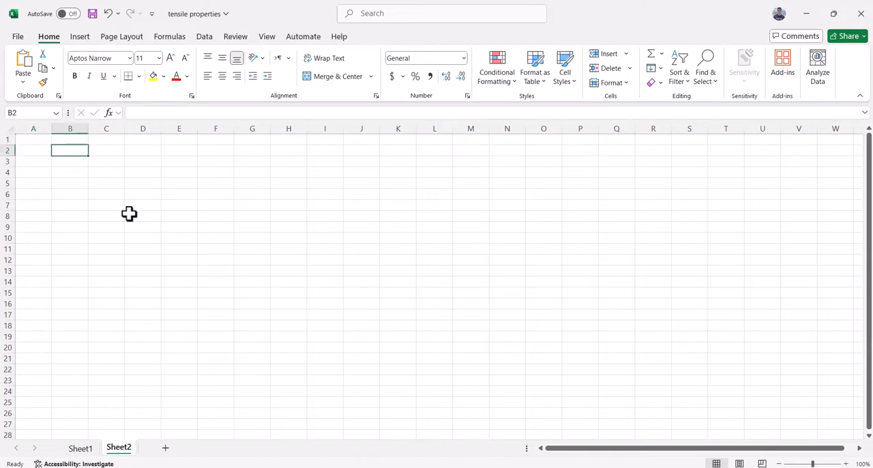
right_click(70, 150)
text(D)
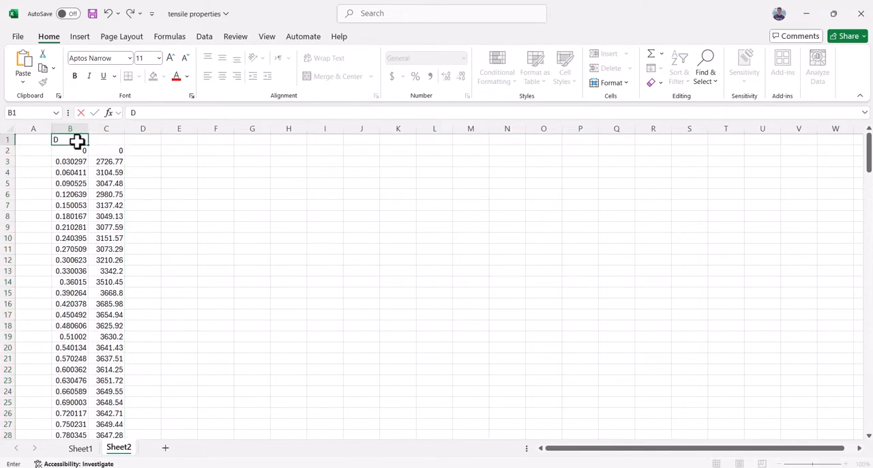
text(isplacement)
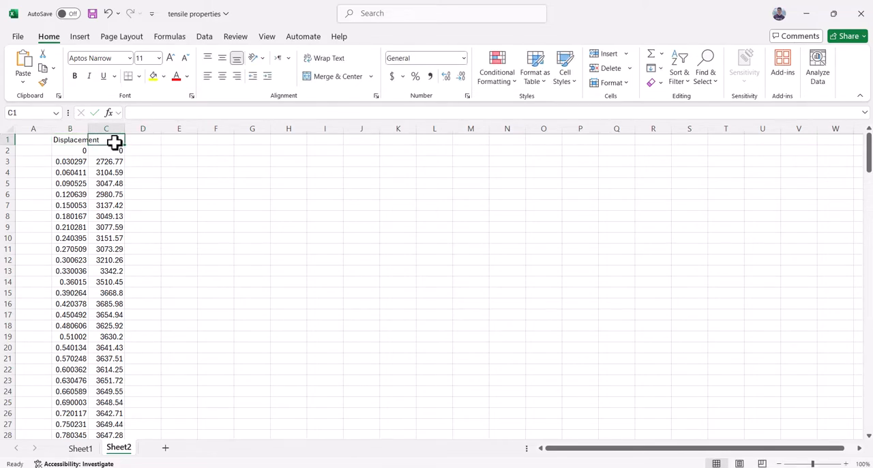
text(Force)
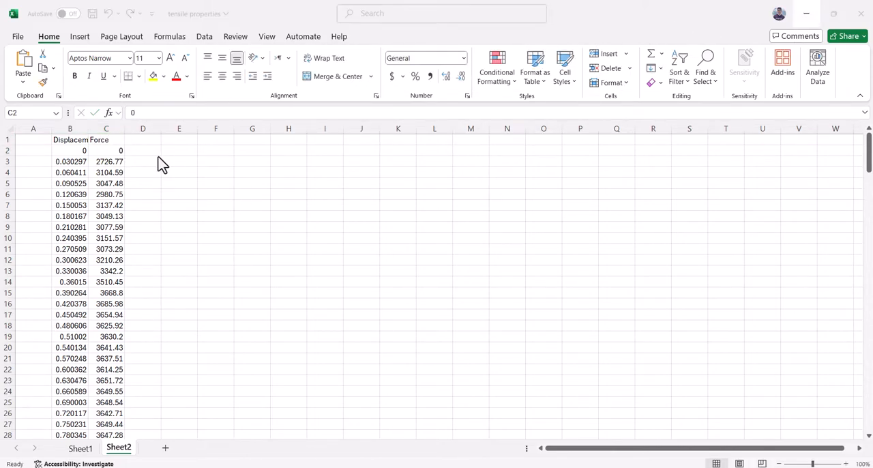
Add a Strain column computed as displacement/25, checking the gauge length on Sheet1.
click(142, 150)
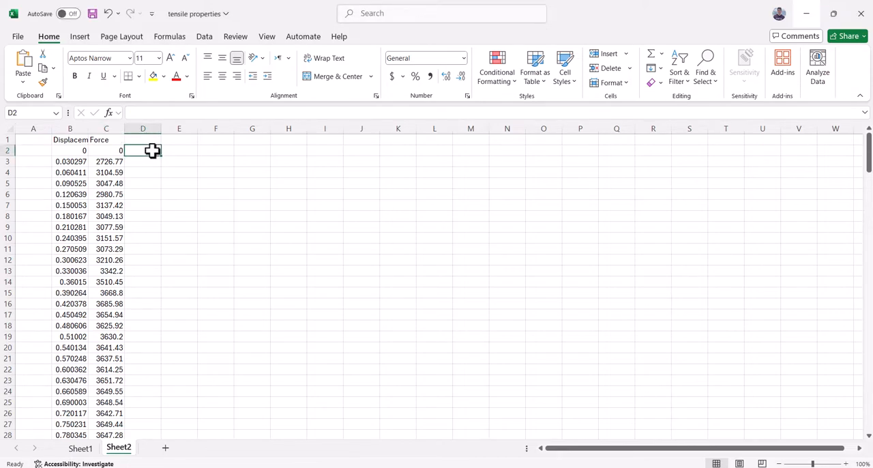
click(142, 139)
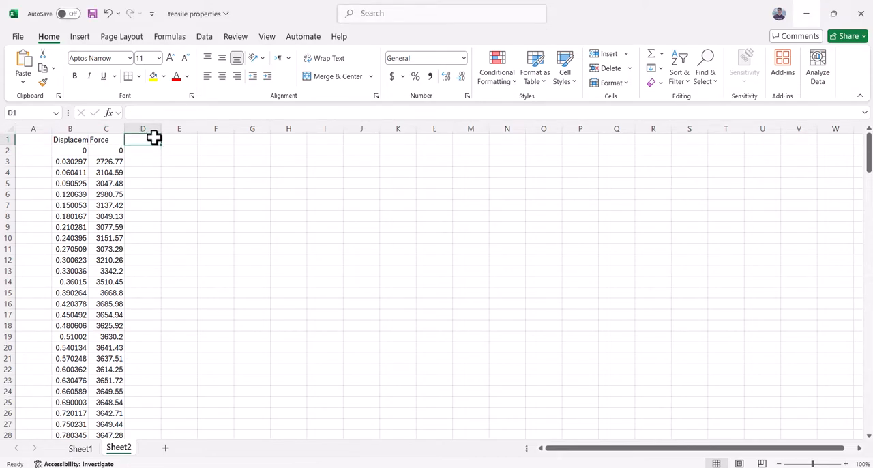
text(Strain)
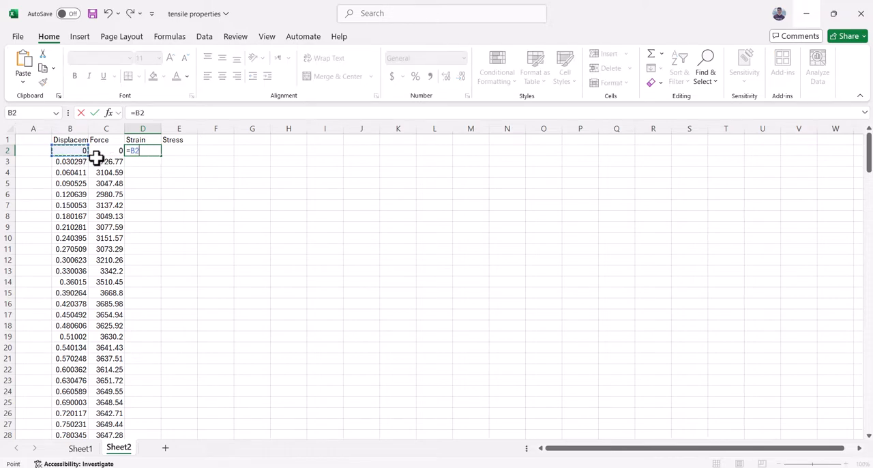
text(/)
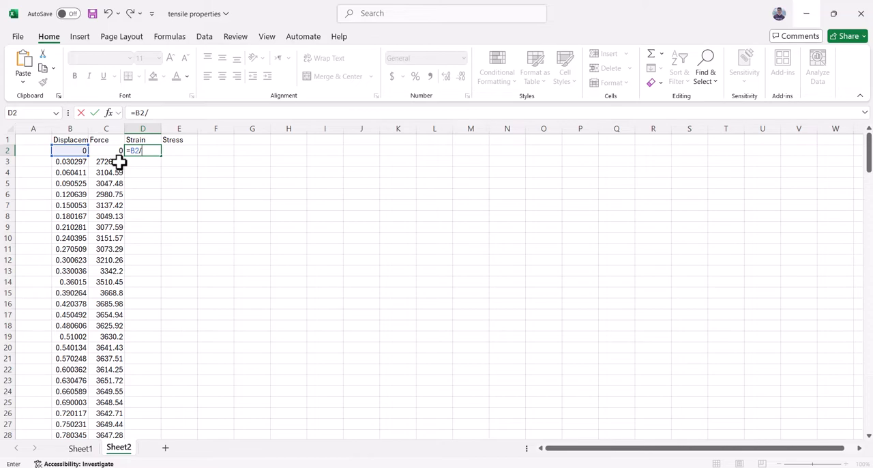
text(25)
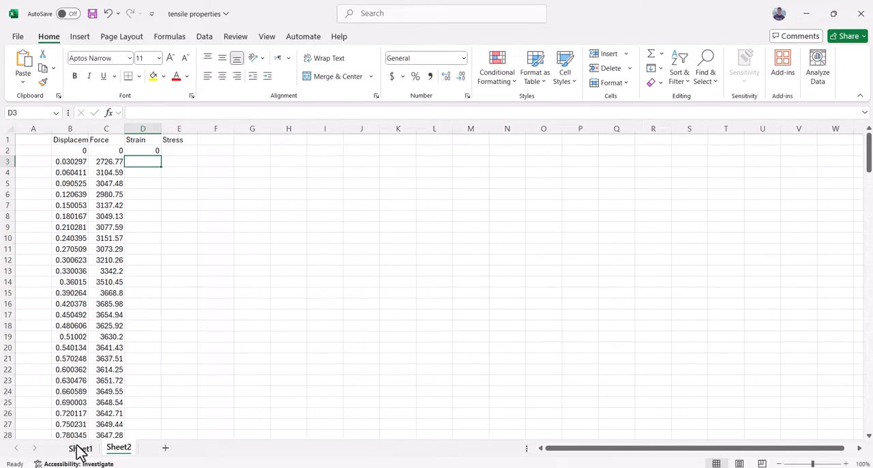
click(79, 447)
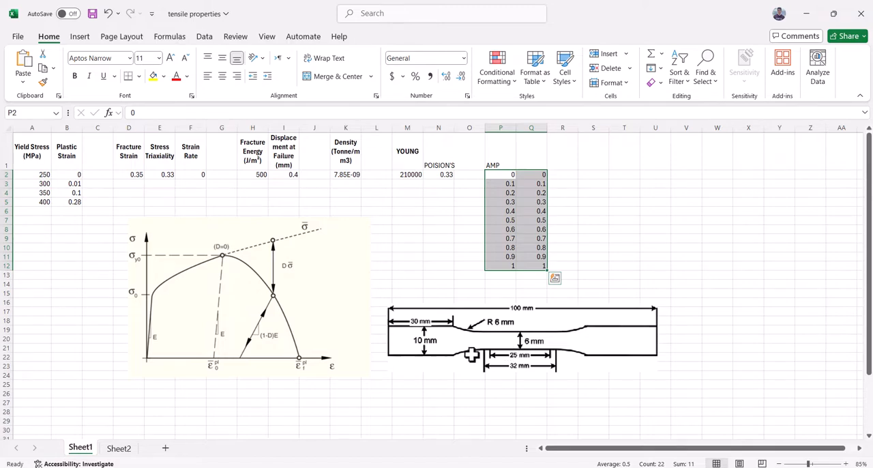
click(118, 447)
text(=)
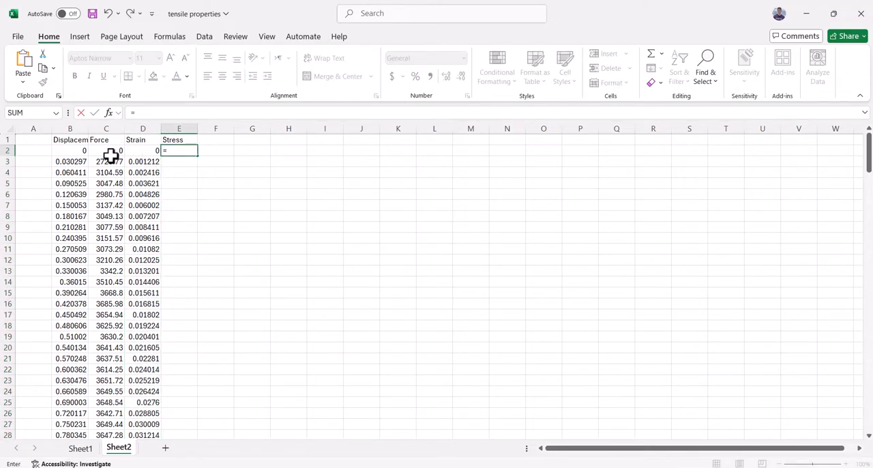
Add a Stress column computed as force/(6*2) for the 6×2 cross-section.
click(106, 150)
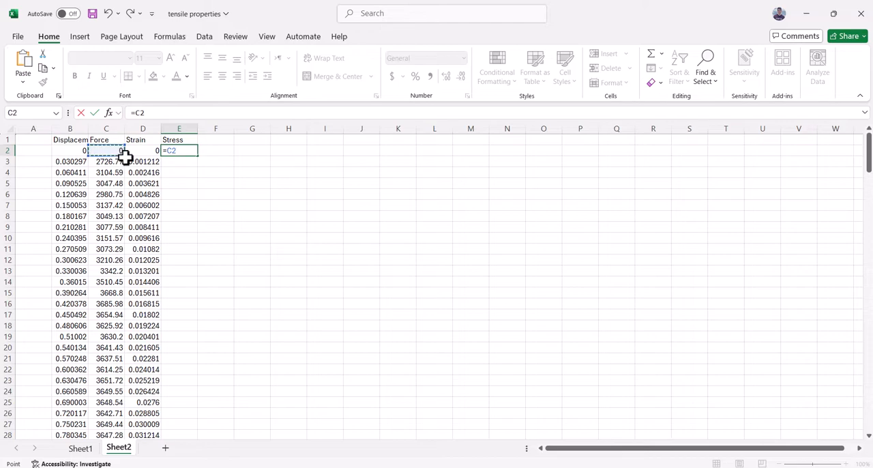
text(/)
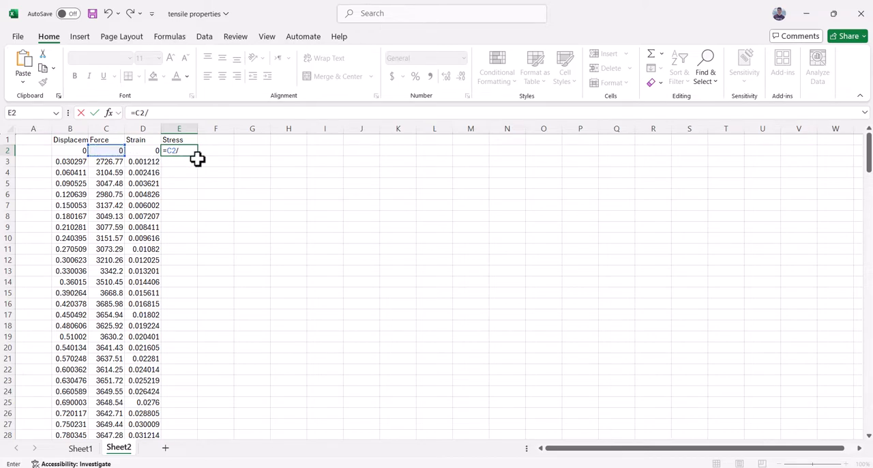
text(()
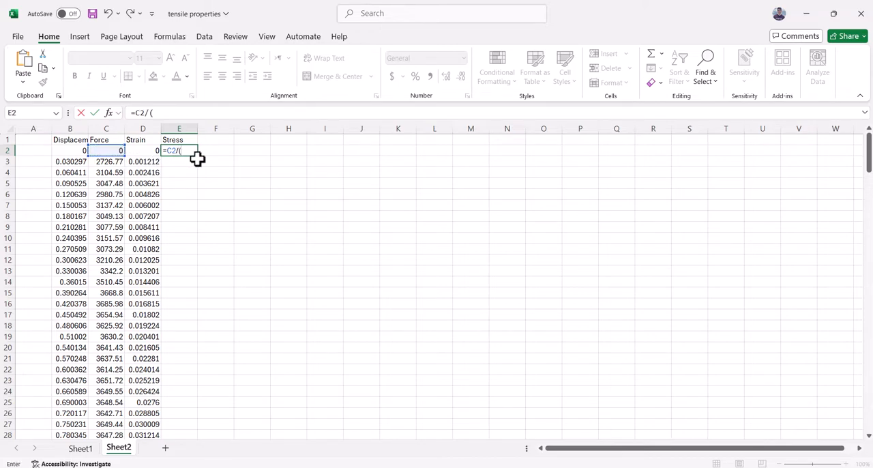
text(6)
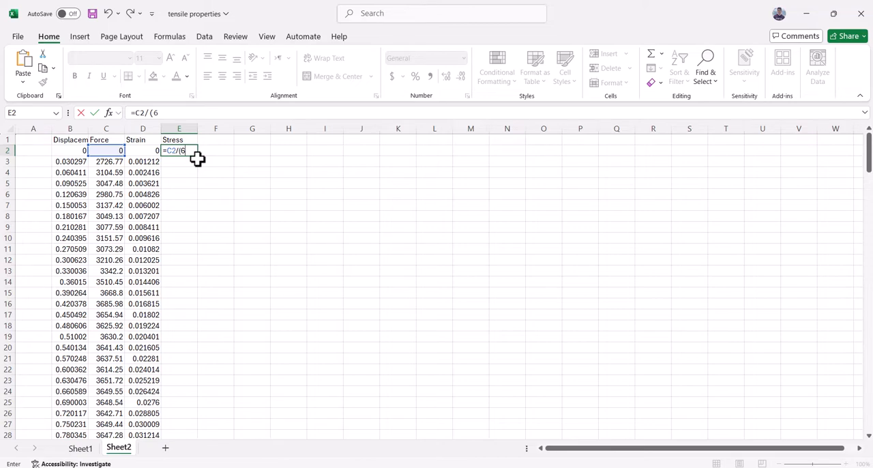
text(*)
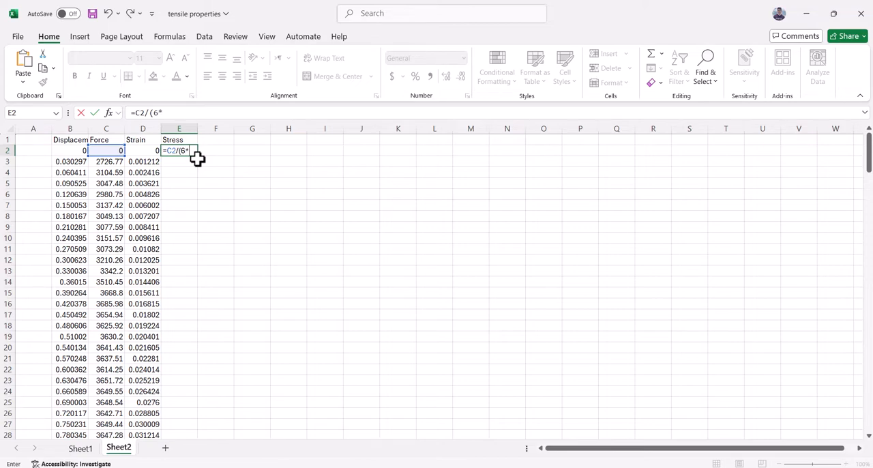
text(2))
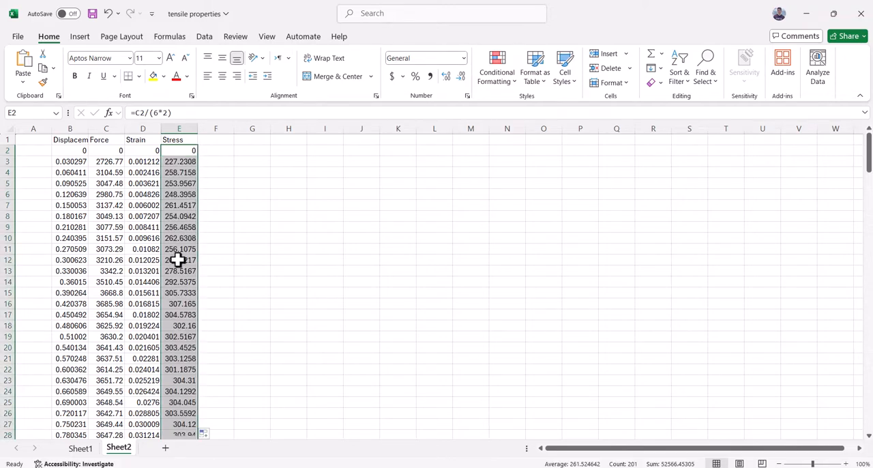
Insert a 2-D line chart from the Strain and Stress columns D:E on Sheet2.
click(80, 447)
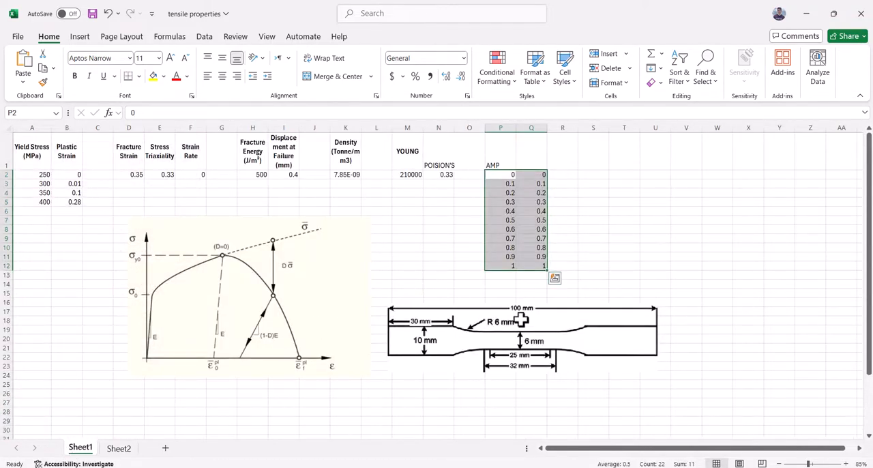
mouse_move(520, 341)
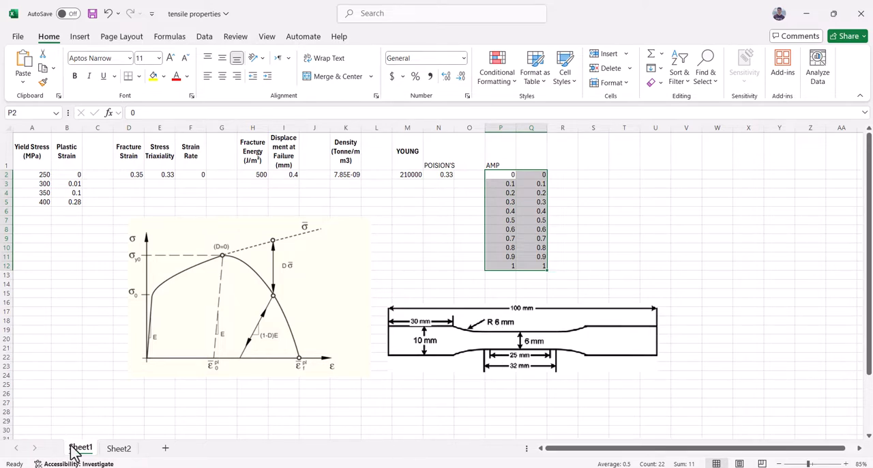
click(119, 447)
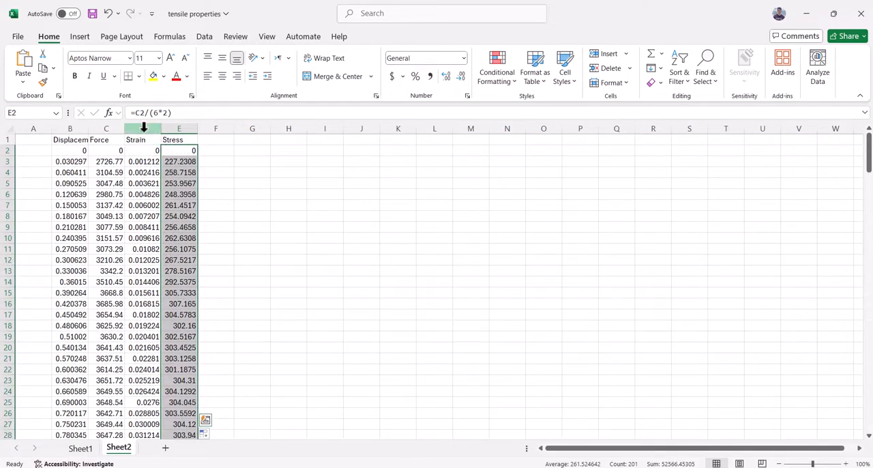
click(79, 36)
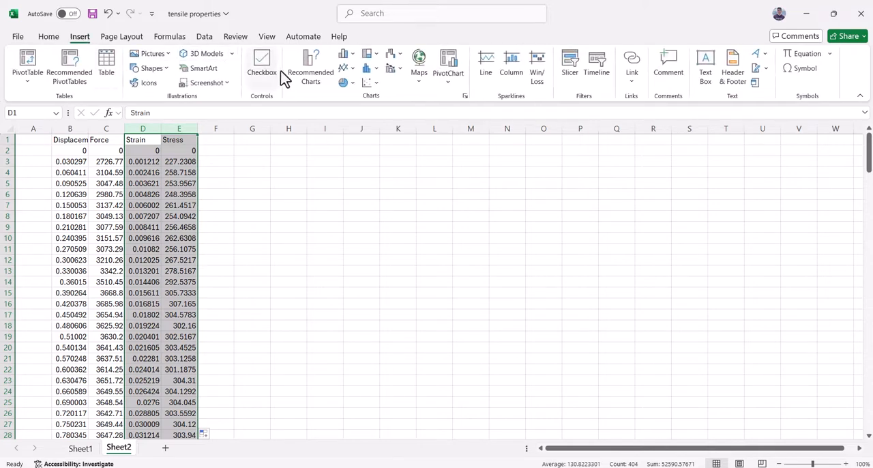
click(485, 61)
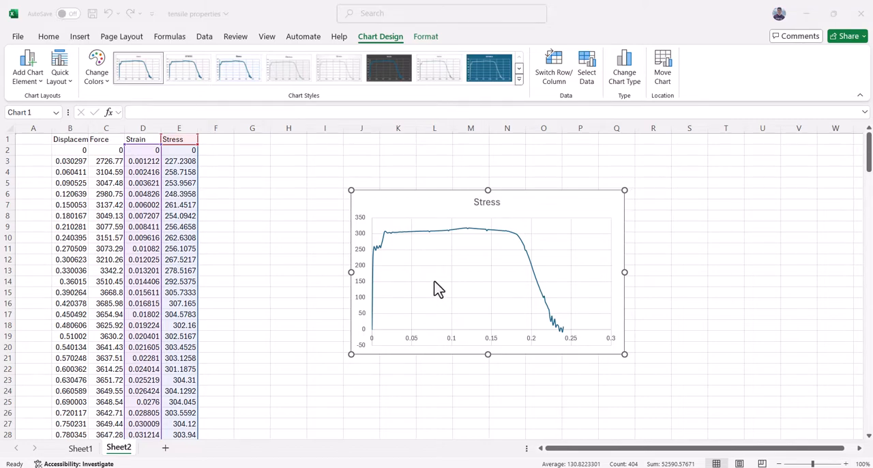
mouse_move(437, 288)
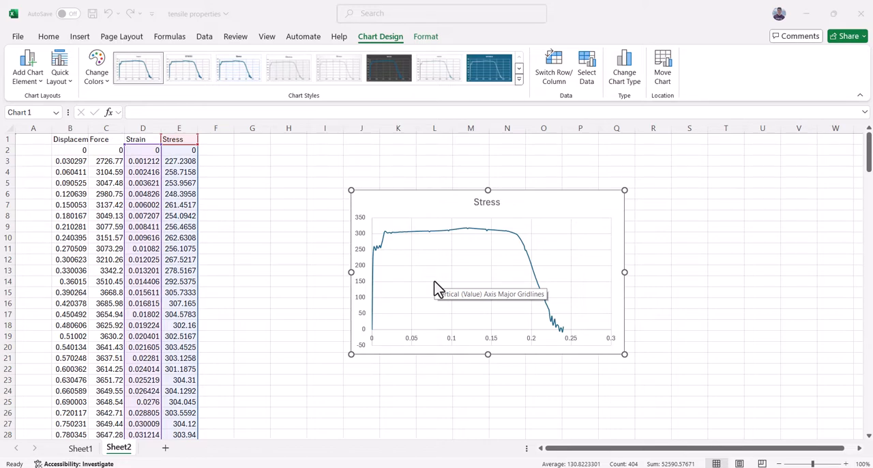
mouse_move(360, 112)
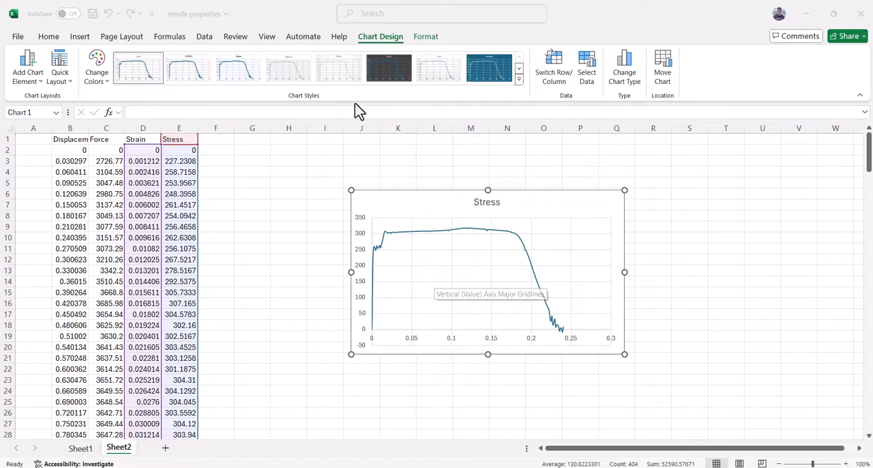